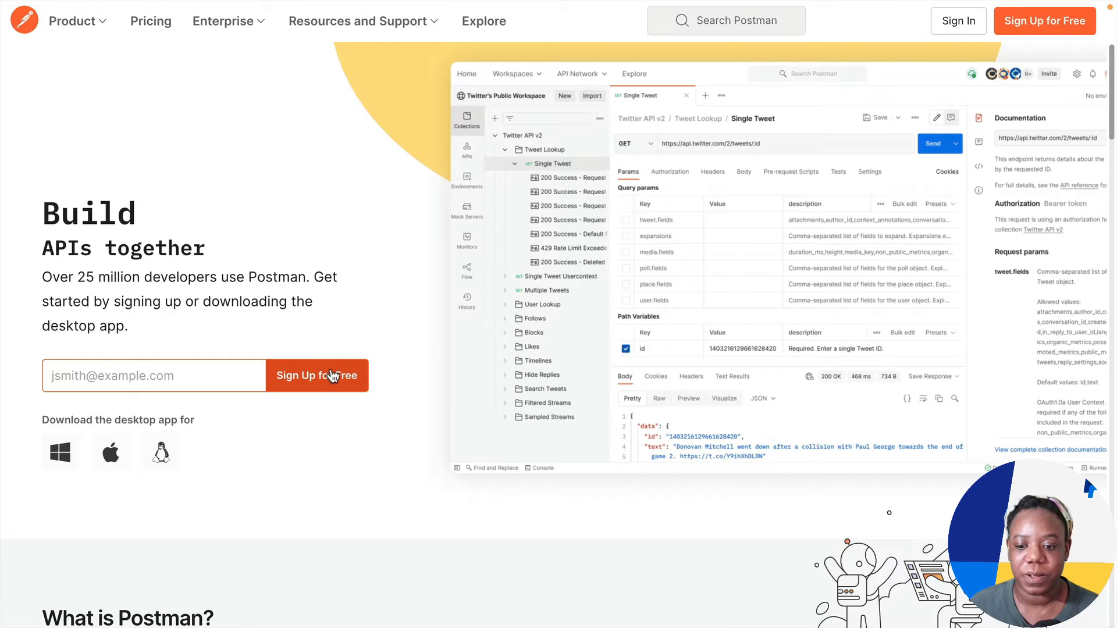
mouse_move(828, 161)
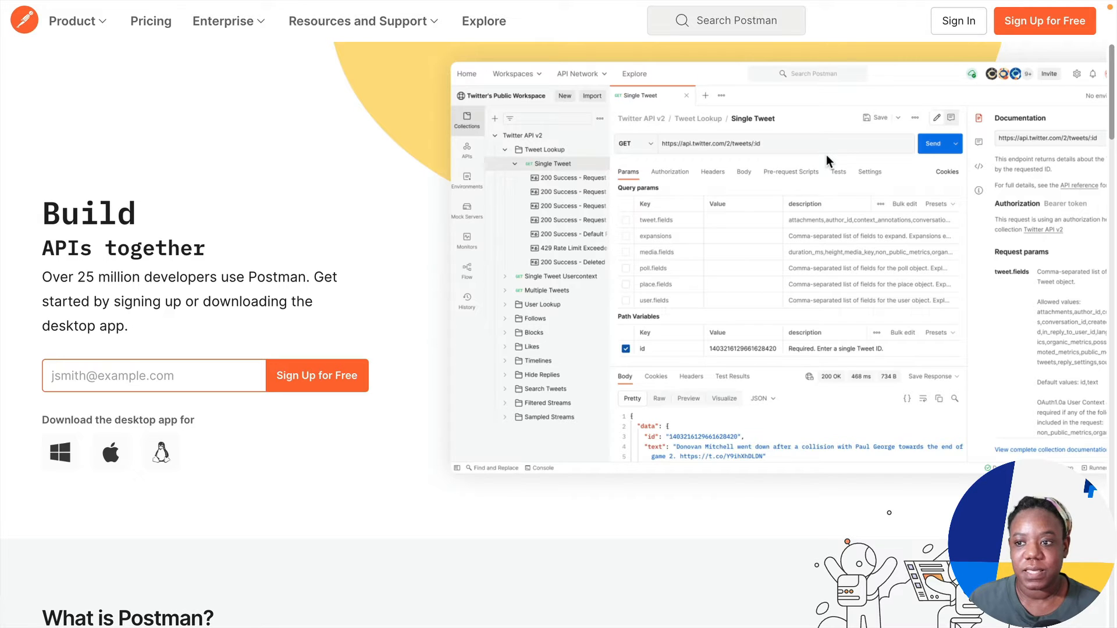
mouse_move(818, 167)
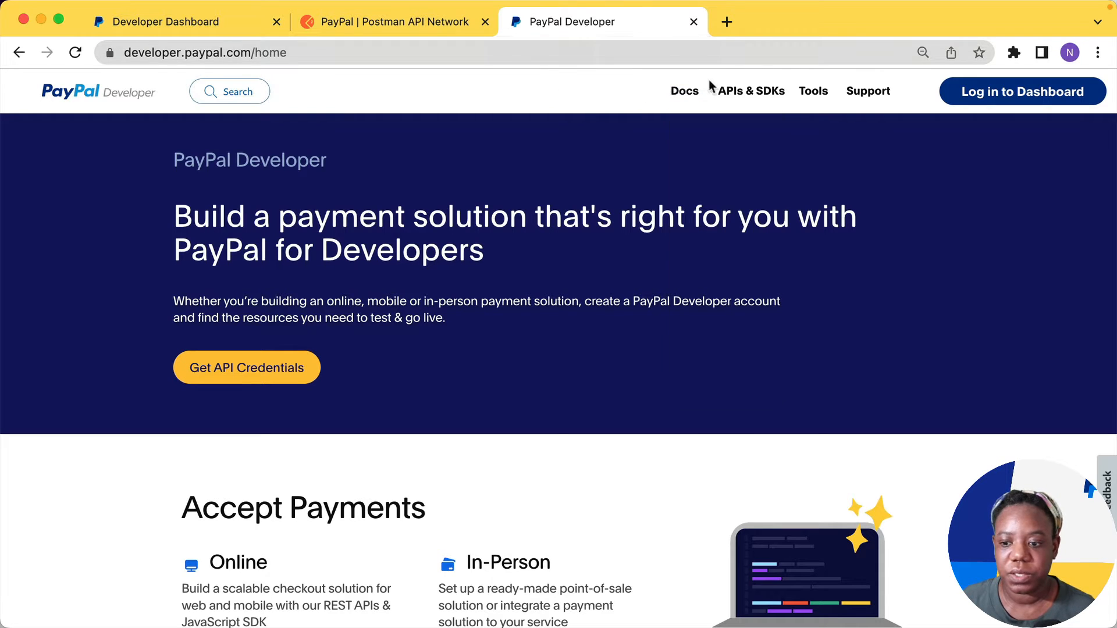
mouse_move(866, 25)
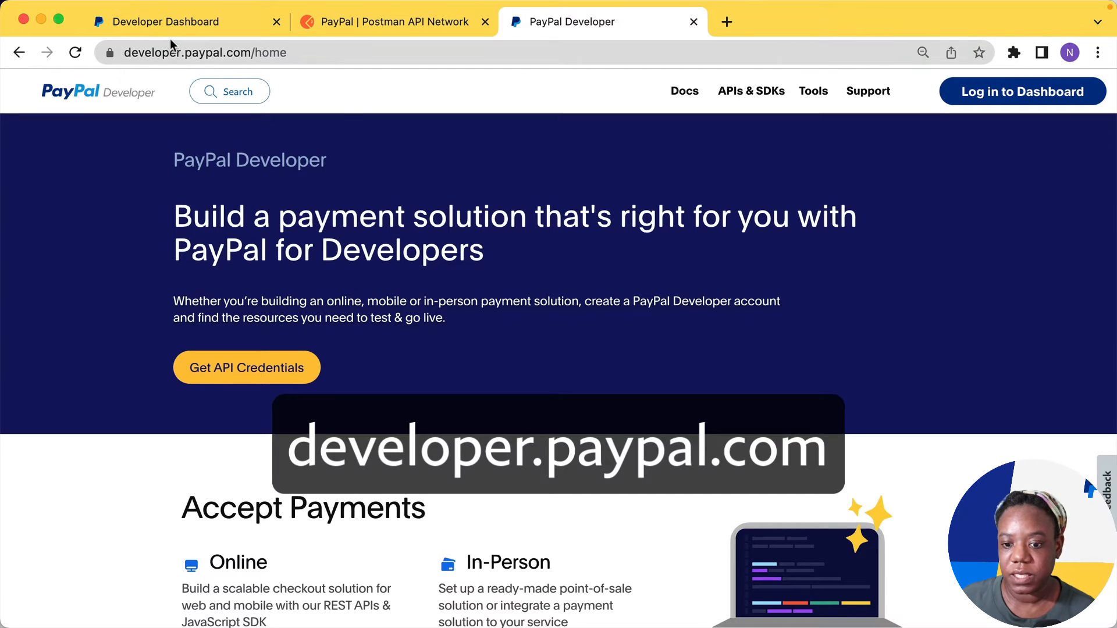
mouse_move(503, 81)
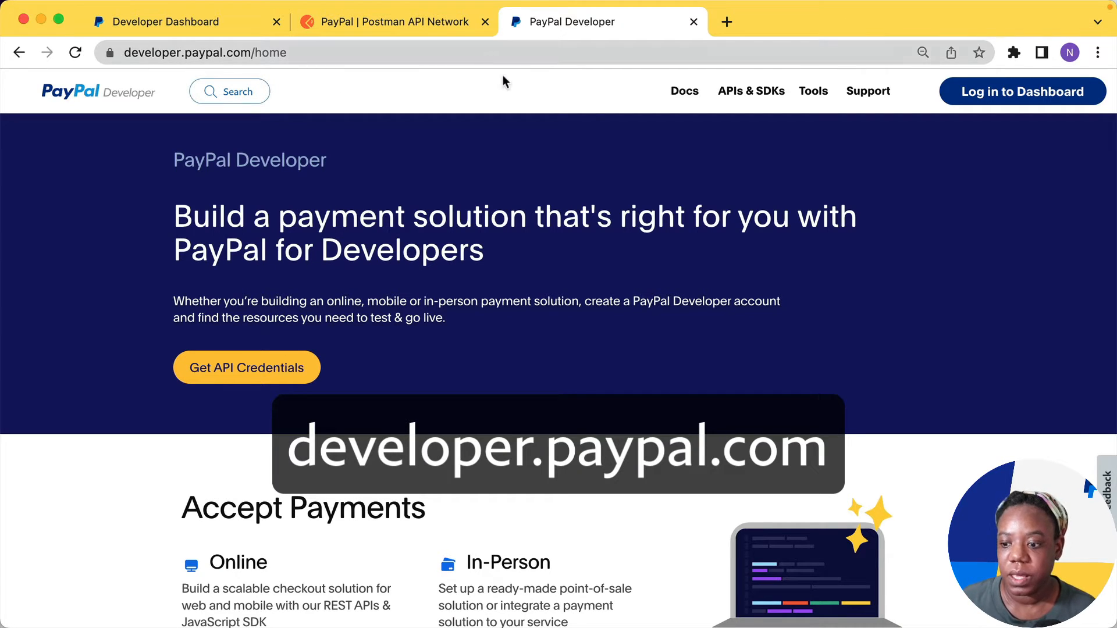
Step: Open the REST APIs 'Get started' page from the APIs & SDKs menu
left_click(751, 91)
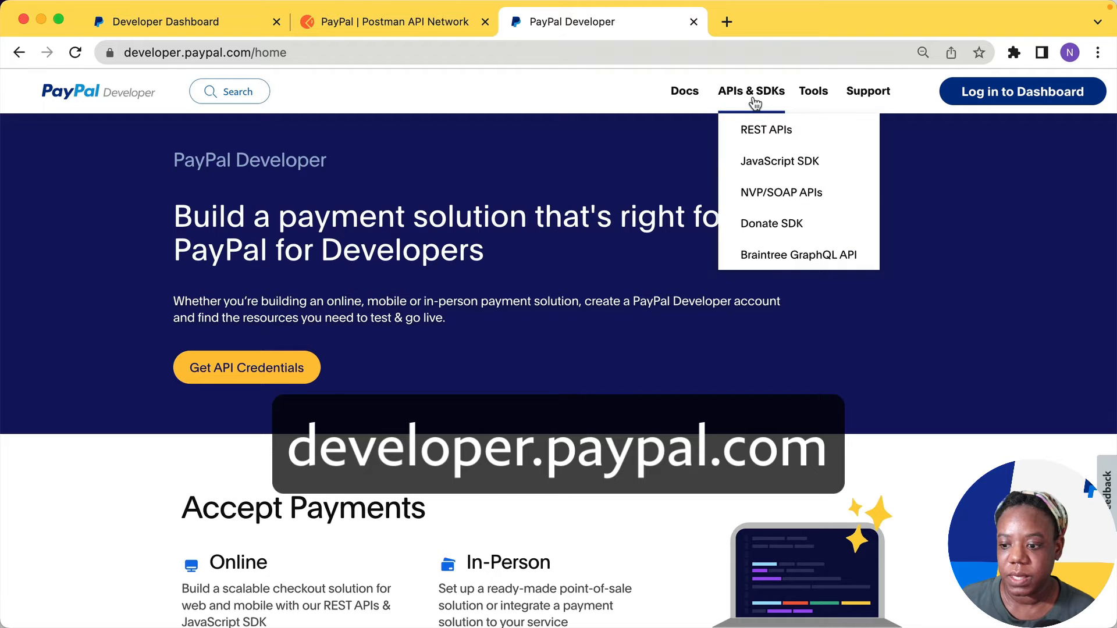
mouse_move(766, 130)
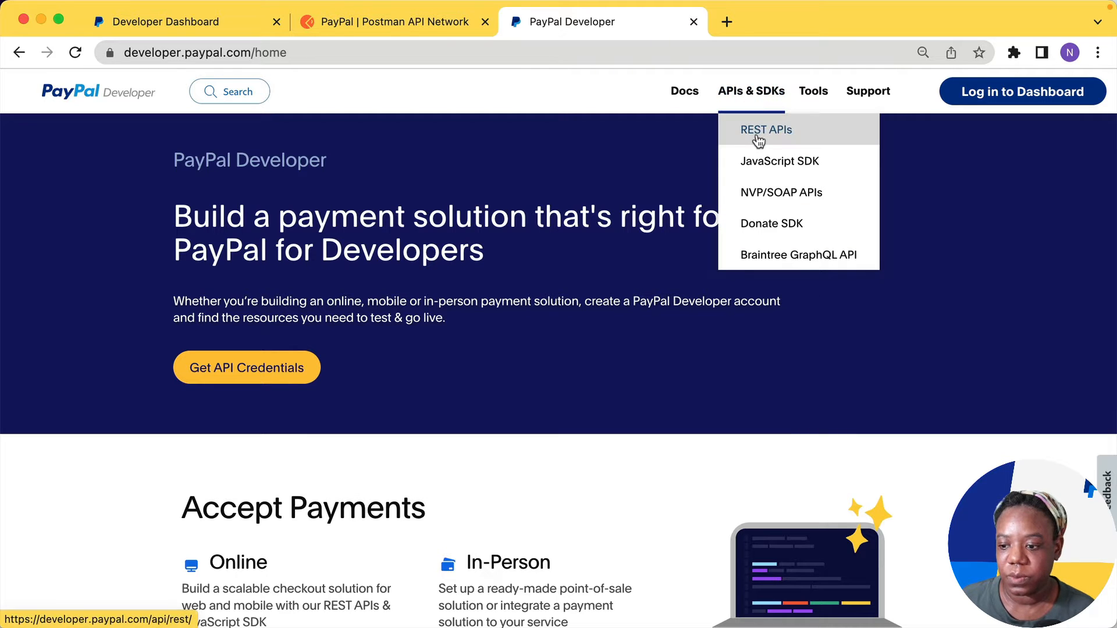
left_click(765, 130)
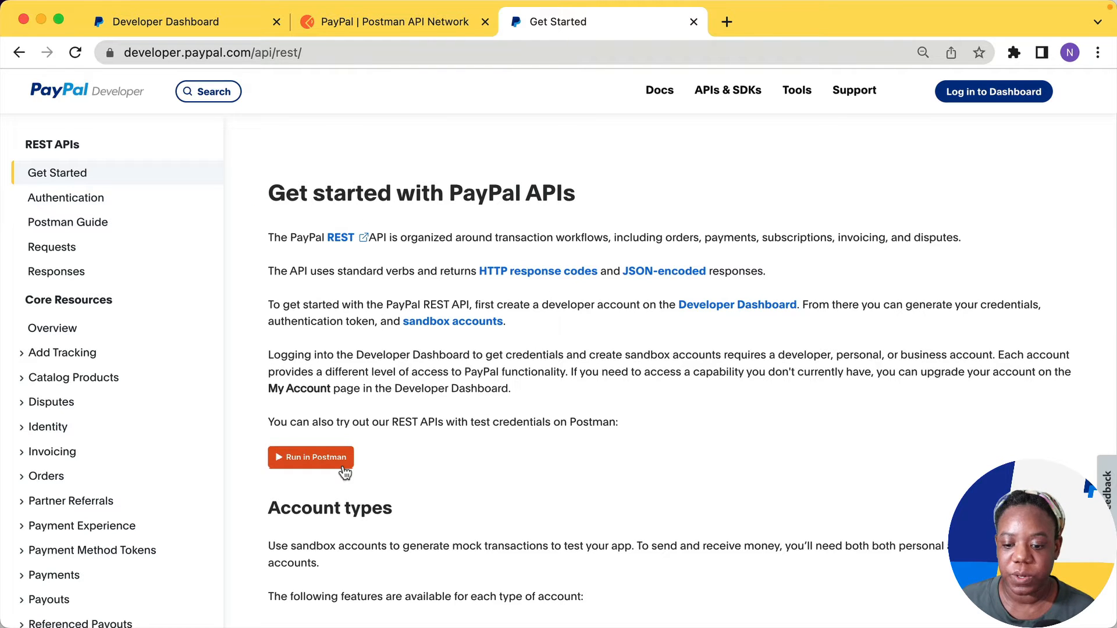
Step: Fork the PayPal APIs collection into the PayPal workspace through Run in Postman
left_click(311, 457)
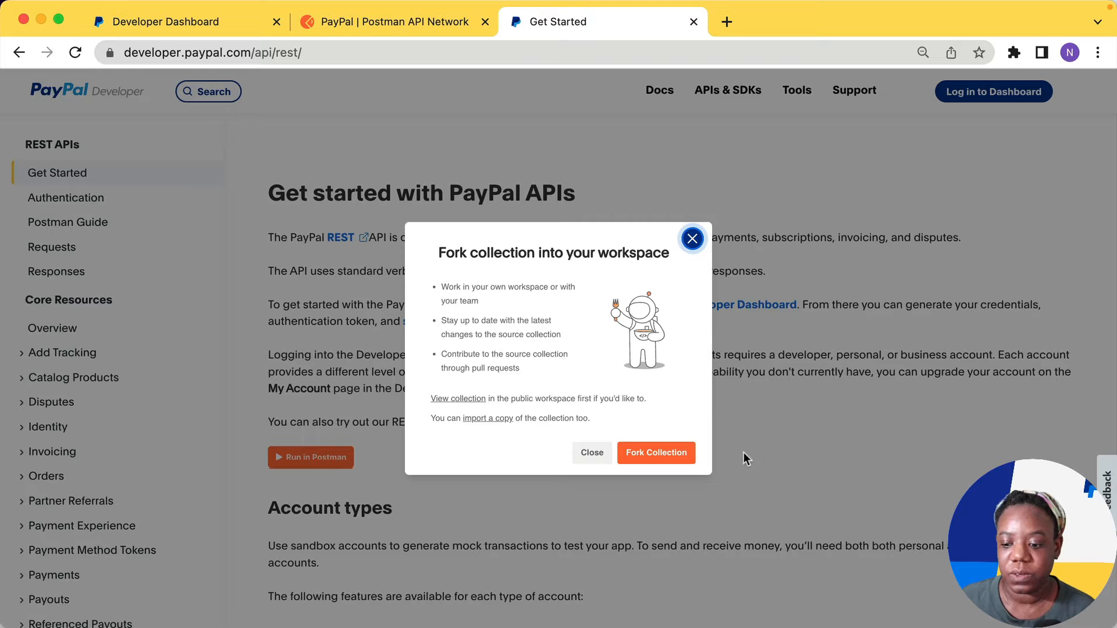
left_click(656, 452)
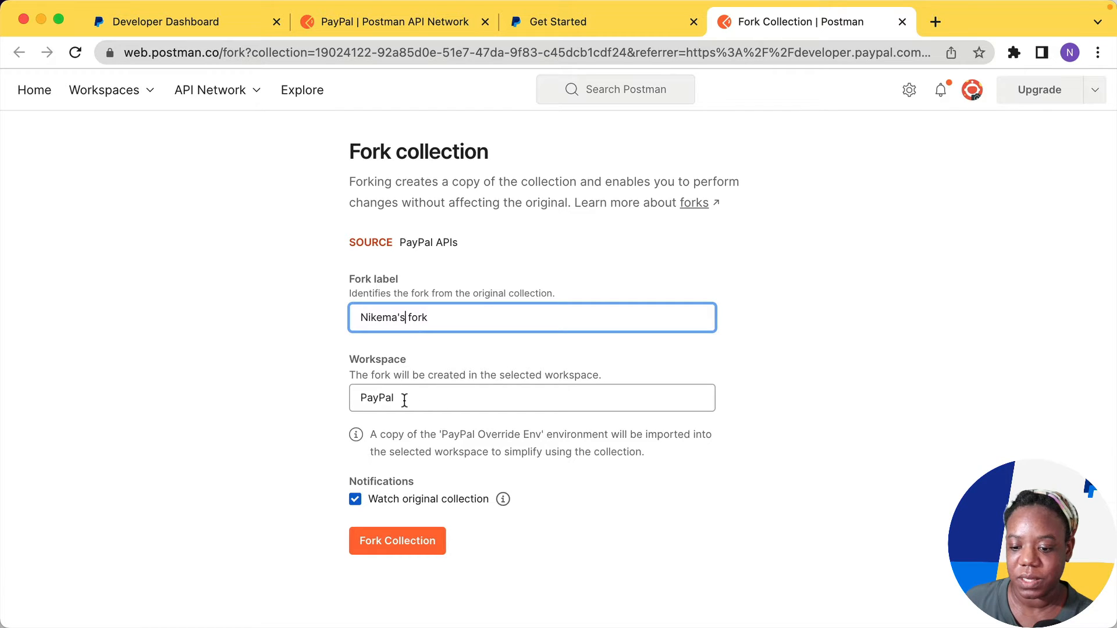
left_click(397, 540)
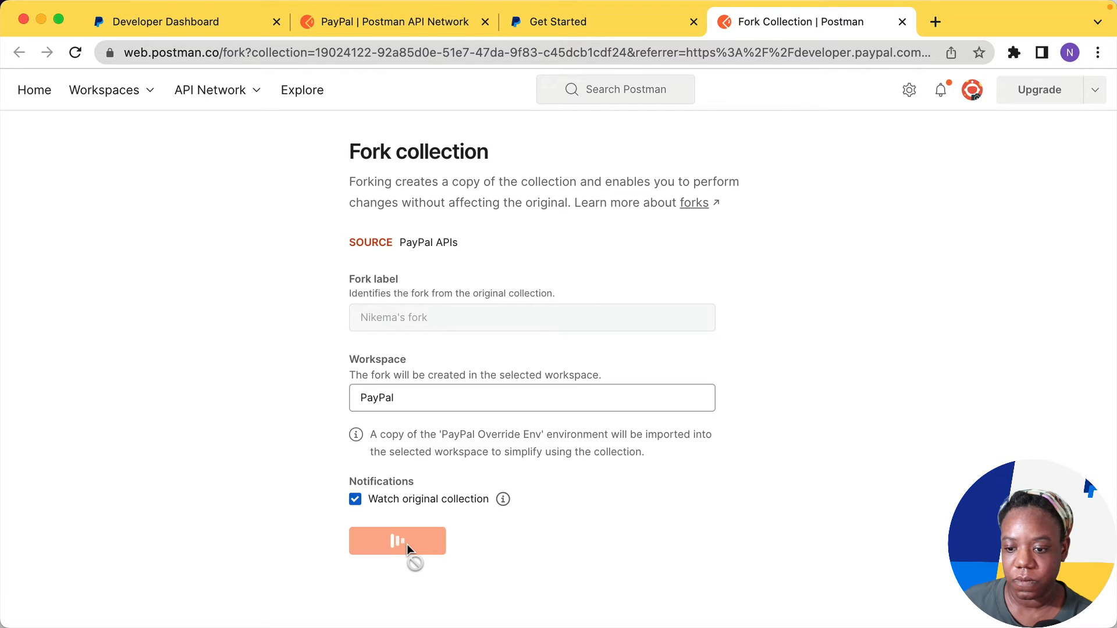
left_click(397, 541)
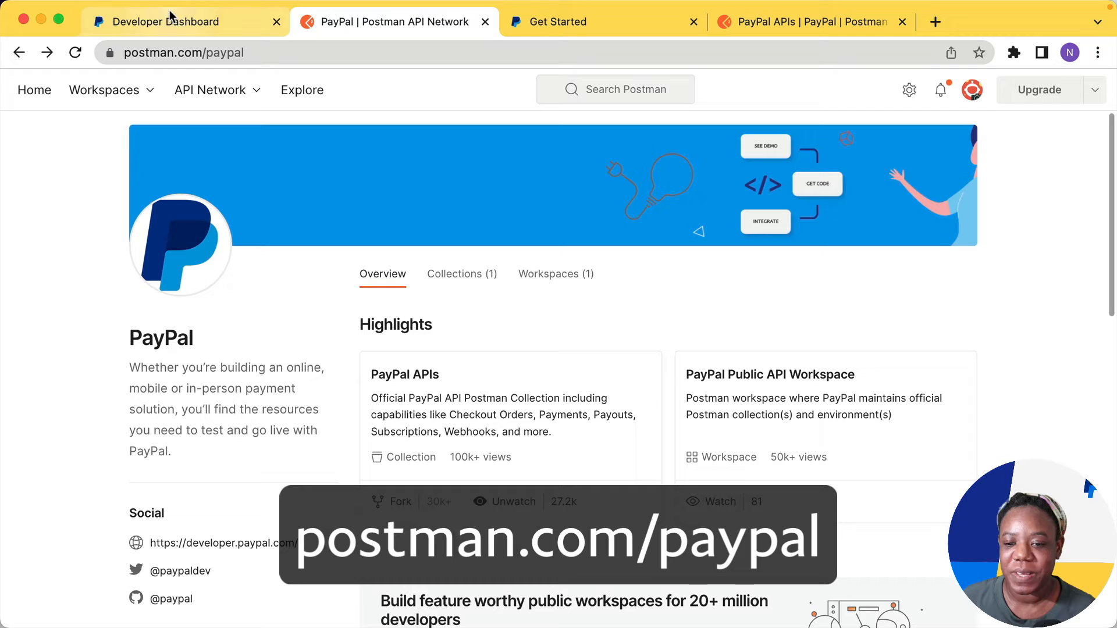
mouse_move(90, 323)
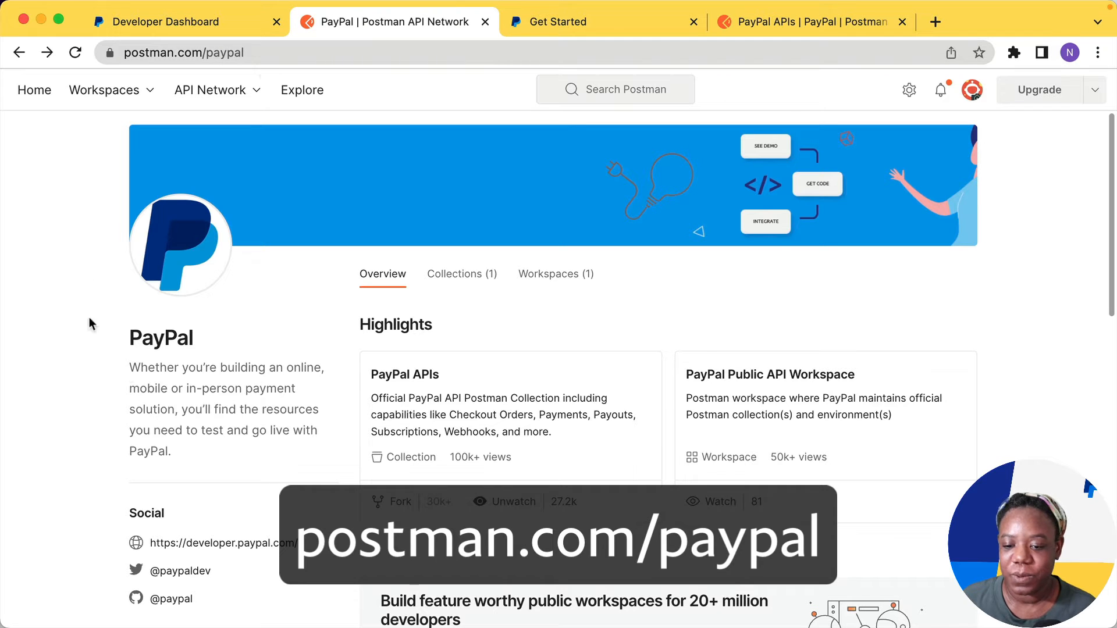
mouse_move(1019, 339)
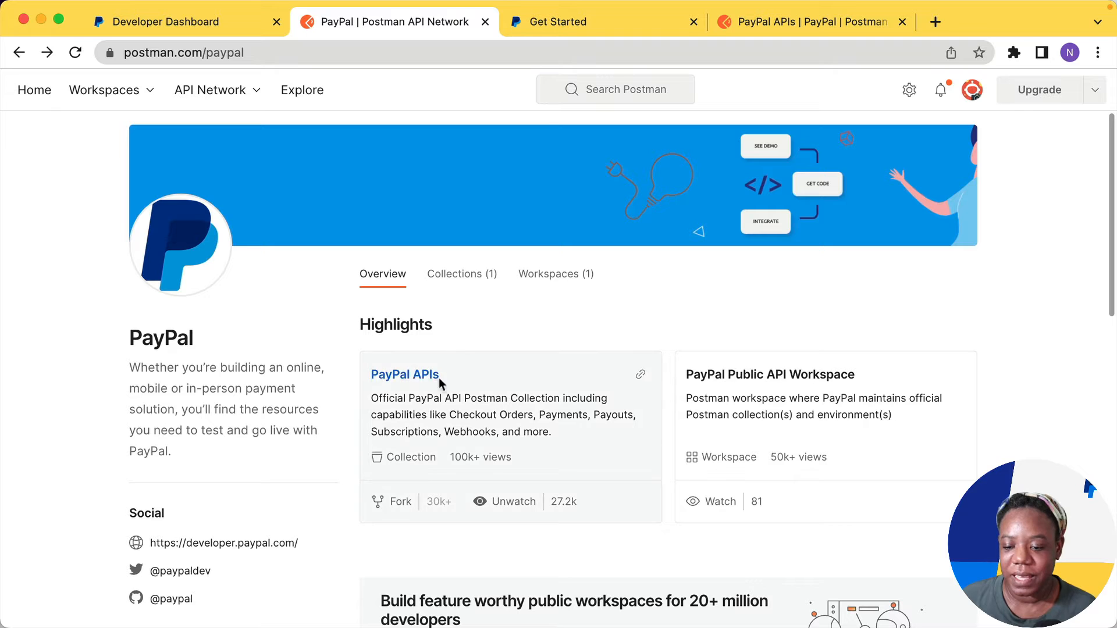
mouse_move(390, 510)
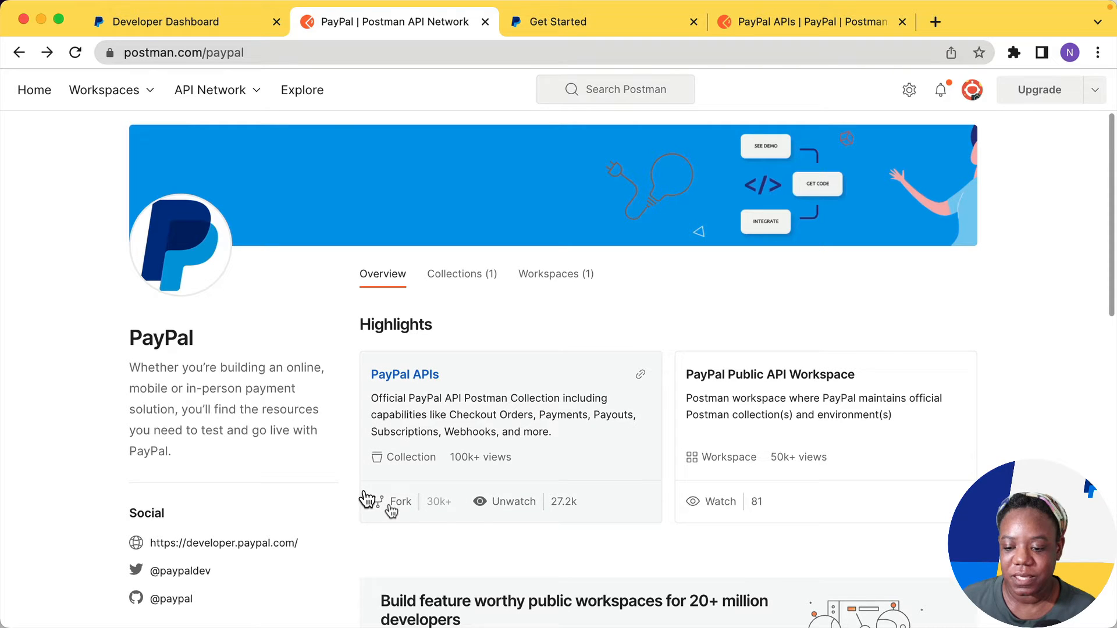
Step: Fork PayPal APIs again, editing the fork label with 'ikema' and '2', then open the fork
left_click(400, 502)
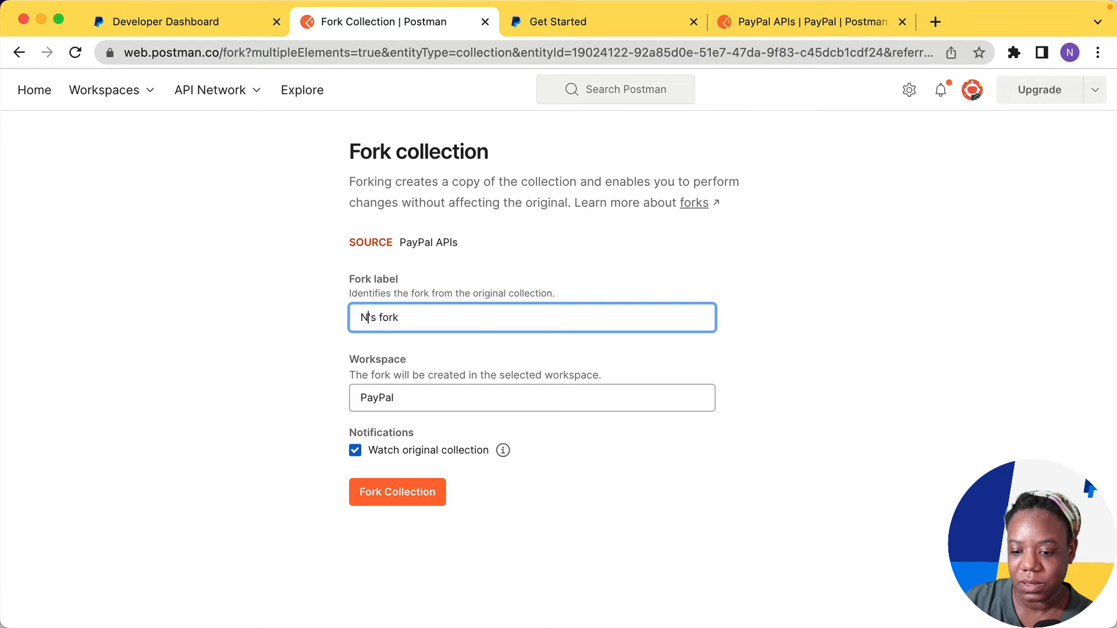
type("ikema")
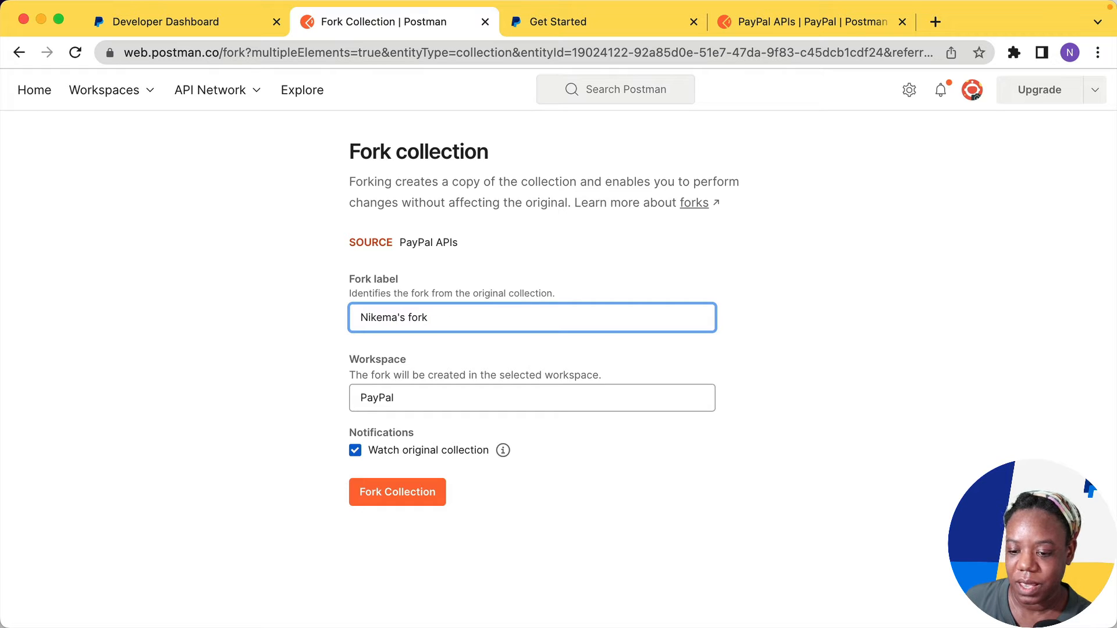
type("2")
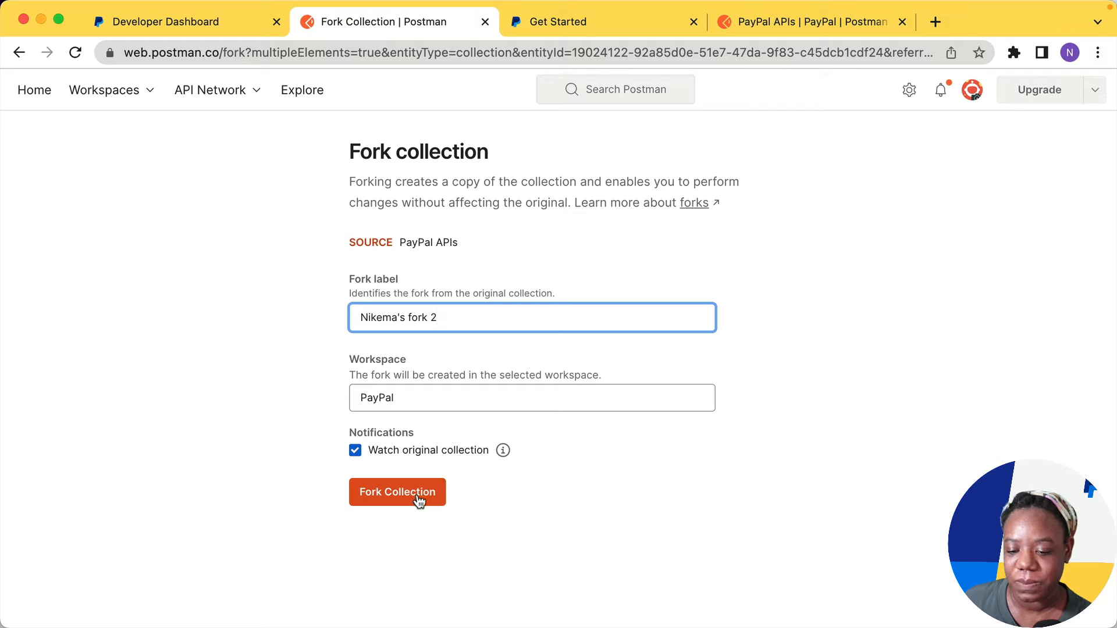
left_click(397, 492)
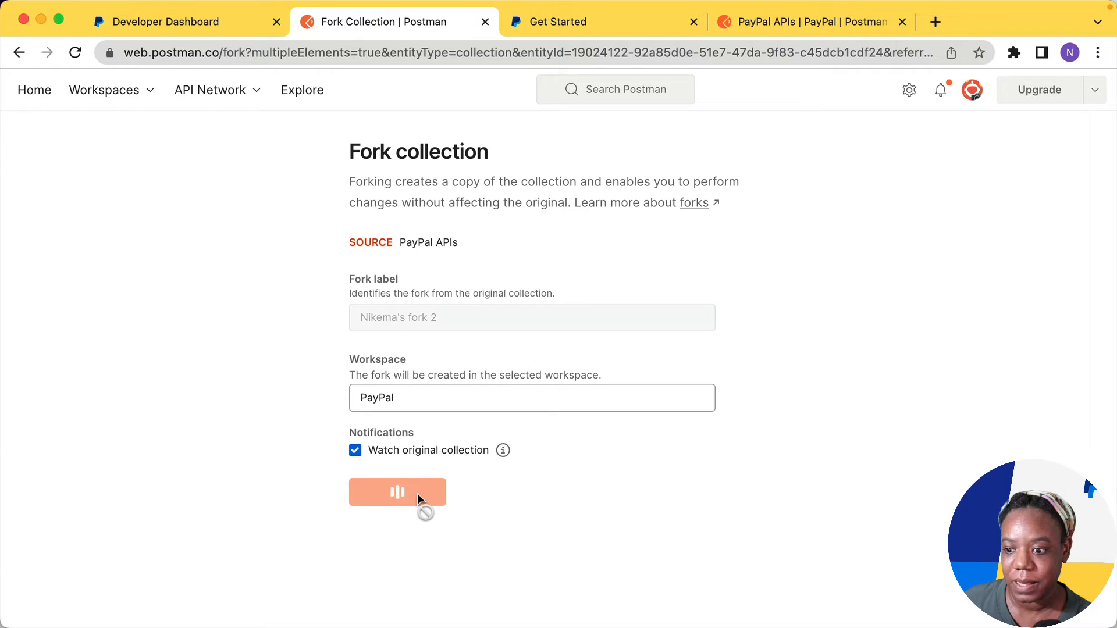
left_click(396, 492)
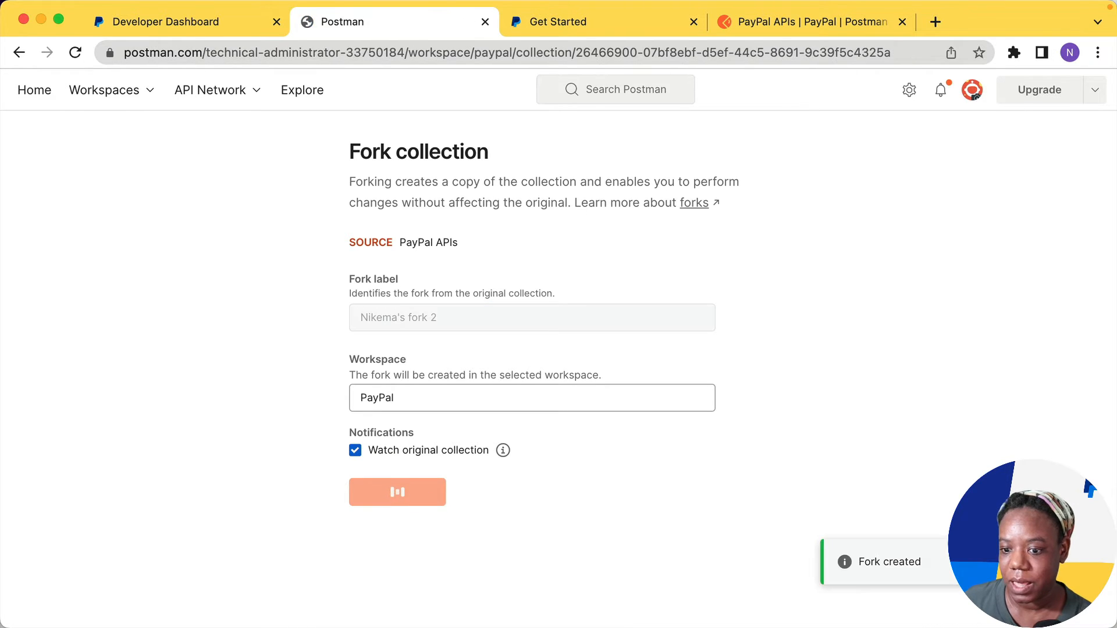
left_click(397, 492)
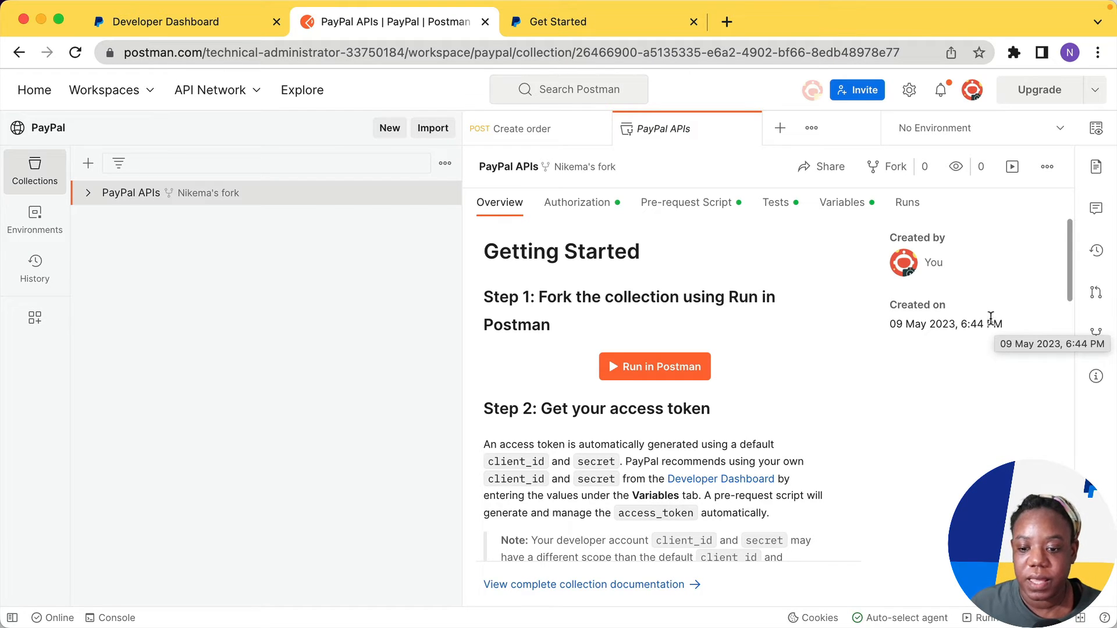
mouse_move(169, 193)
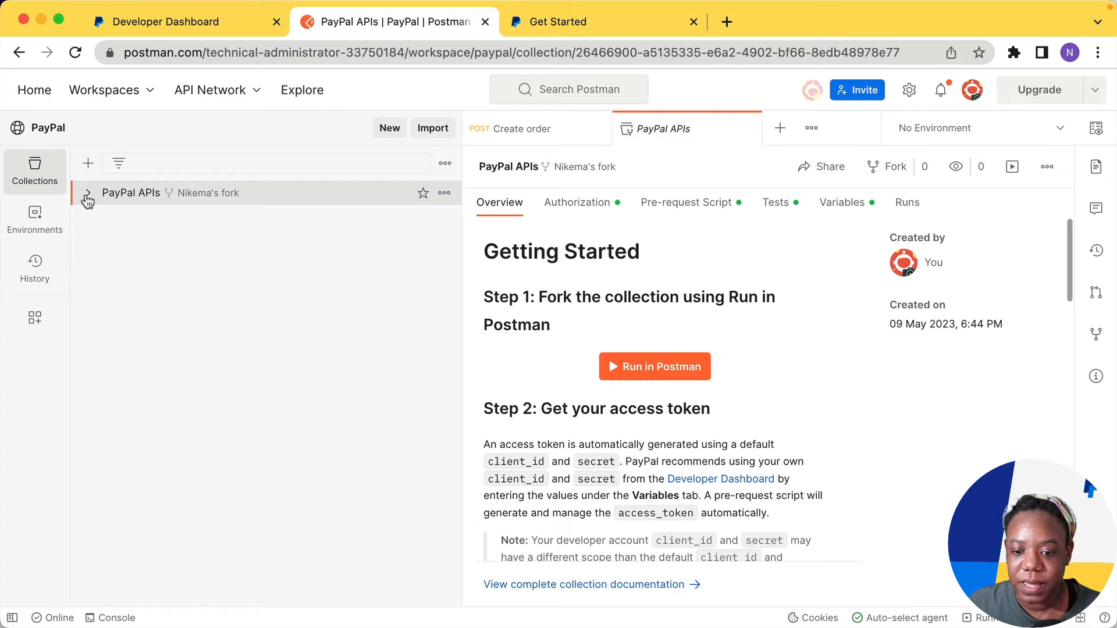
Step: Expand the PayPal APIs collection and its Orders folder in the sidebar
left_click(86, 193)
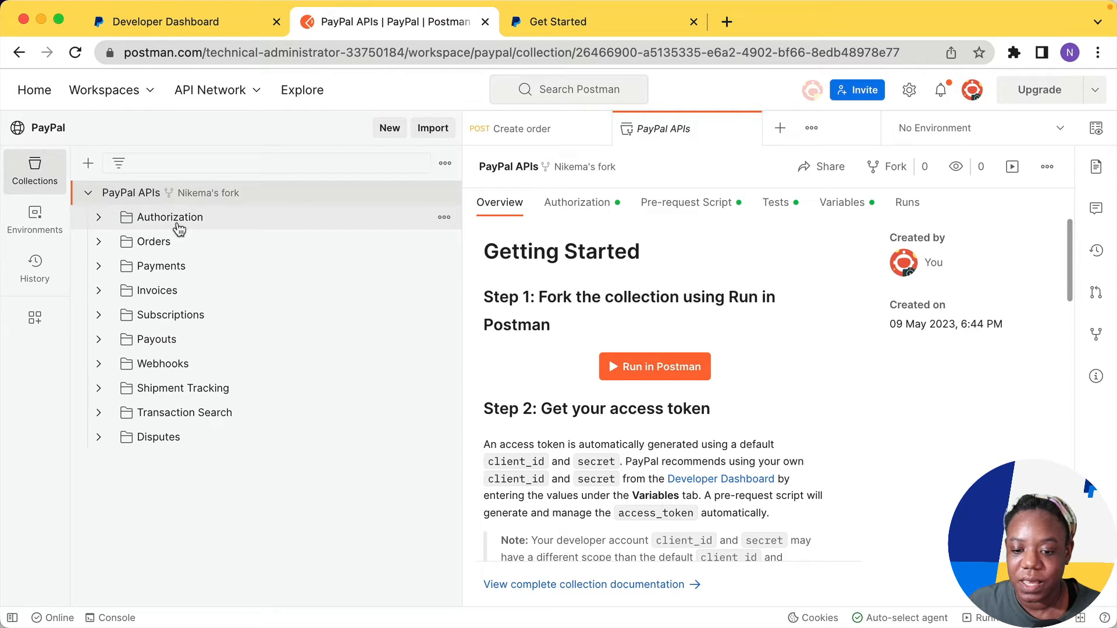
mouse_move(34, 268)
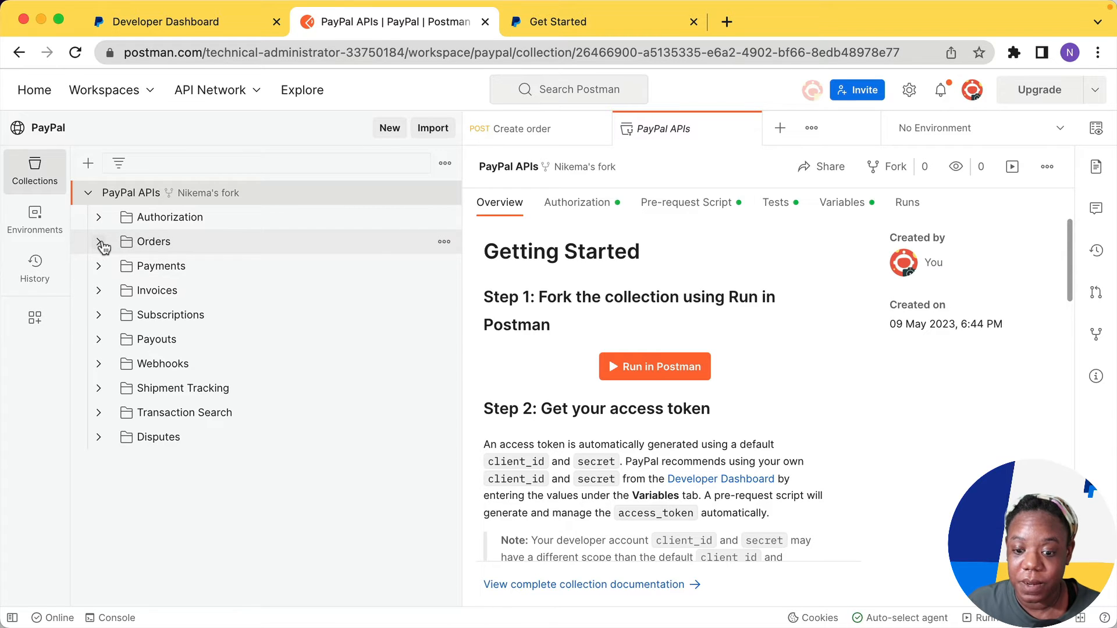
left_click(98, 242)
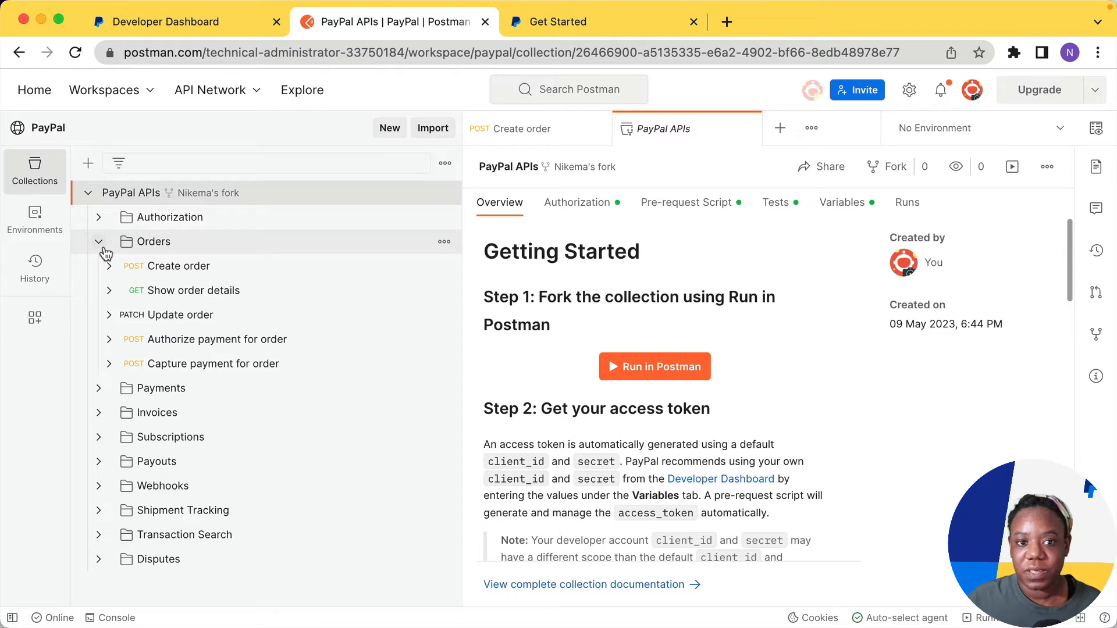
mouse_move(190, 250)
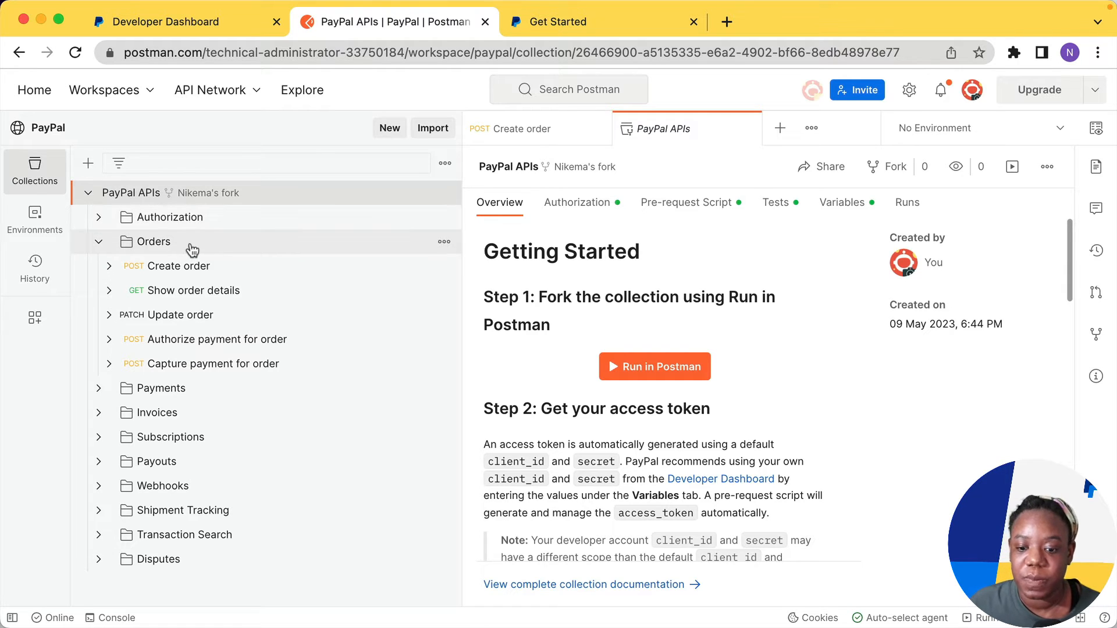
mouse_move(152, 277)
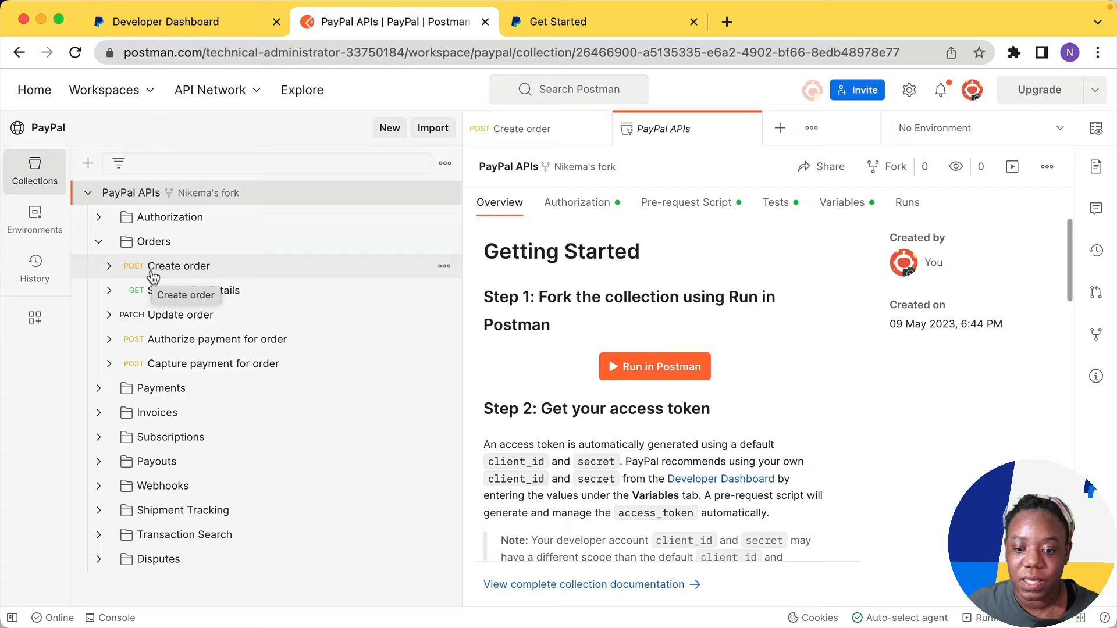
mouse_move(150, 368)
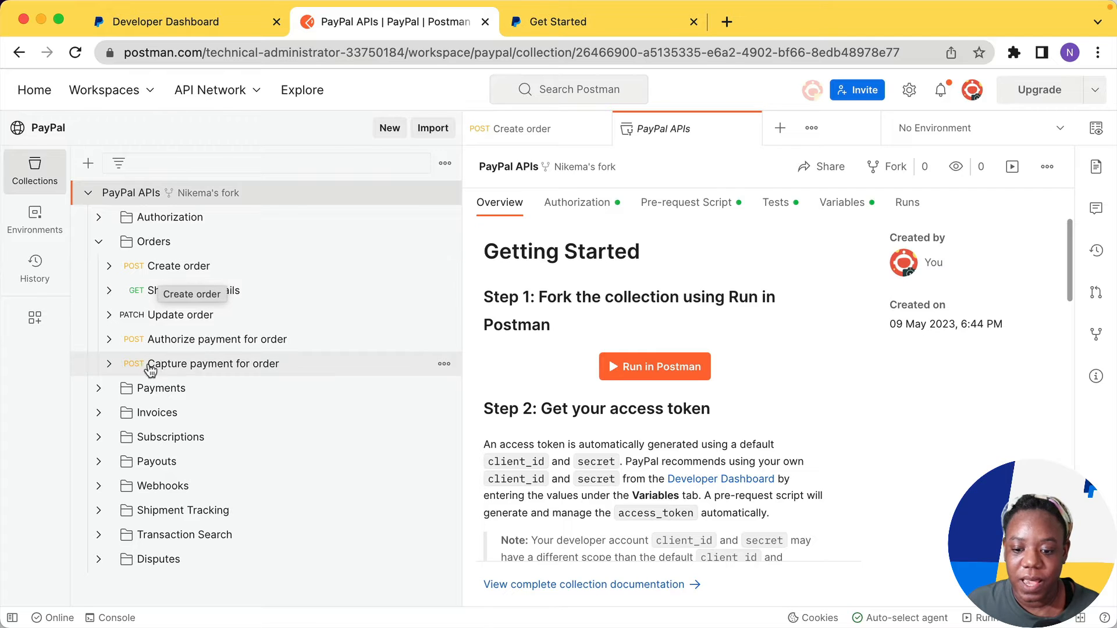
mouse_move(289, 374)
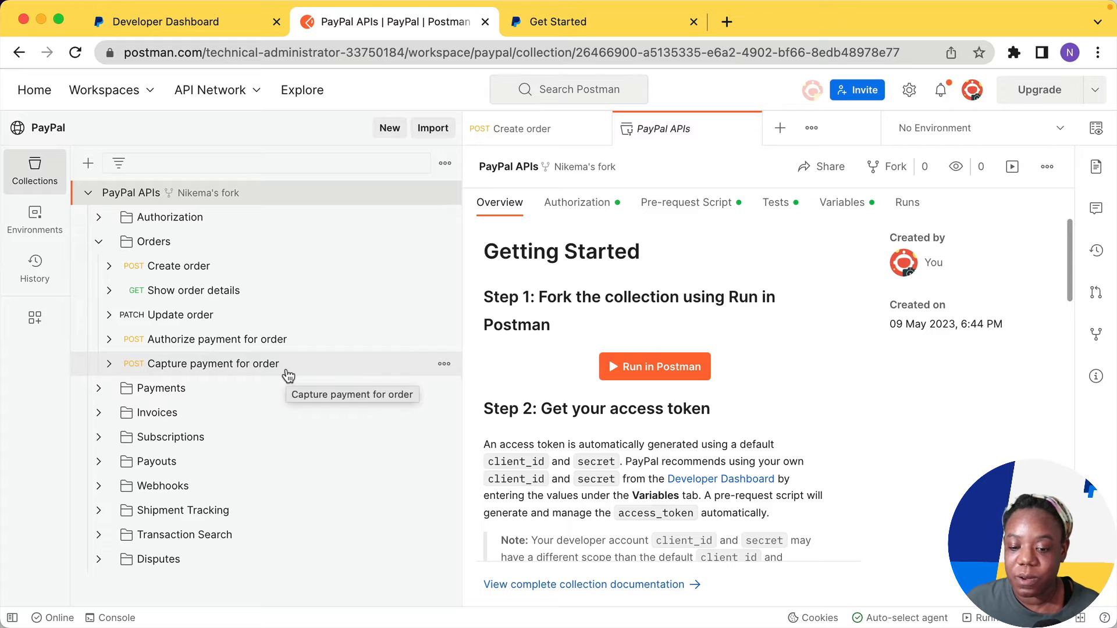
mouse_move(262, 365)
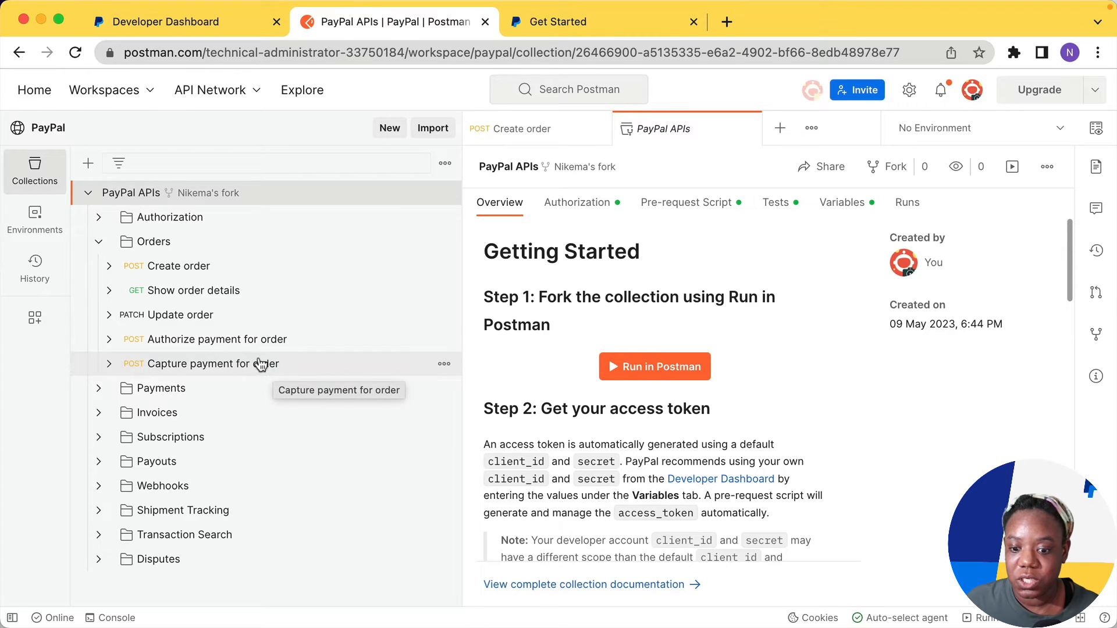
mouse_move(202, 265)
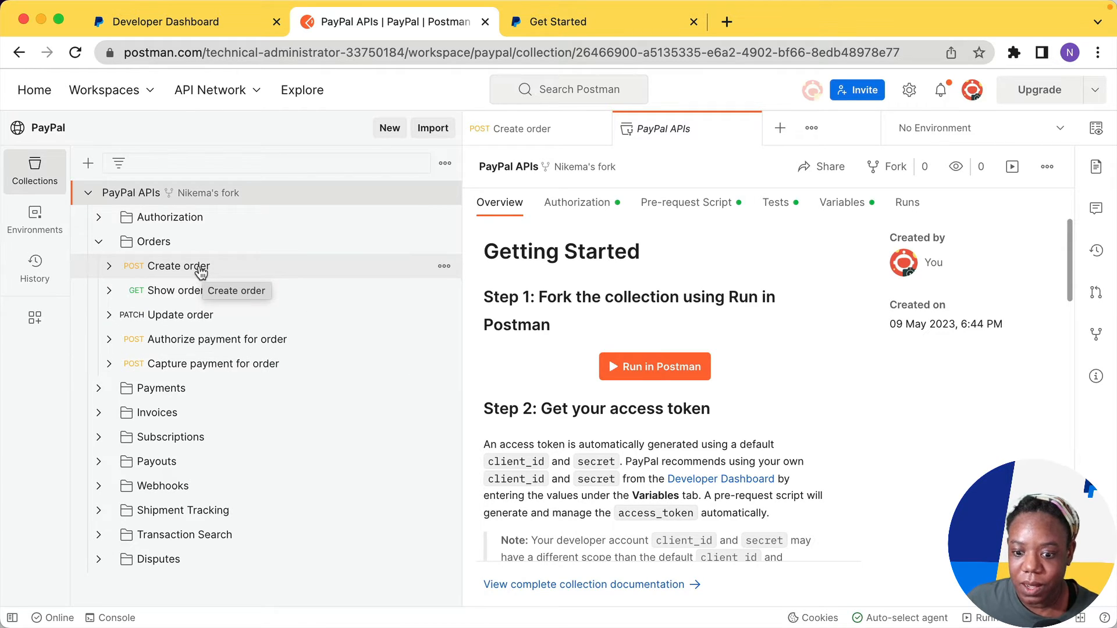
Step: Send the Create order request, receiving 201 Created with a CREATED order ID
left_click(178, 266)
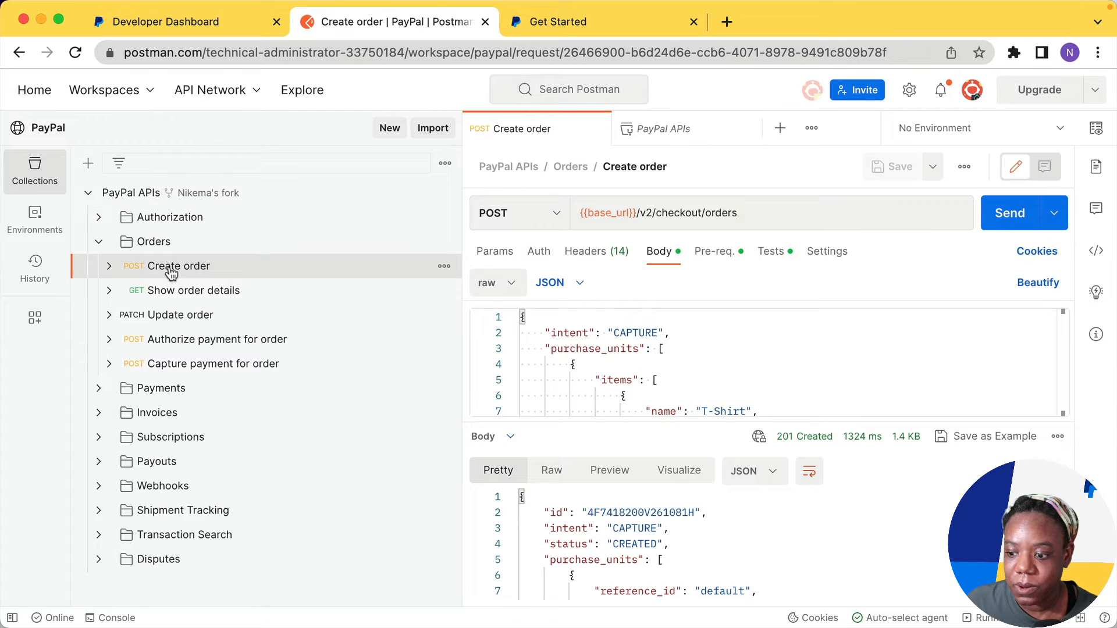
left_click(1009, 212)
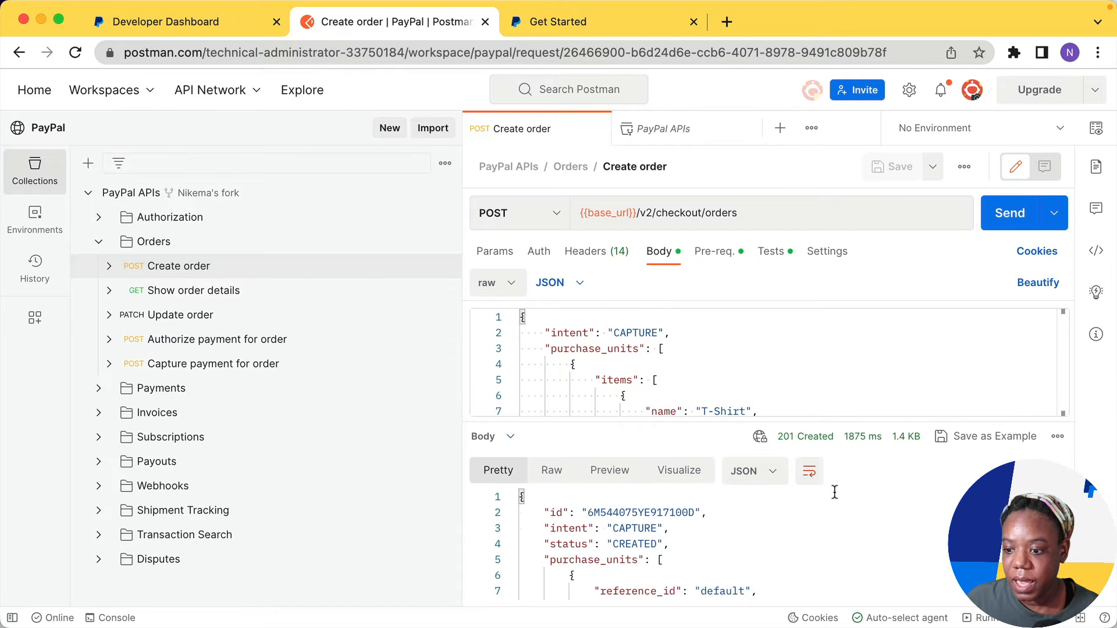
mouse_move(809, 441)
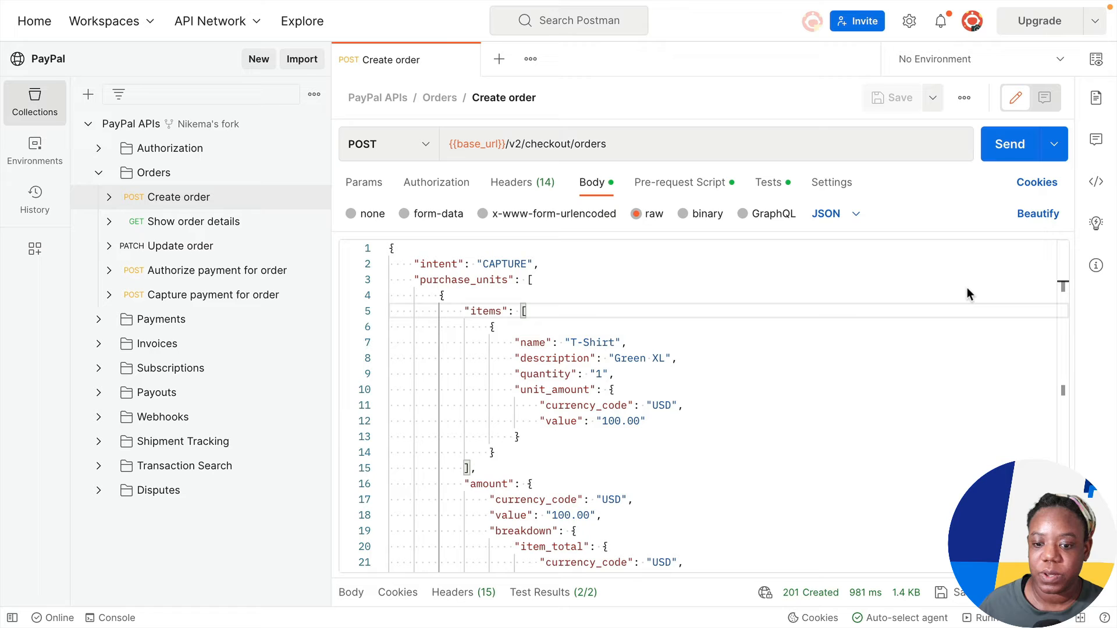
mouse_move(408, 248)
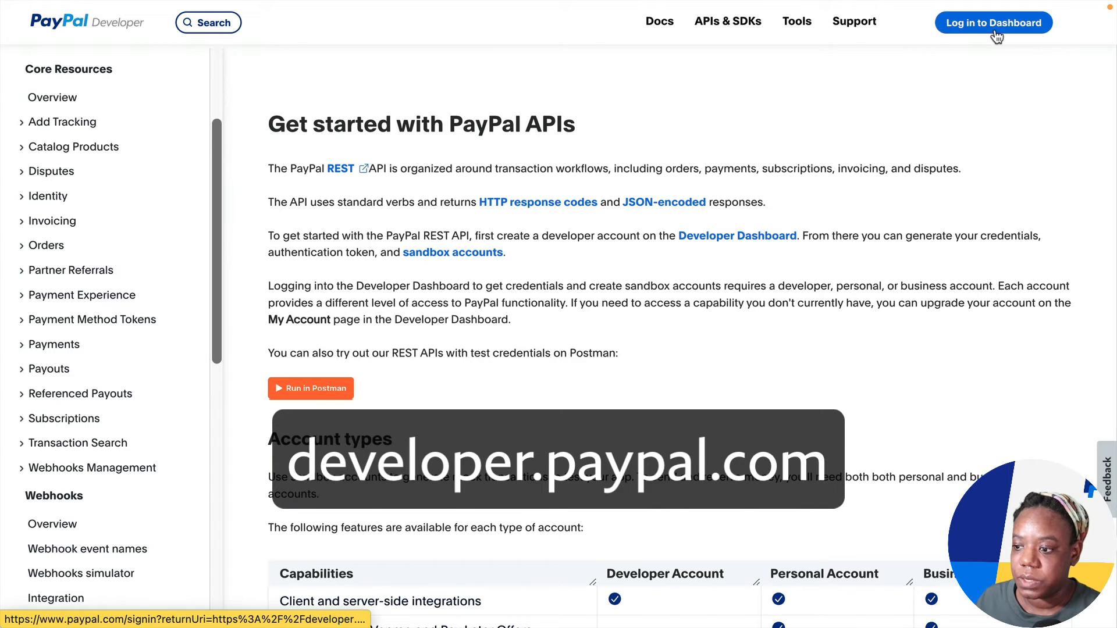
Step: Log in to the PayPal Developer Dashboard in sandbox mode
left_click(993, 22)
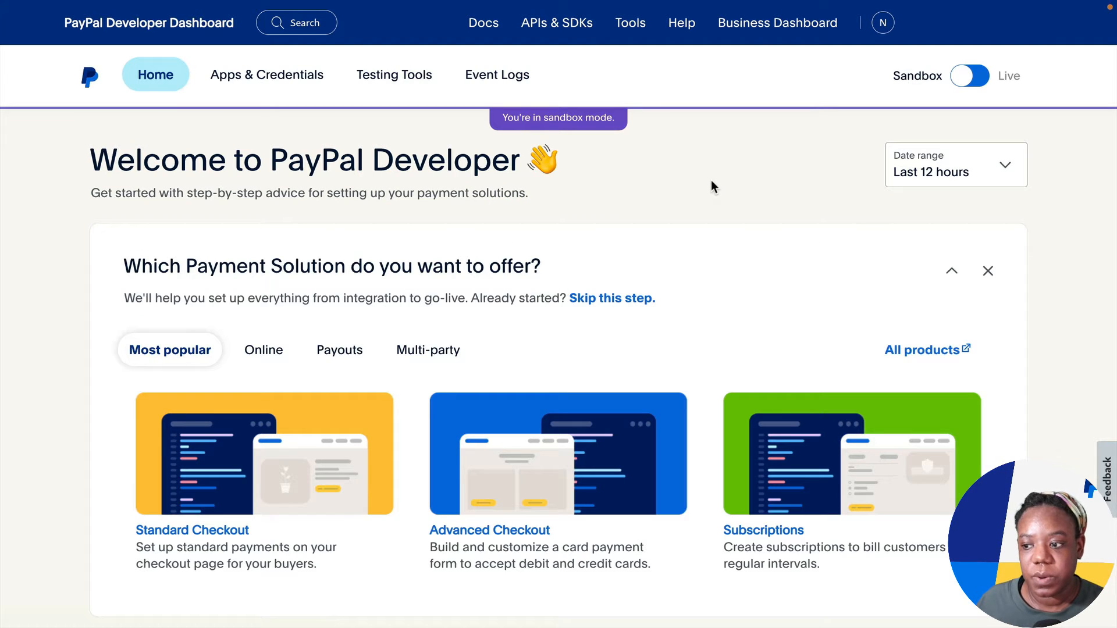
mouse_move(284, 135)
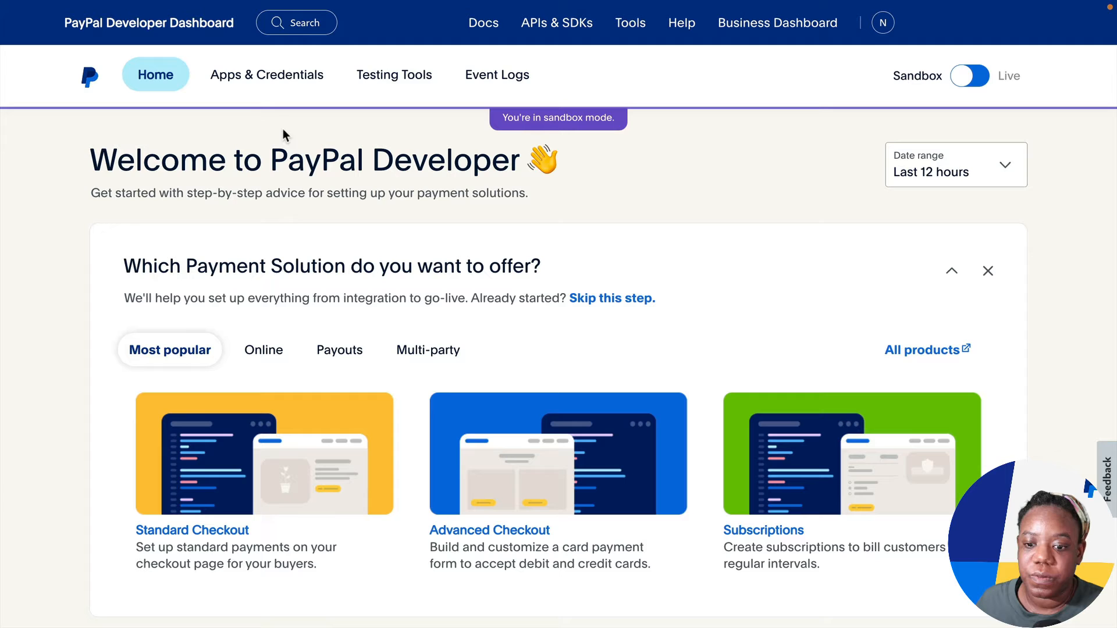
mouse_move(267, 74)
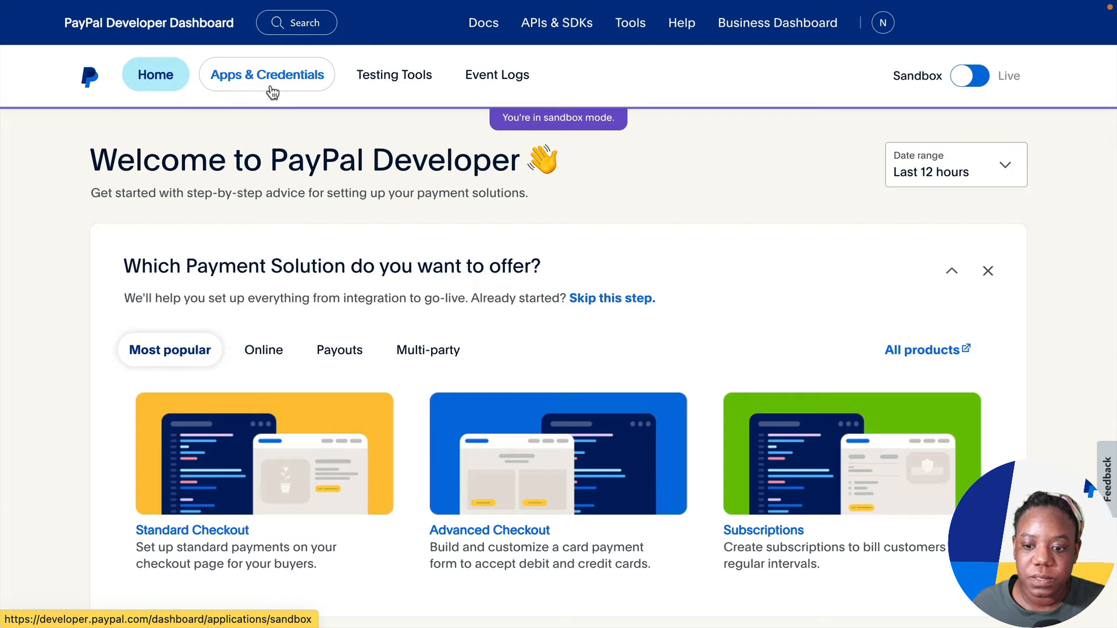
Step: Open Apps & Credentials to view the Default Application's sandbox client ID and secret
left_click(267, 74)
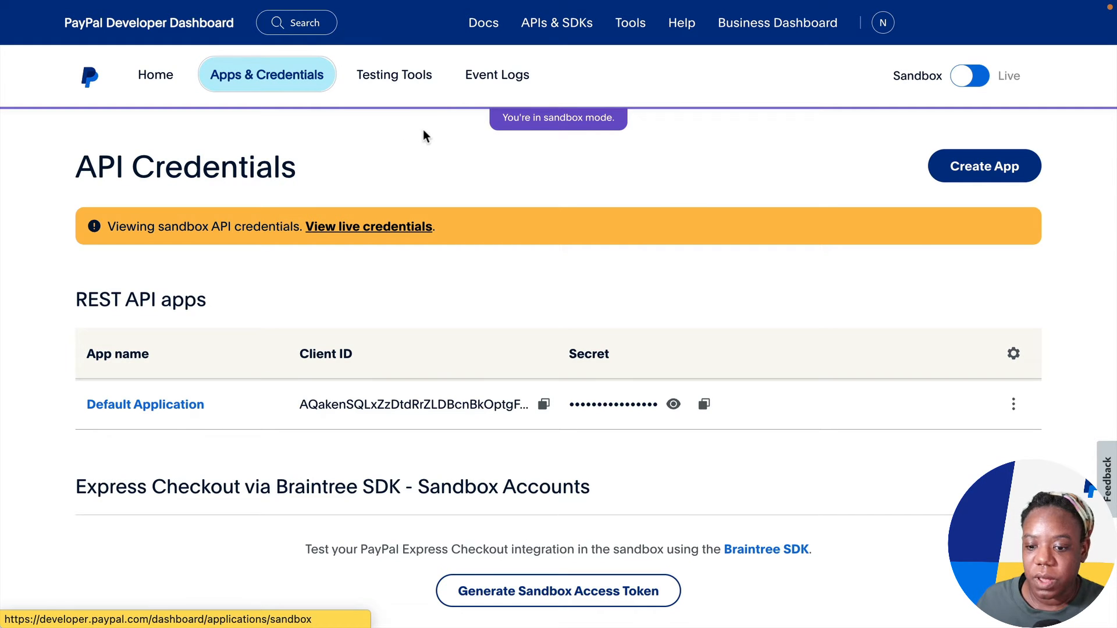
mouse_move(518, 167)
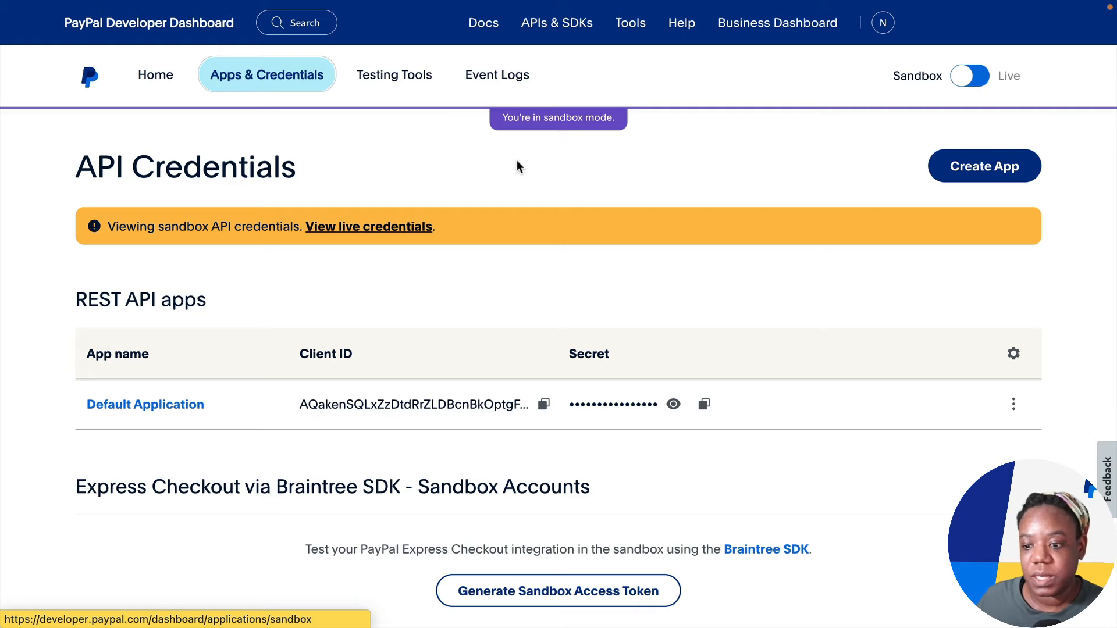
mouse_move(525, 237)
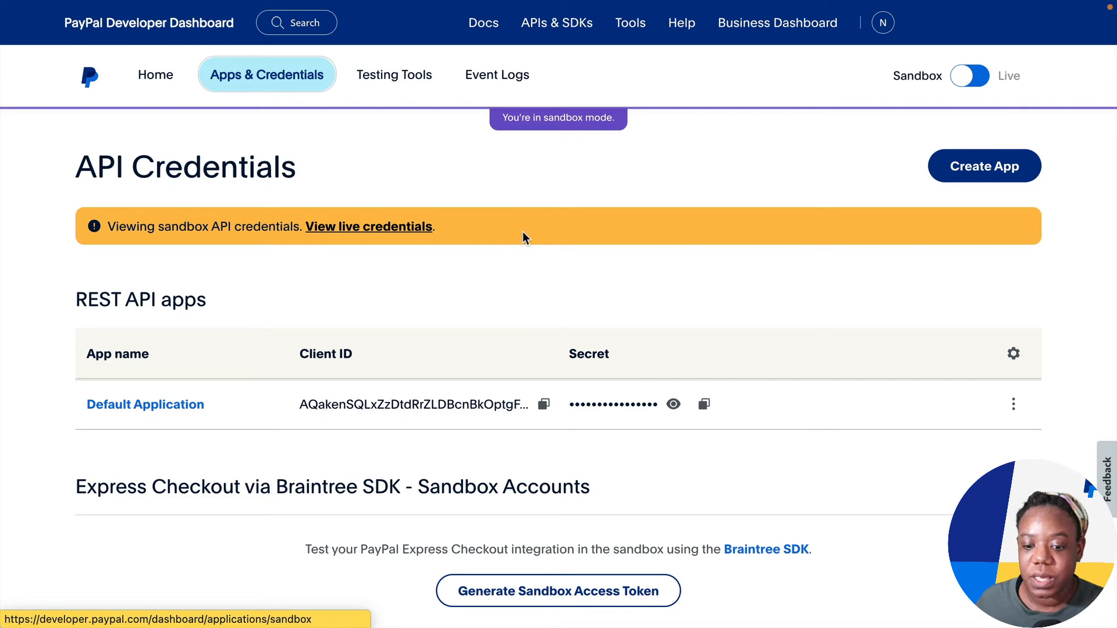
mouse_move(566, 312)
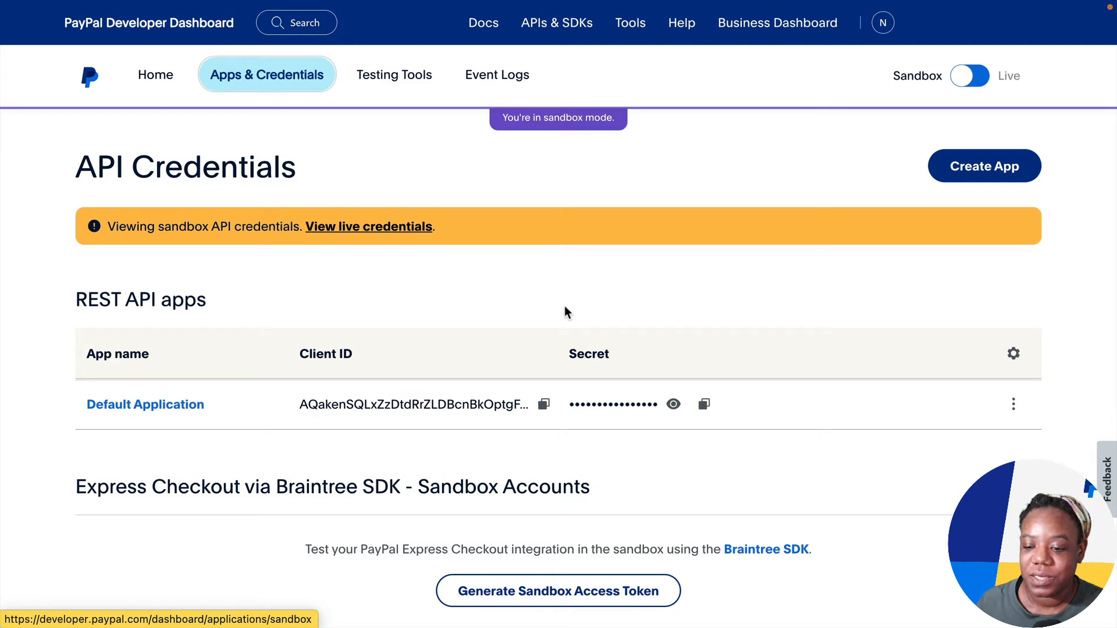
mouse_move(337, 366)
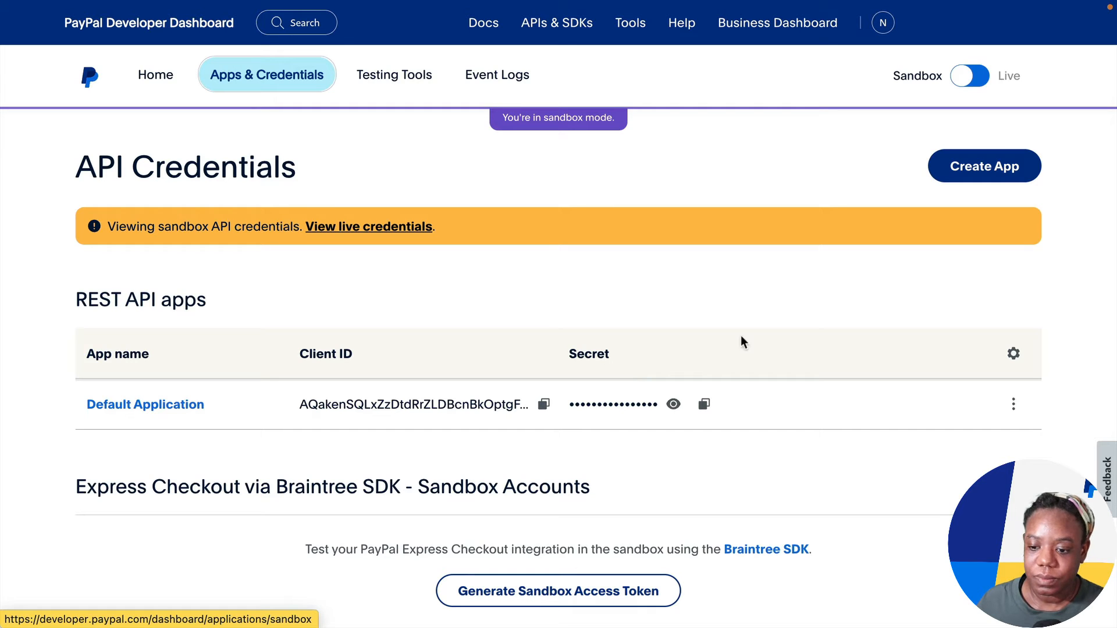
mouse_move(723, 333)
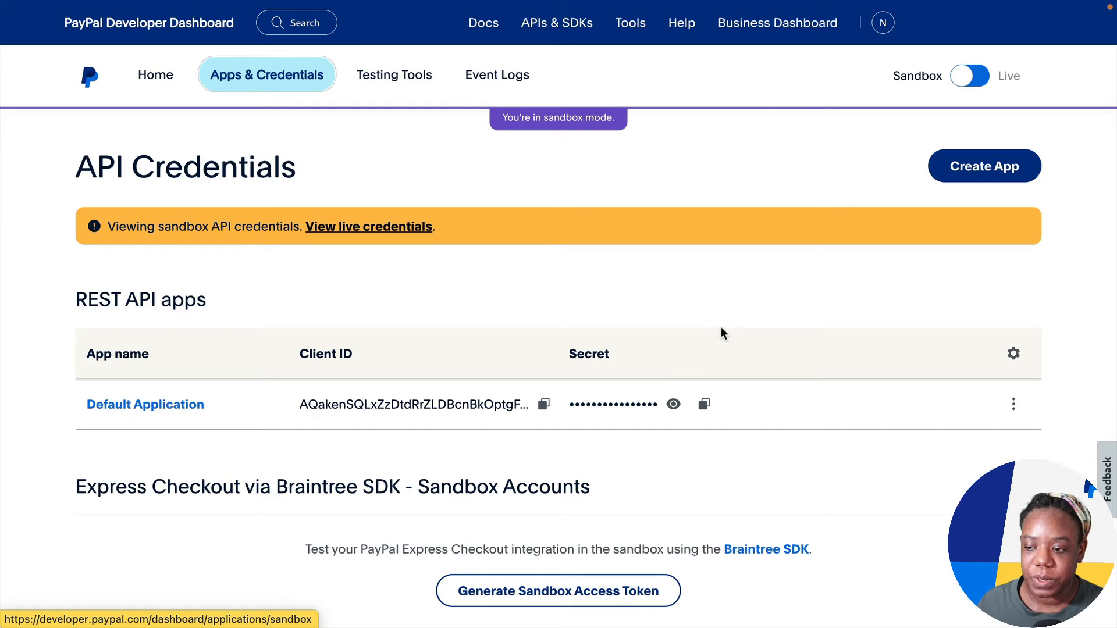
mouse_move(686, 380)
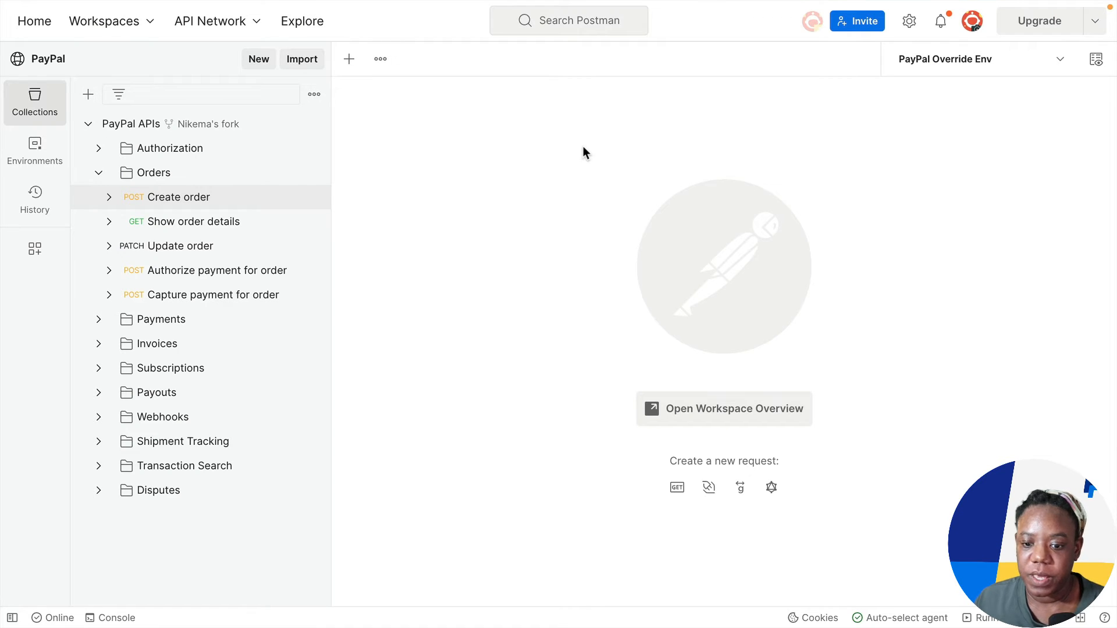
mouse_move(28, 117)
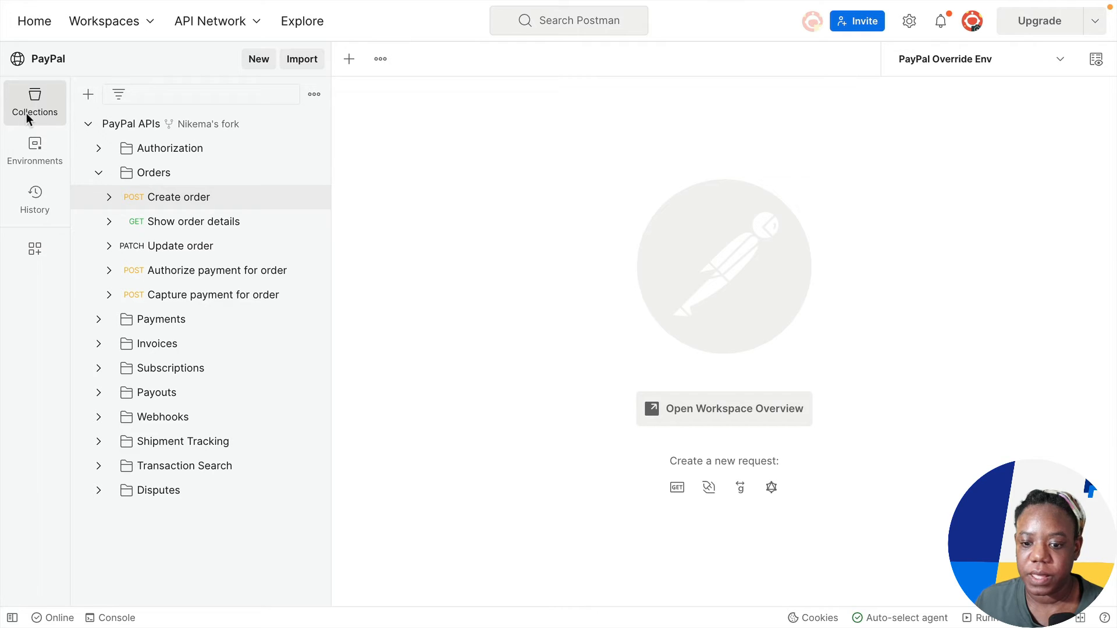
mouse_move(35, 154)
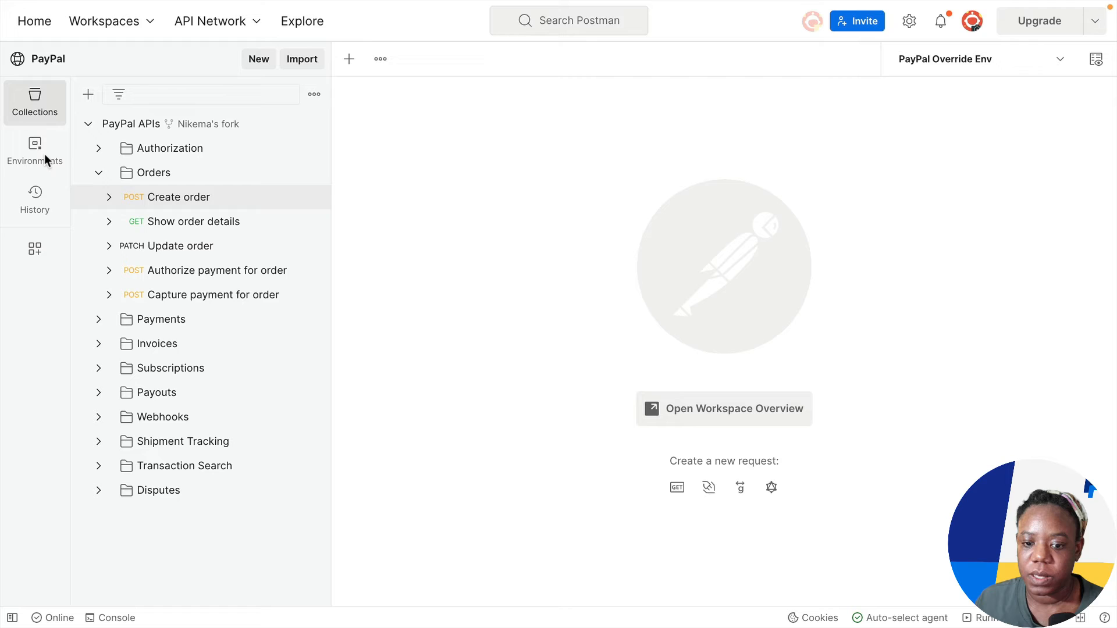
Step: Open the PayPal Override Env environment from the Environments sidebar
left_click(35, 151)
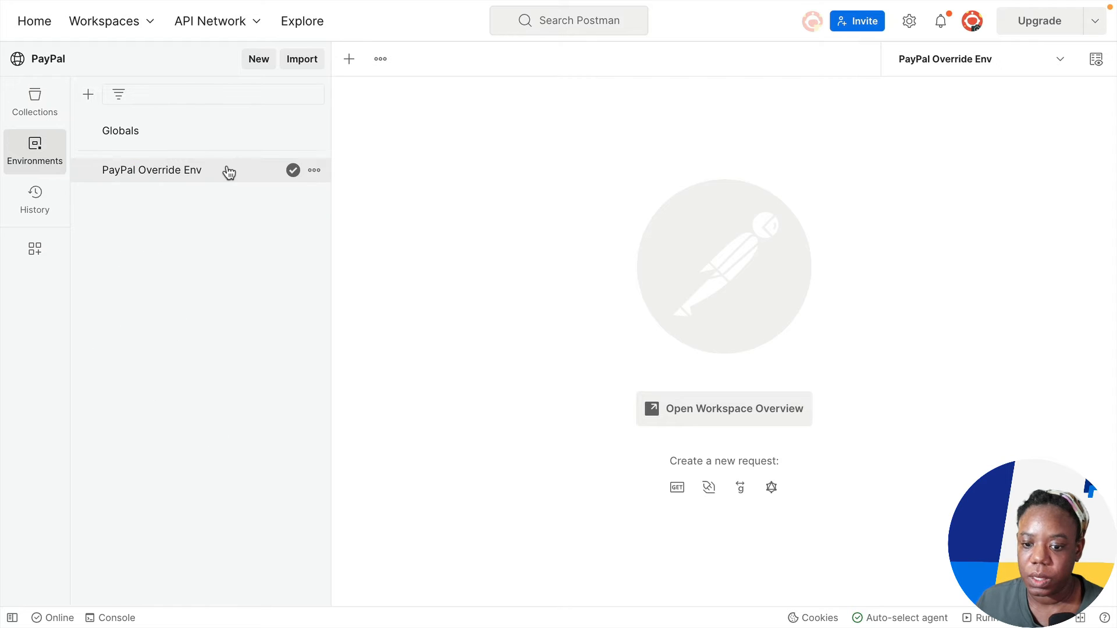
left_click(151, 169)
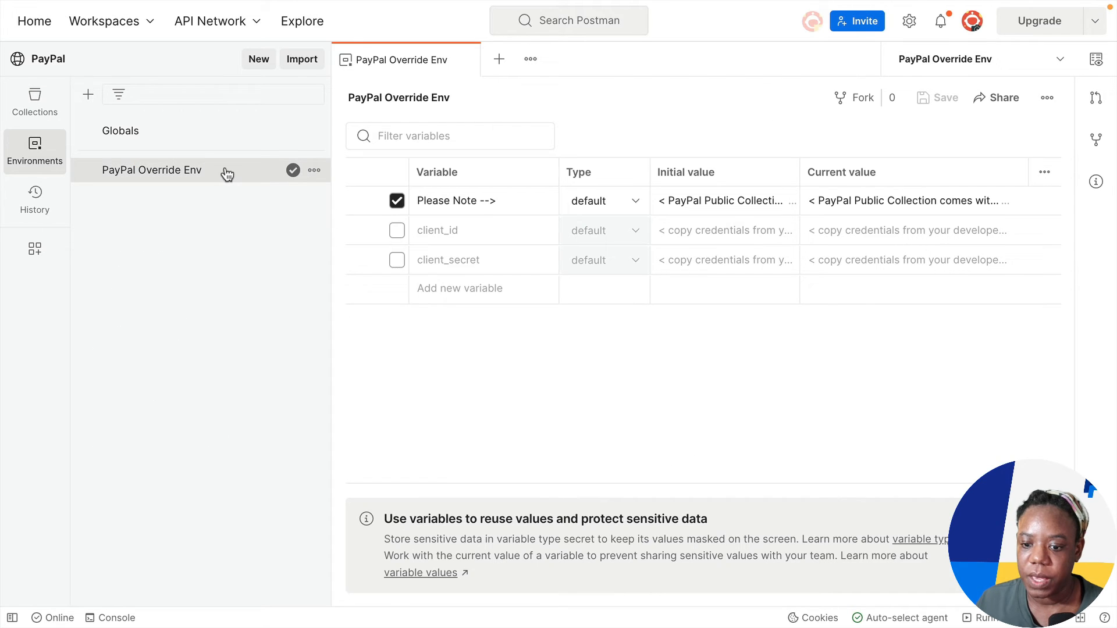
mouse_move(845, 211)
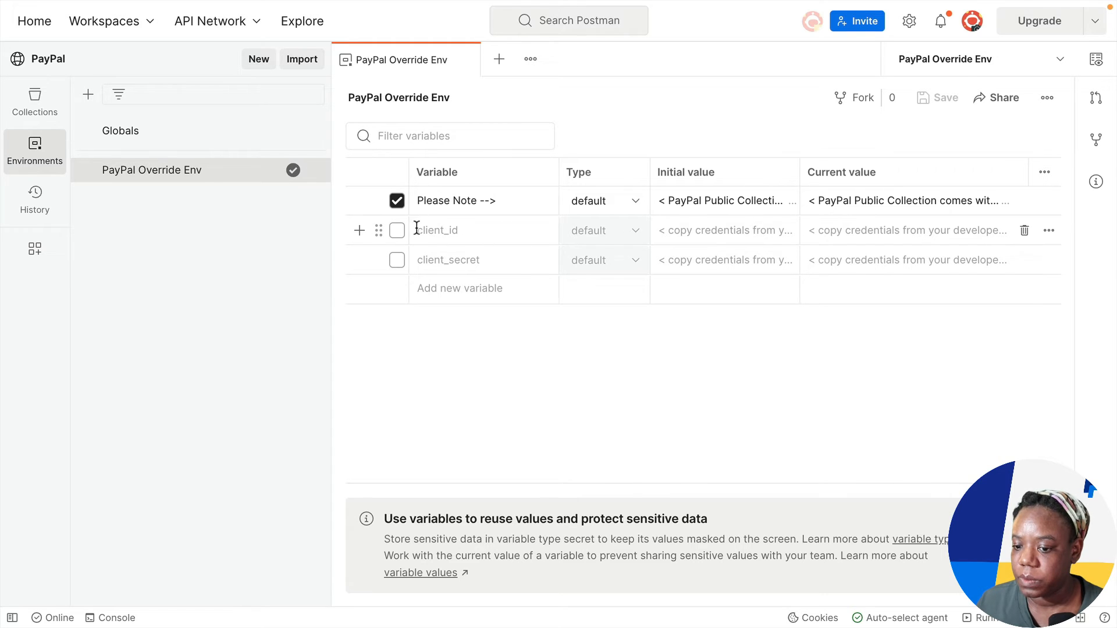
Step: Enter the sandbox client_id and client_secret as current values in PayPal Override Env
left_click(396, 229)
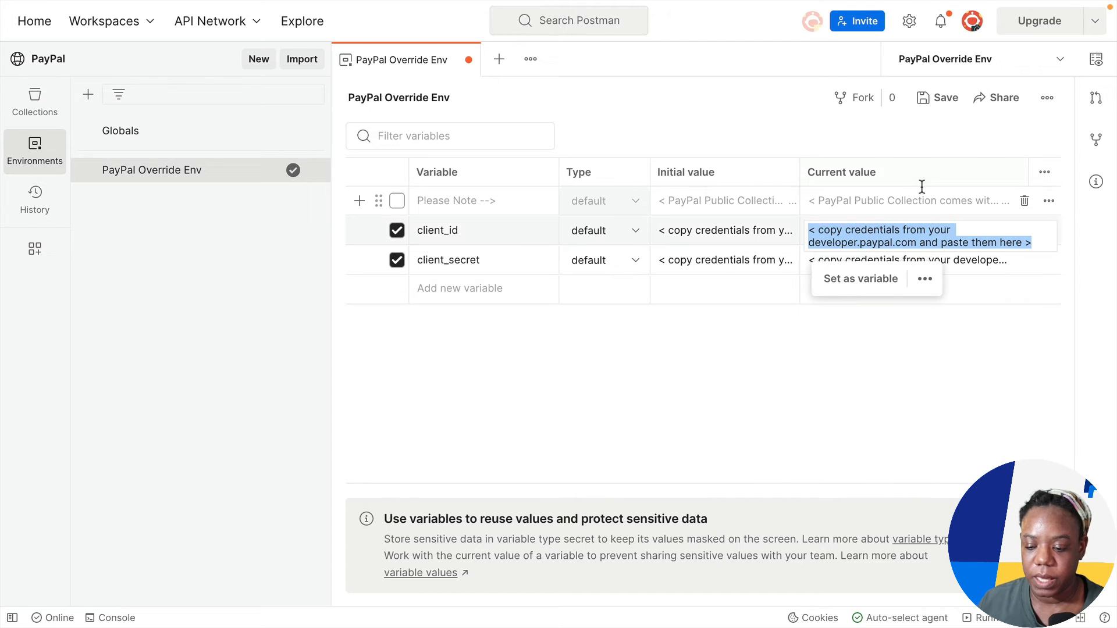
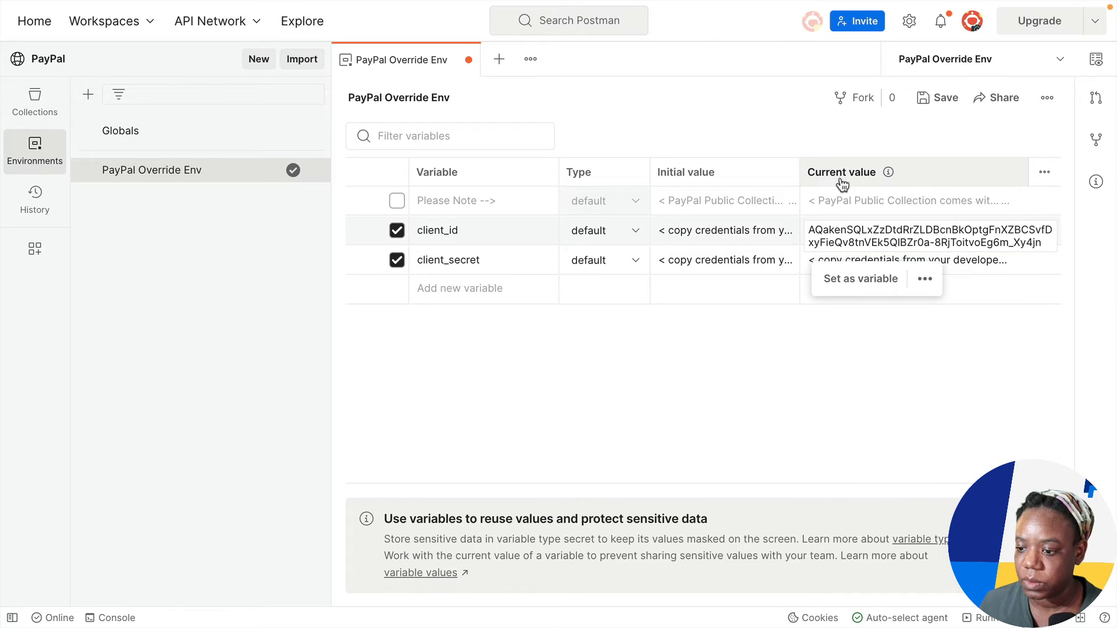
mouse_move(994, 260)
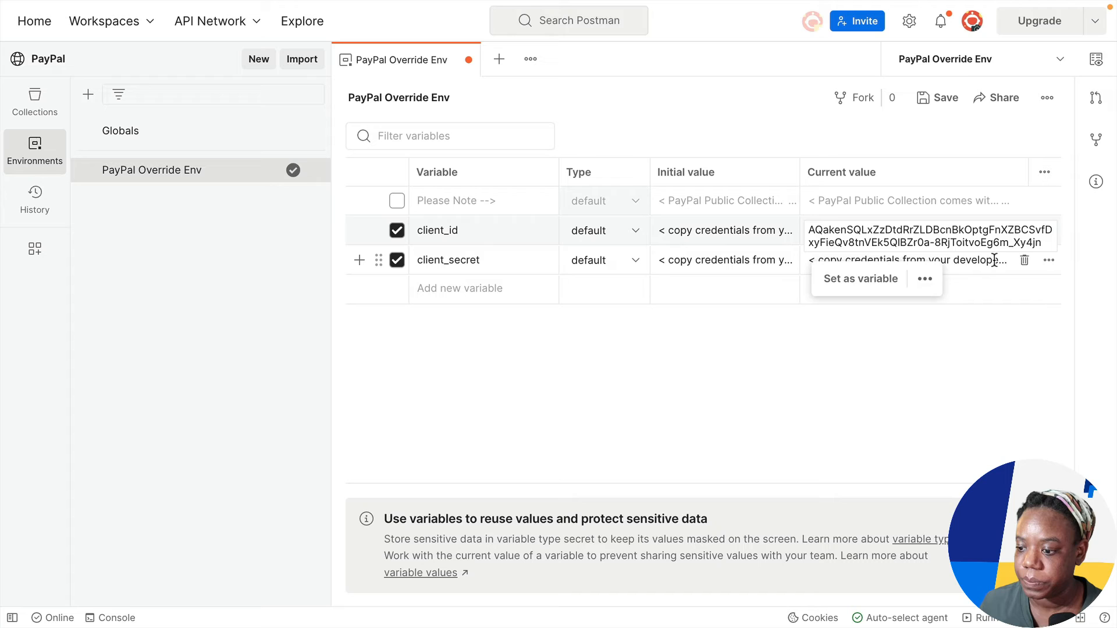
left_click(911, 266)
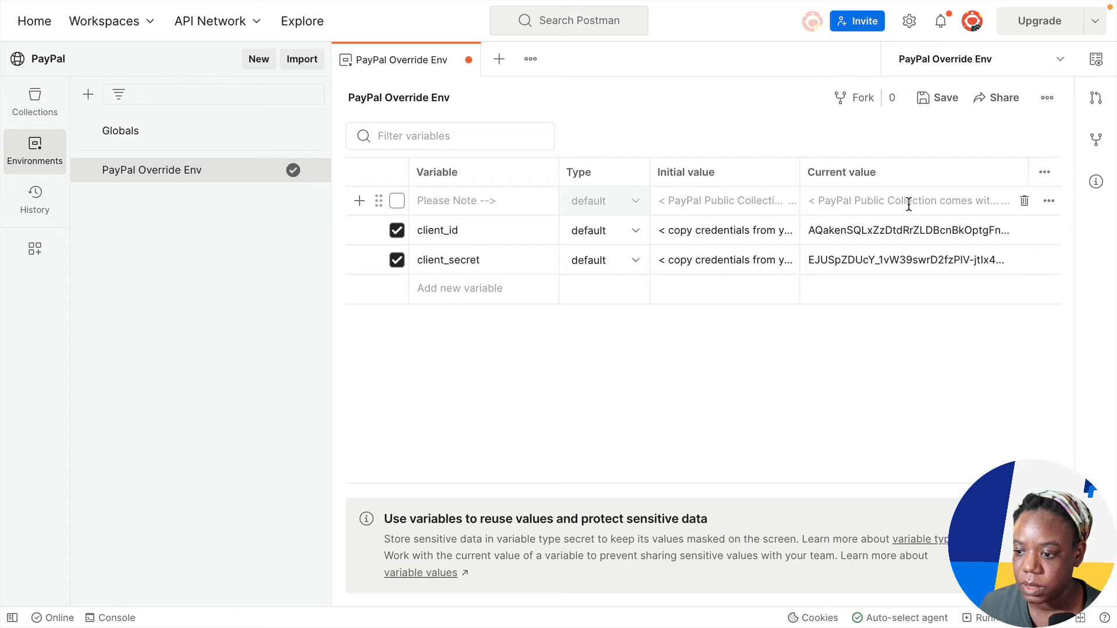
mouse_move(921, 199)
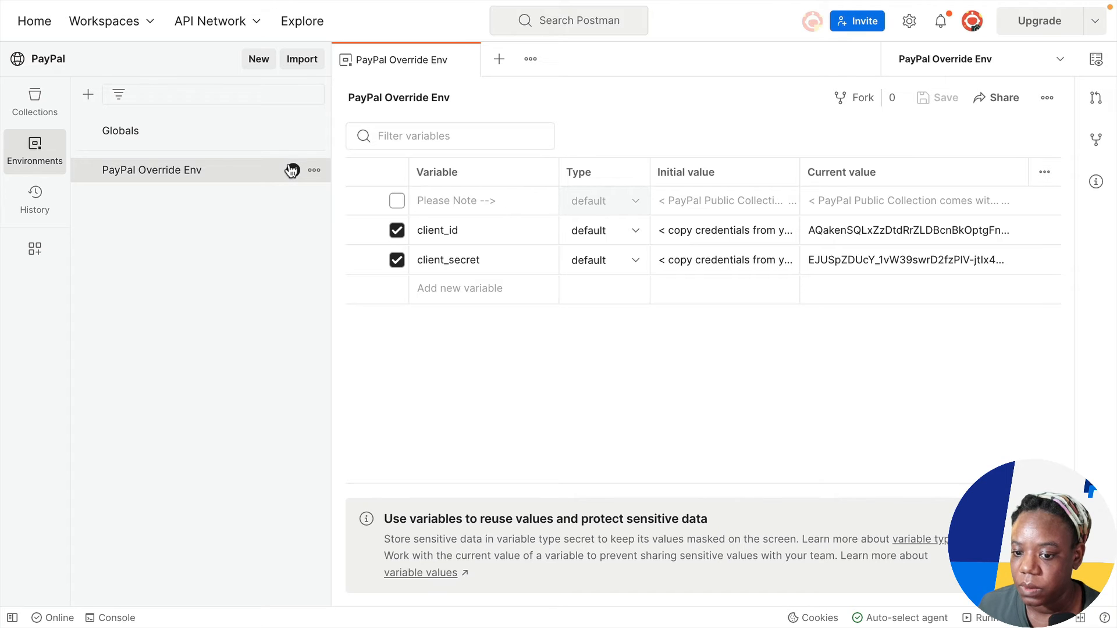
Step: Make PayPal Override Env the active environment and return to Collections
left_click(292, 170)
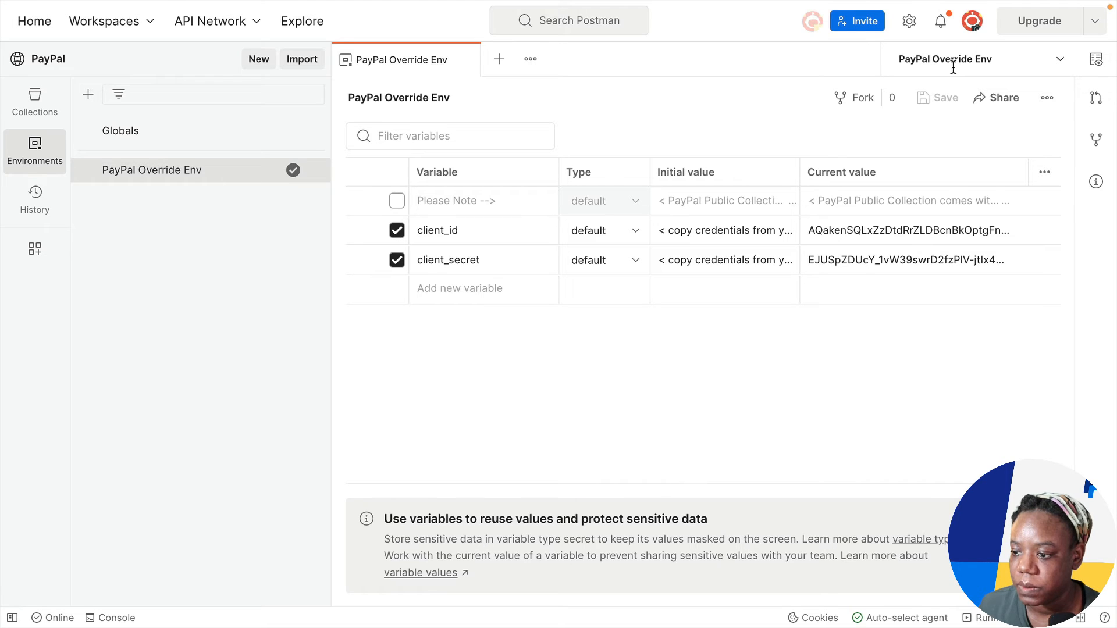
mouse_move(952, 64)
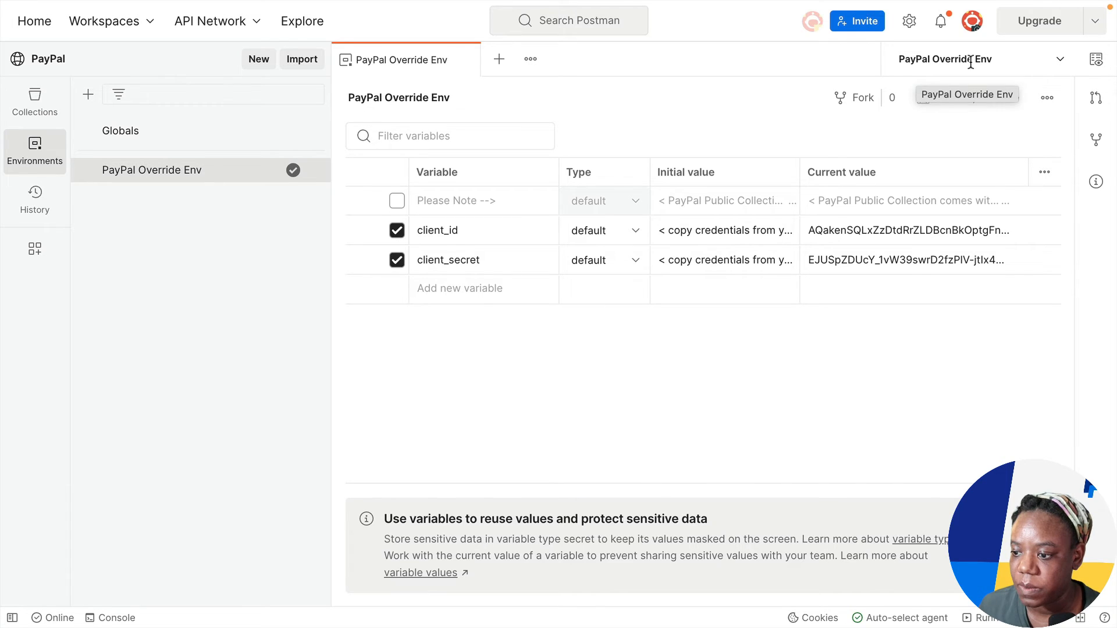
left_click(965, 58)
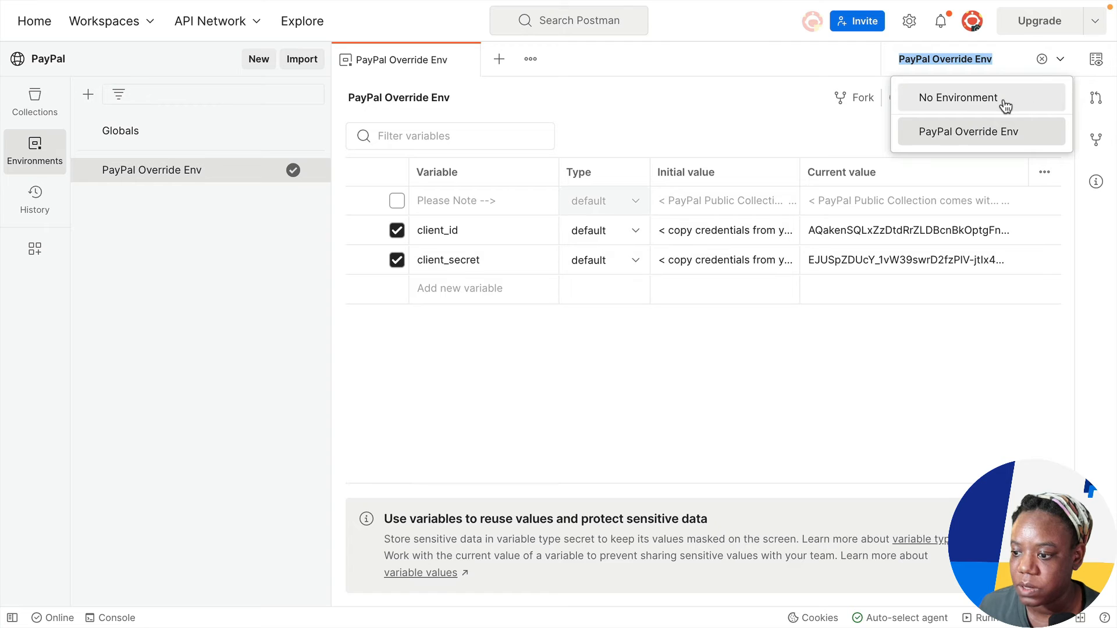
left_click(34, 99)
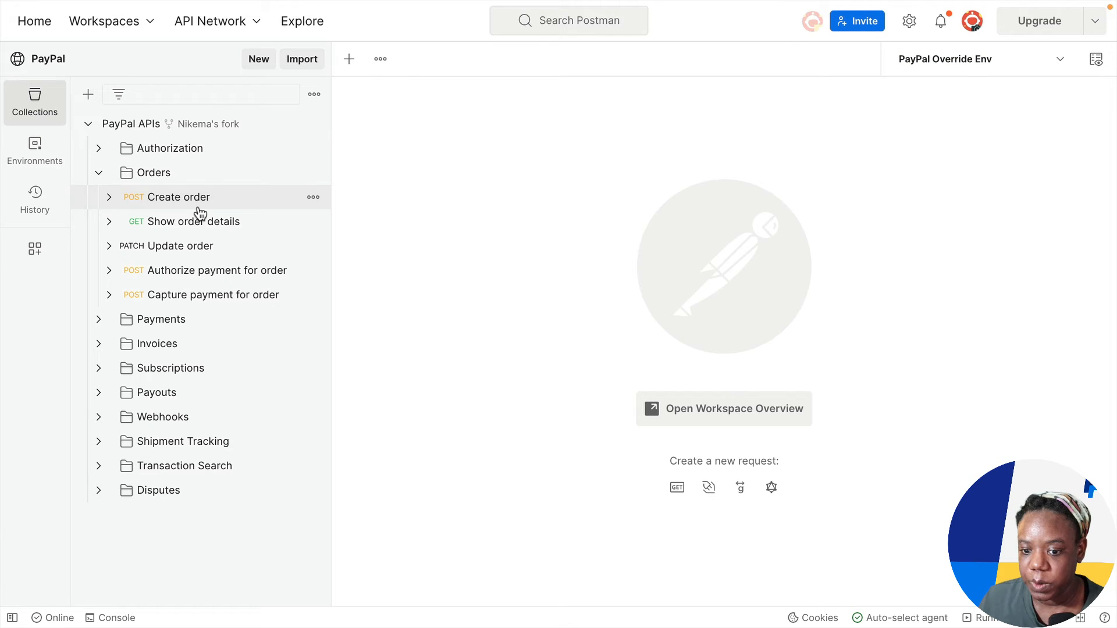
Step: Open Create order and scroll through its raw JSON body for the 100.00 USD T-Shirt
left_click(177, 197)
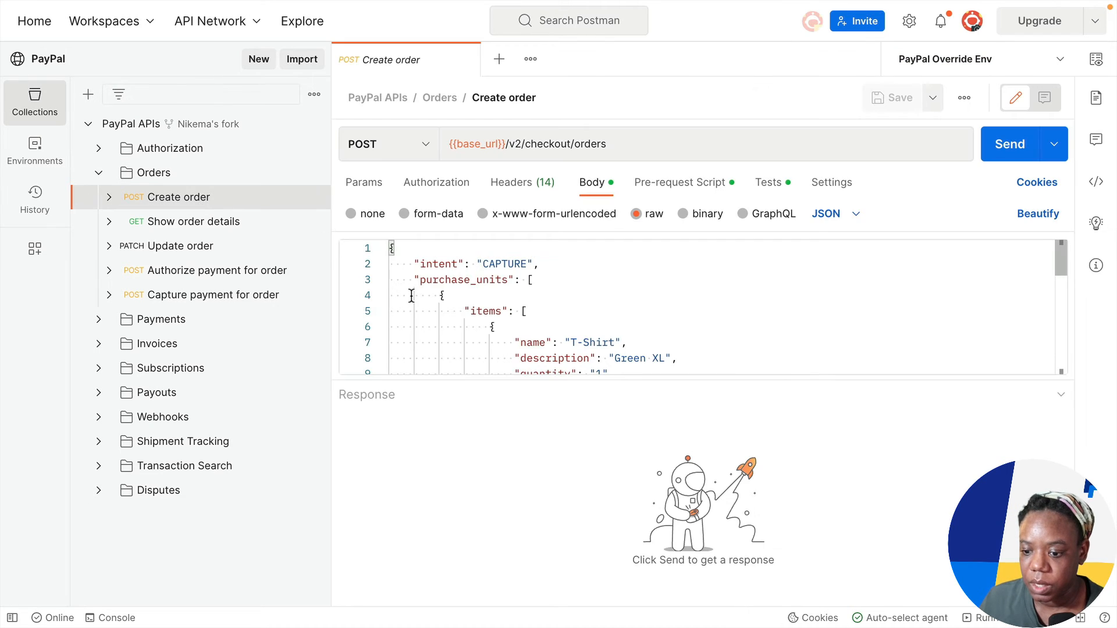
mouse_move(584, 285)
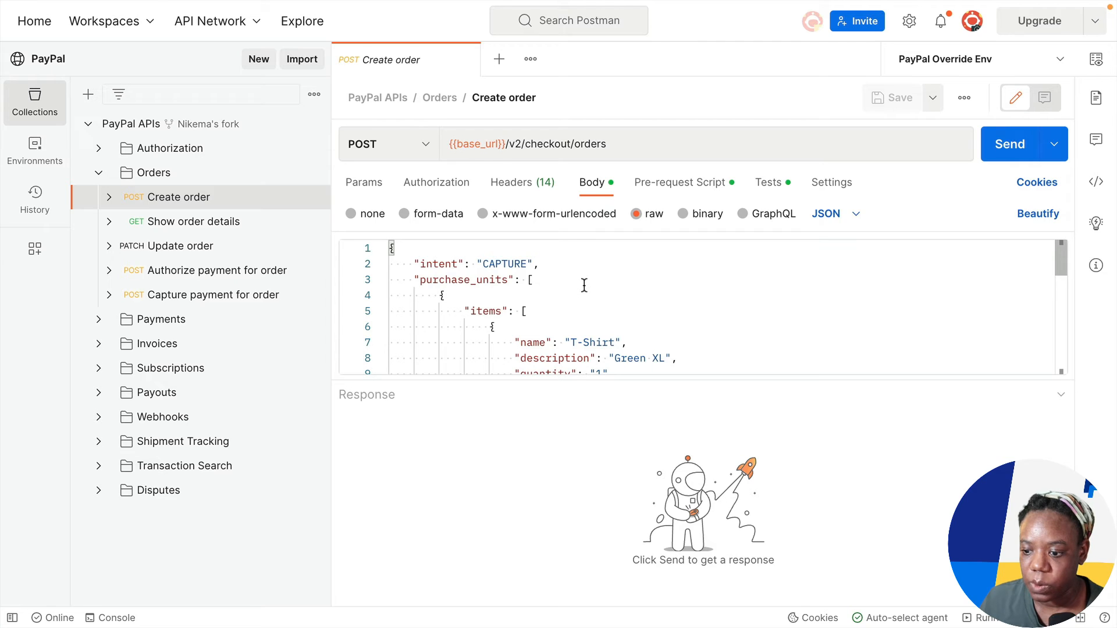
mouse_move(469, 258)
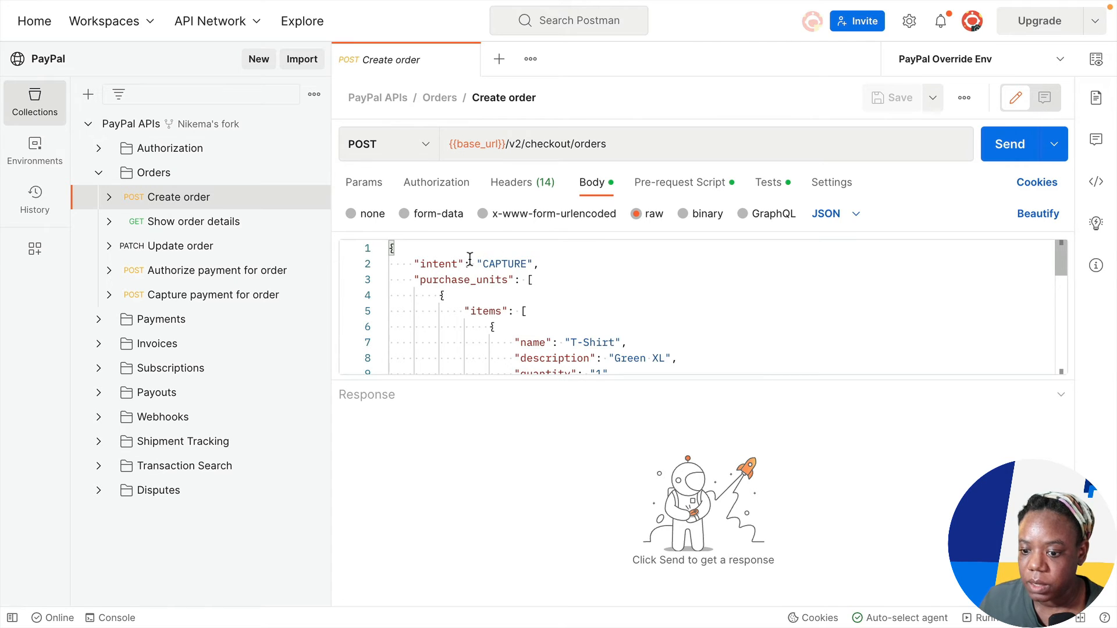
mouse_move(505, 280)
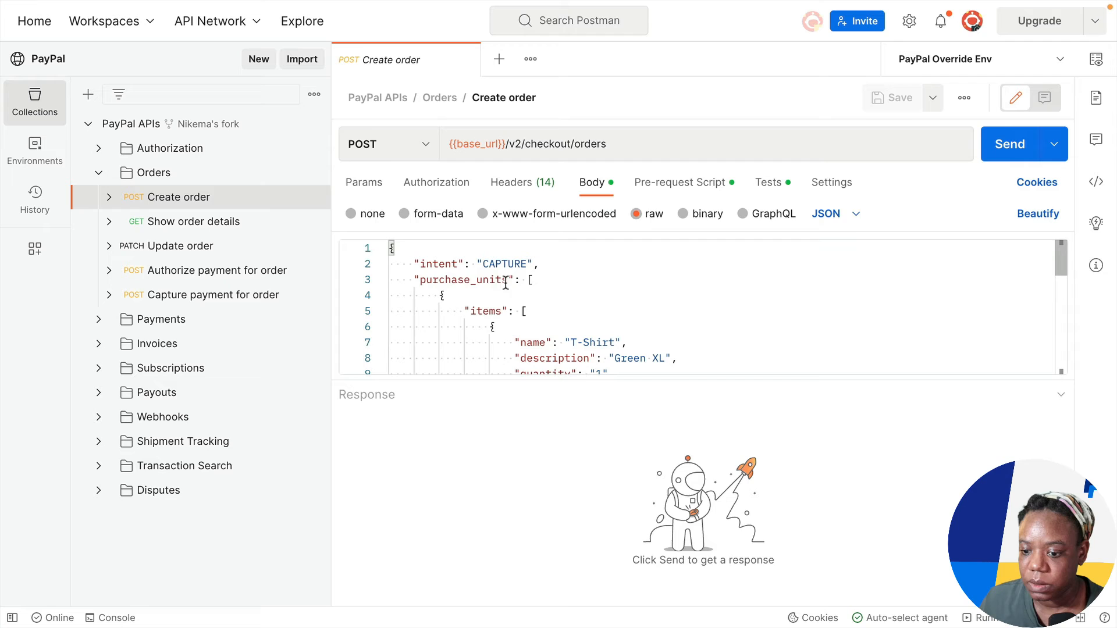
scroll("down", 3)
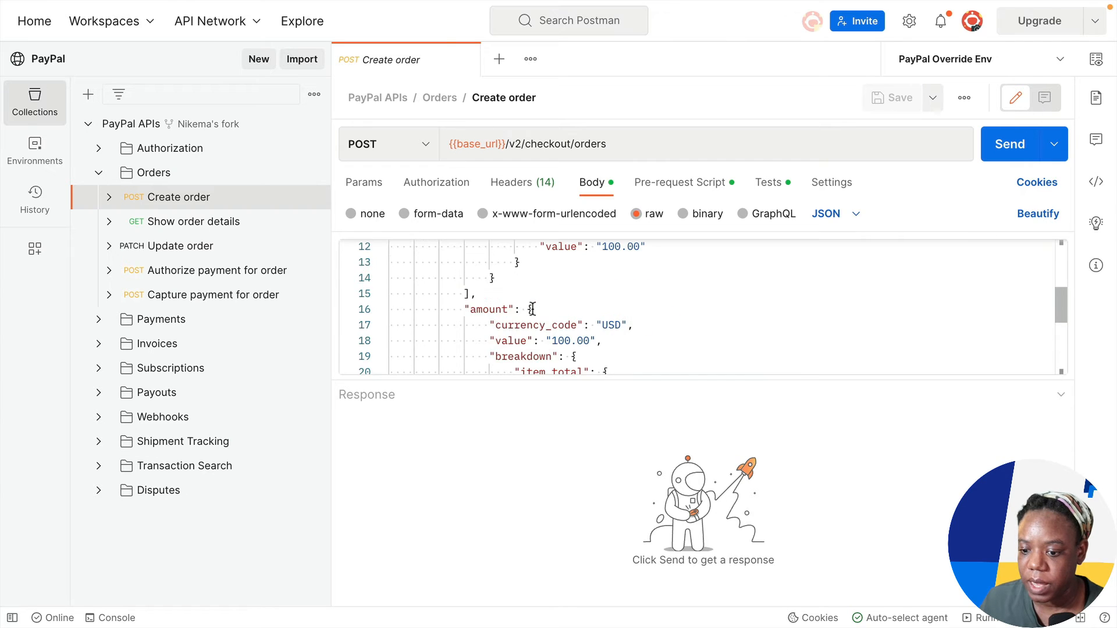
scroll("up", 3)
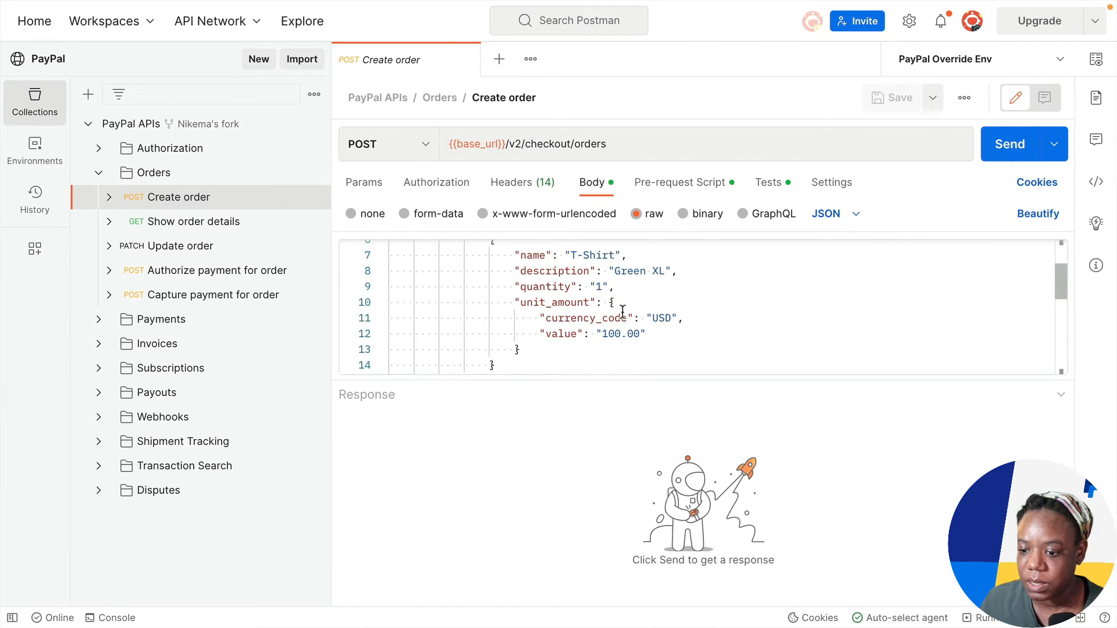
scroll("up", 3)
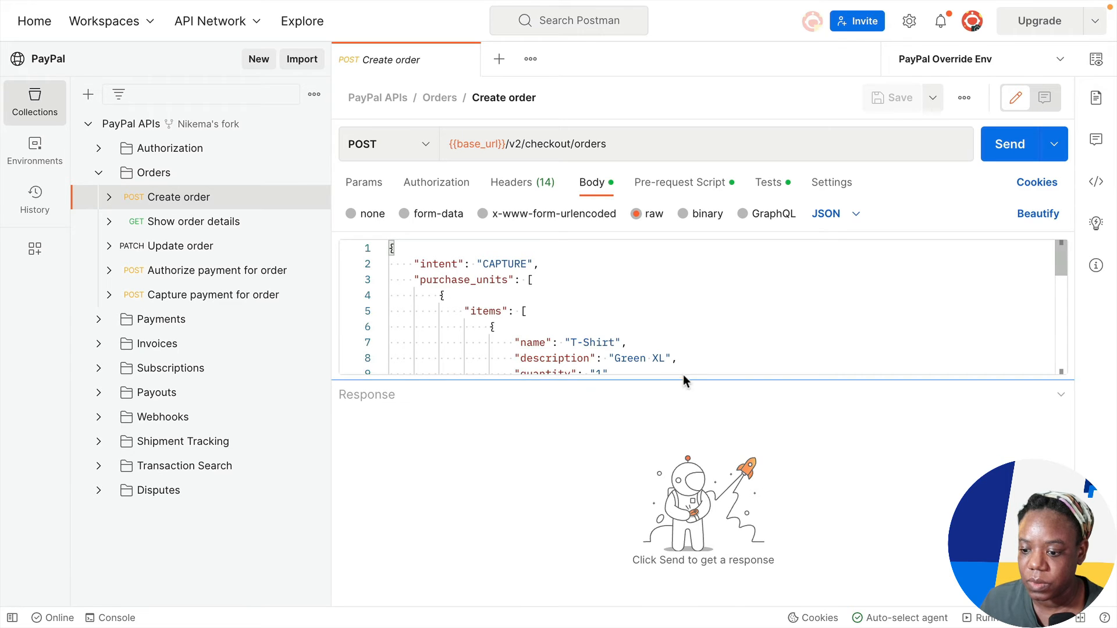
scroll("down", 3)
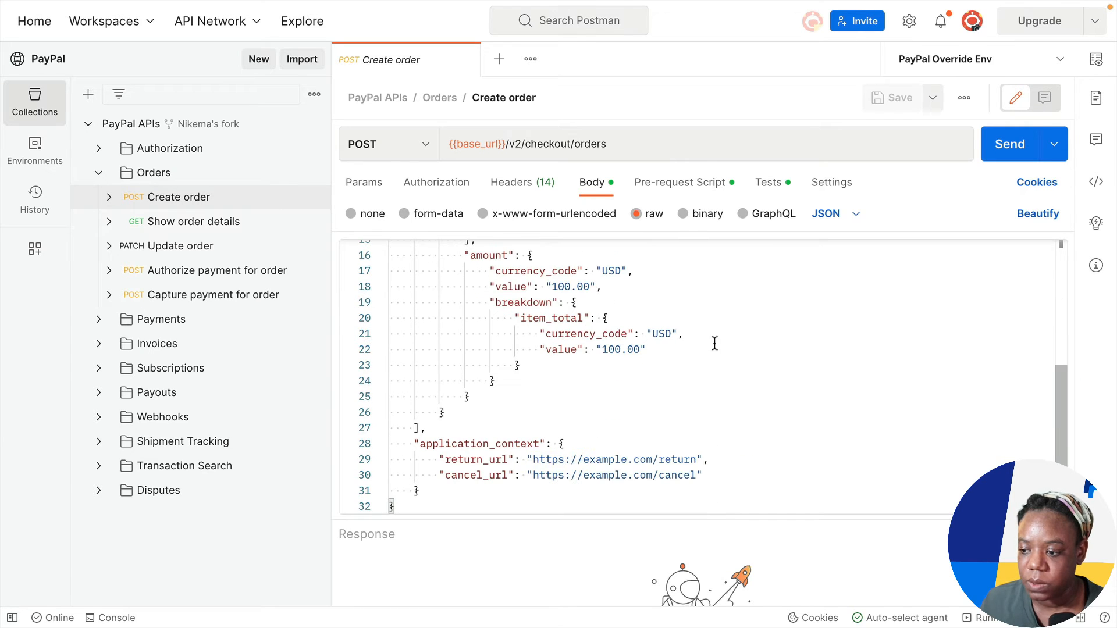
mouse_move(525, 476)
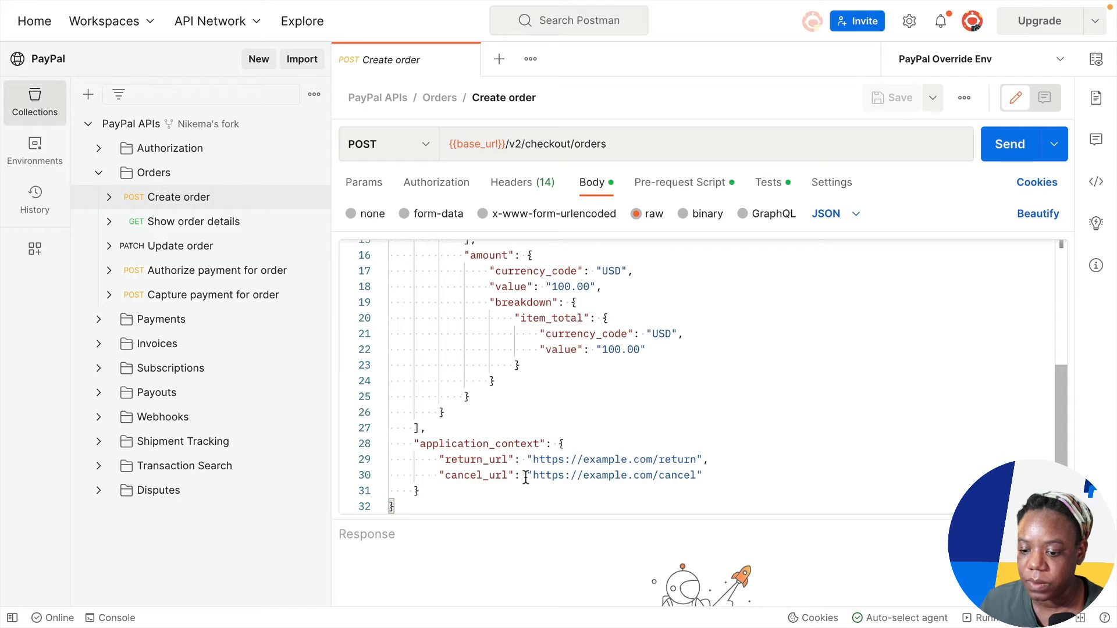
mouse_move(657, 459)
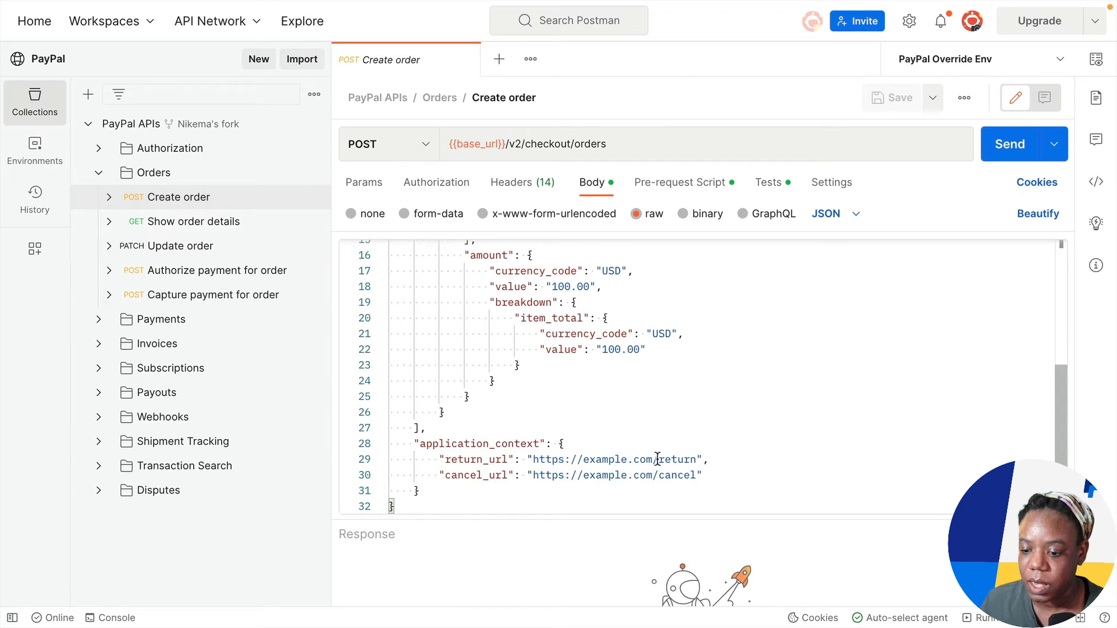
scroll("up", 3)
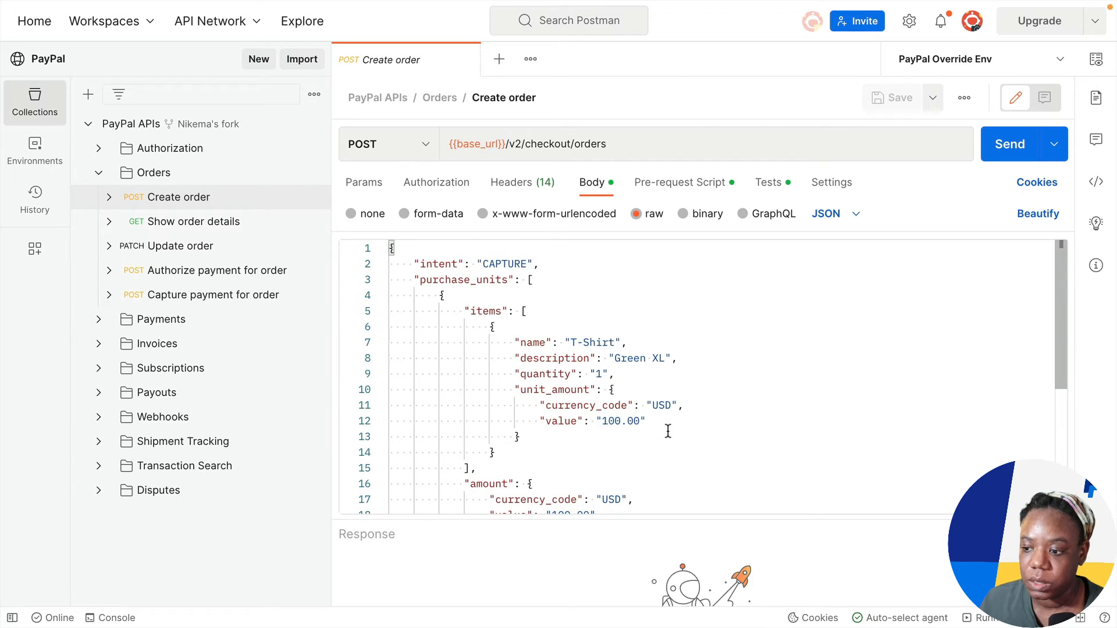
mouse_move(1009, 143)
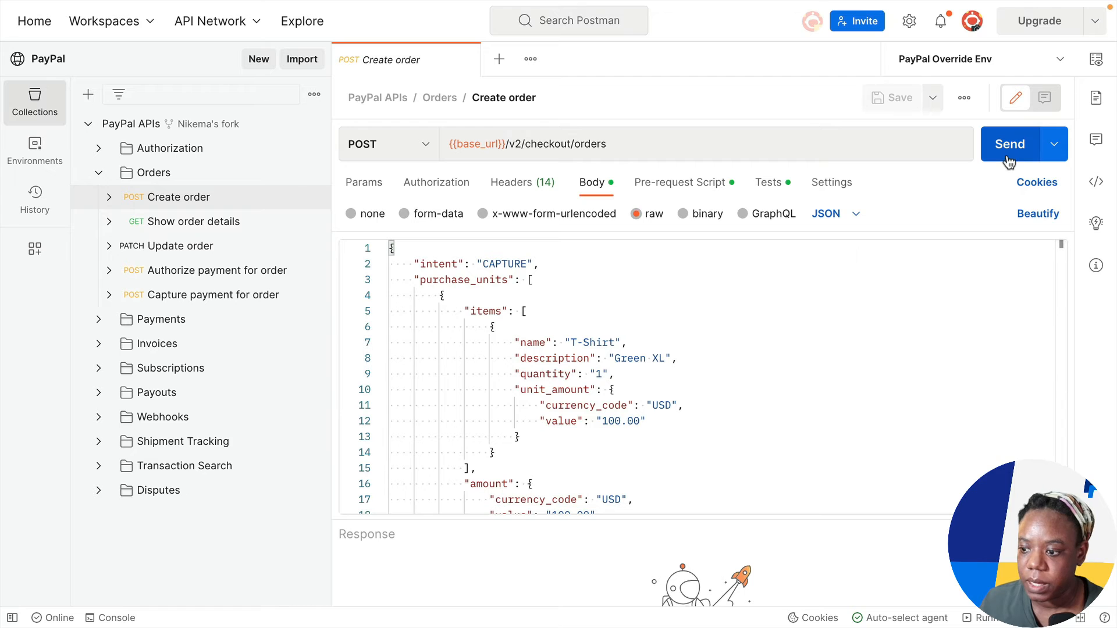
Step: Send Create order and review the 201 response: a CREATED order for 100.00 USD
left_click(1010, 144)
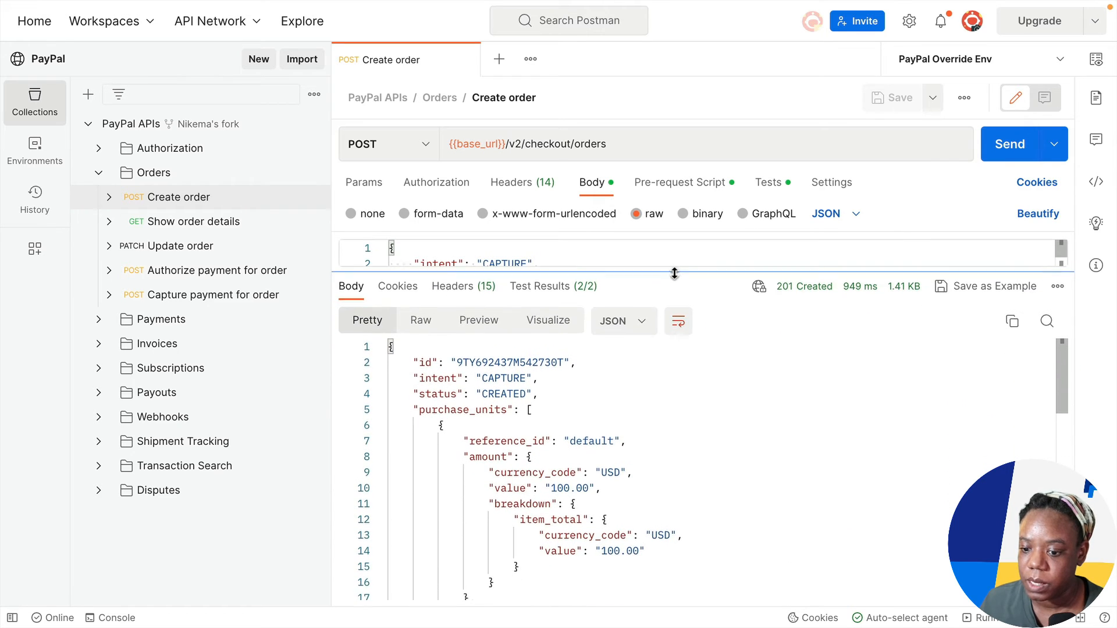
scroll("down", 3)
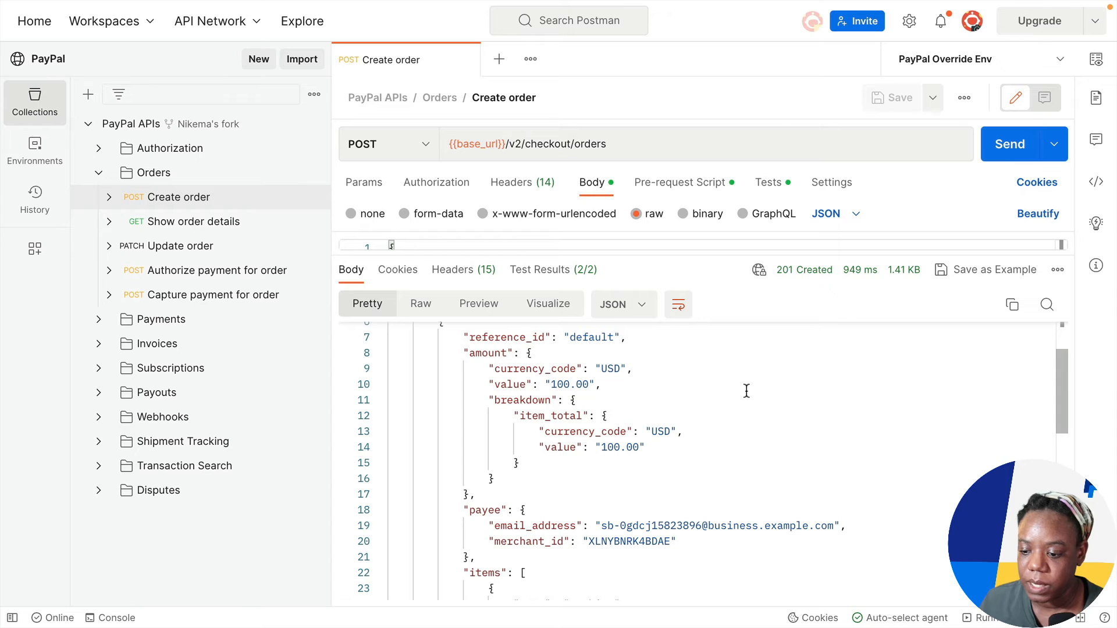
scroll("down", 3)
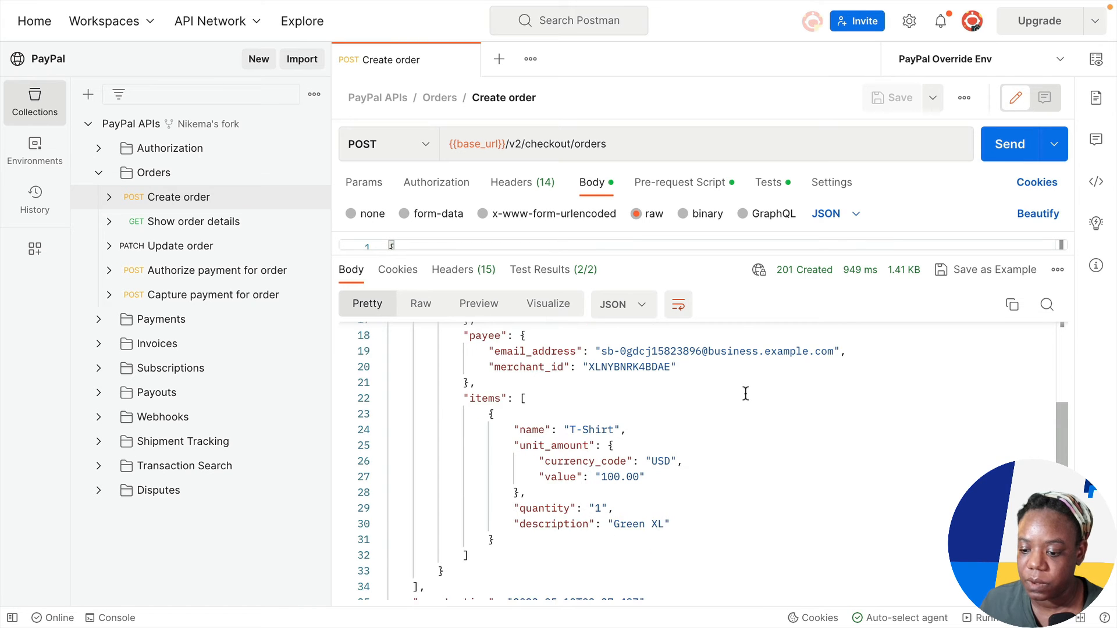
scroll("down", 3)
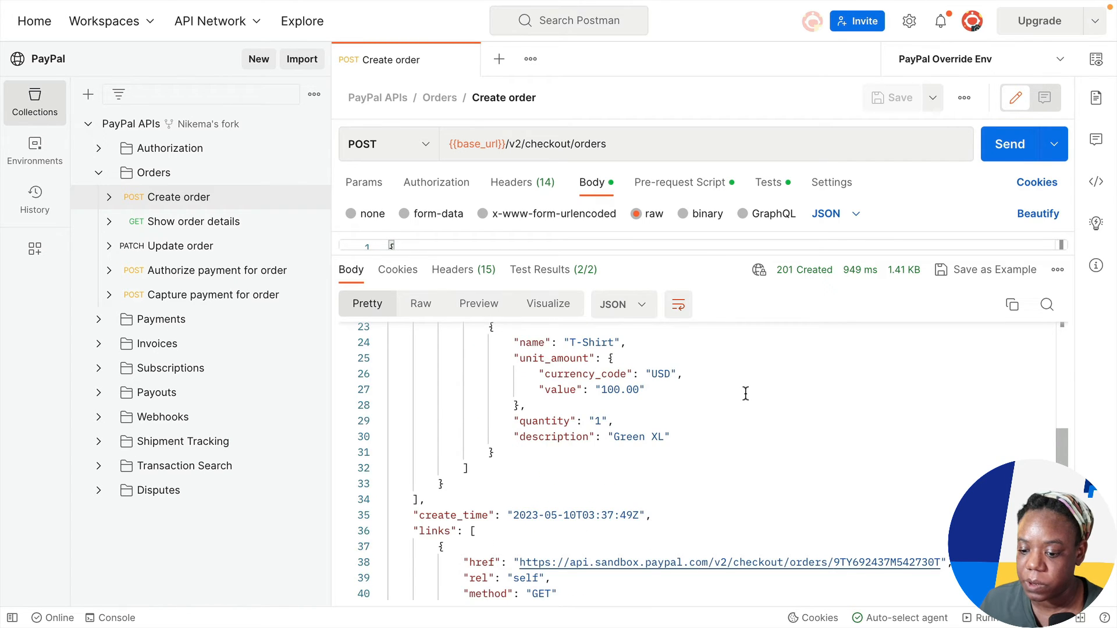
scroll("down", 3)
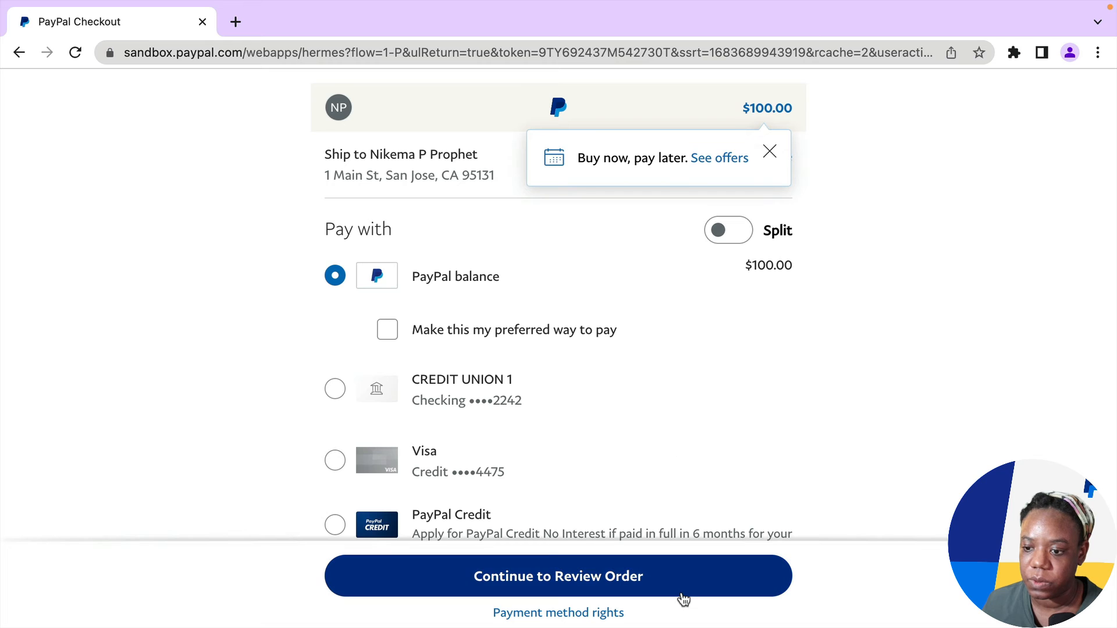
mouse_move(656, 590)
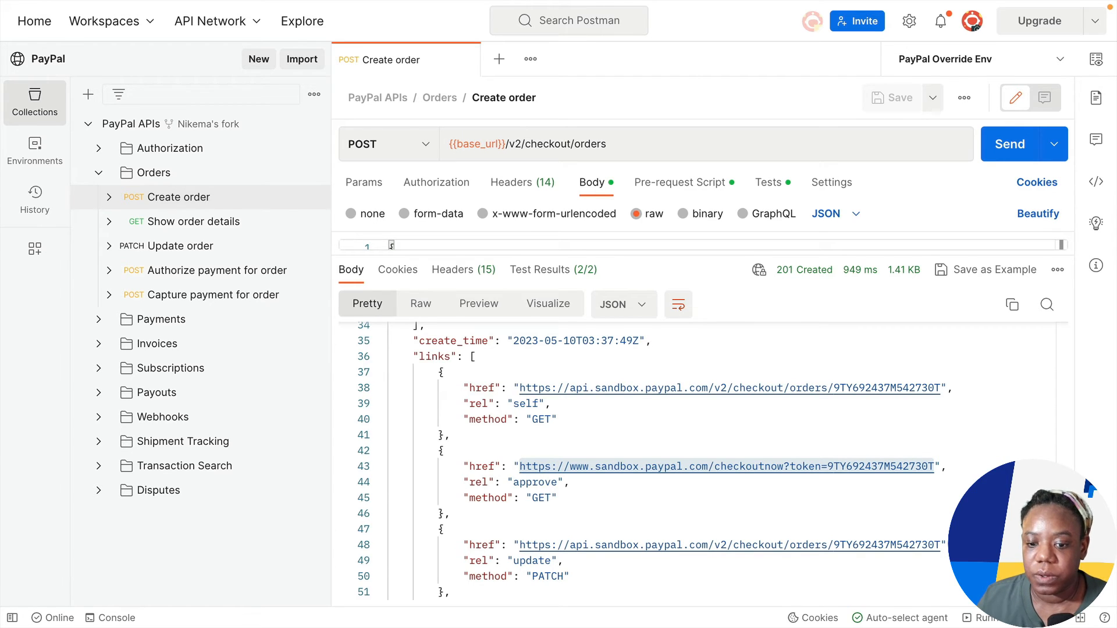
mouse_move(197, 193)
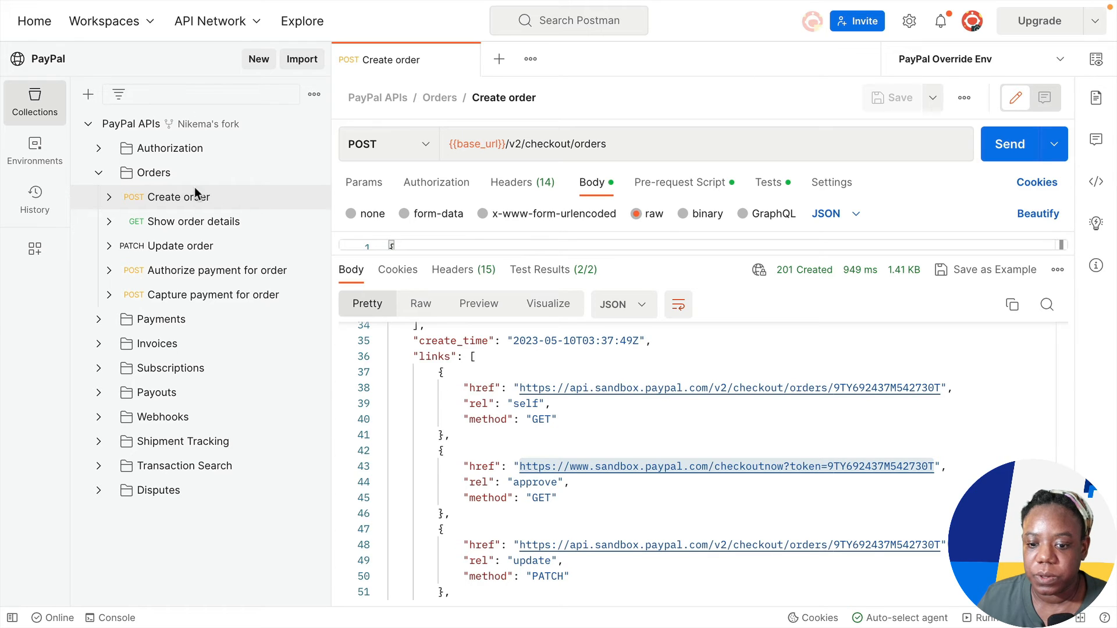
mouse_move(204, 278)
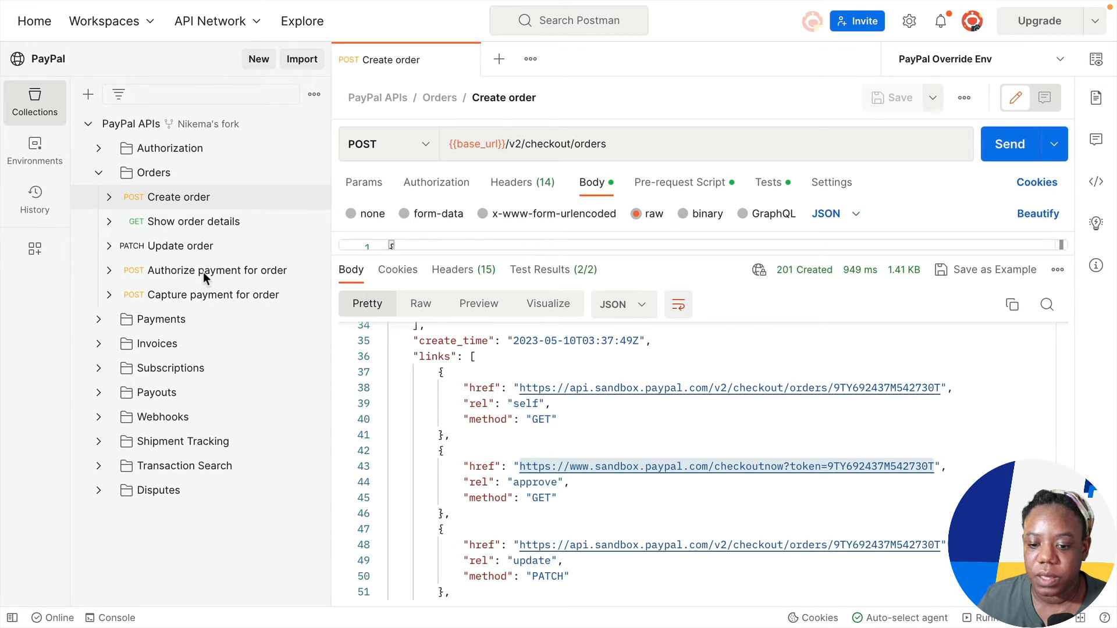
mouse_move(202, 299)
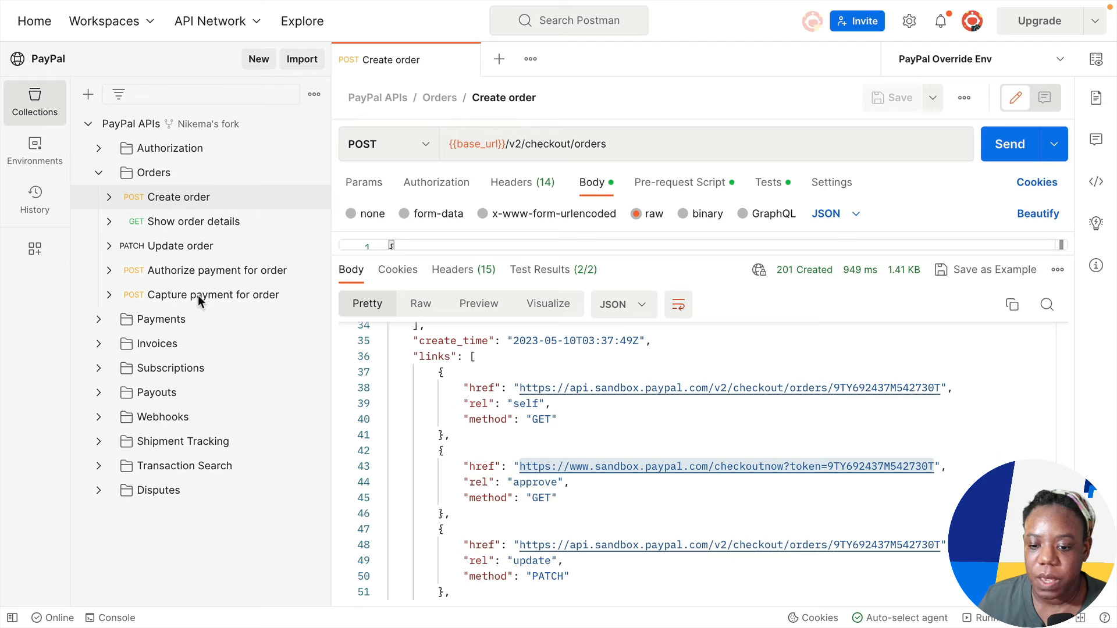
Step: Open the Capture payment for order request from the Orders folder
left_click(212, 295)
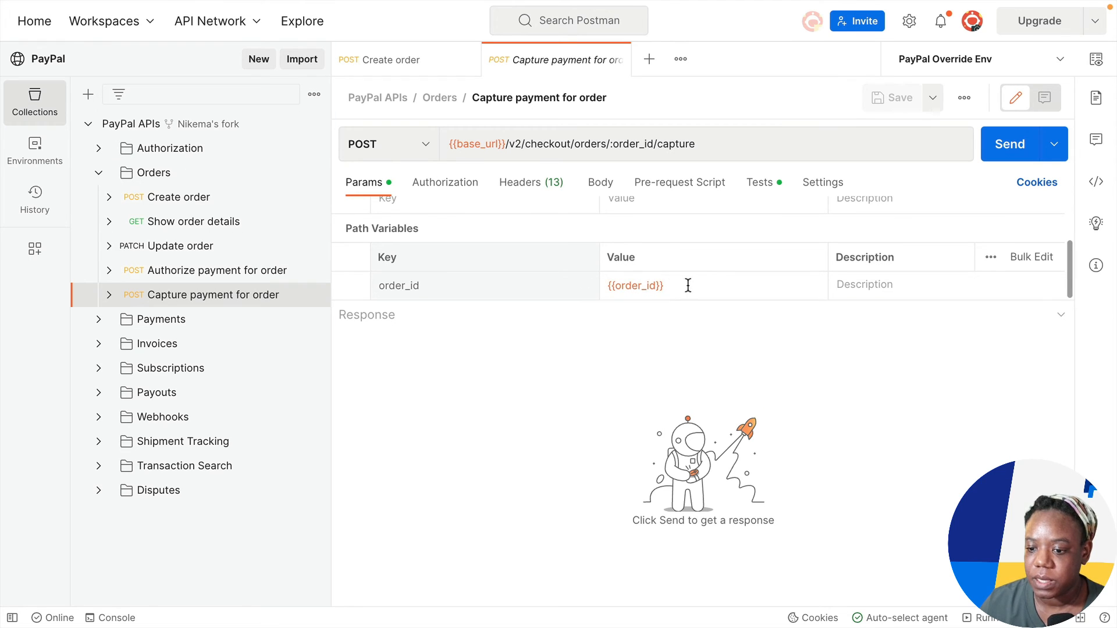
mouse_move(1009, 144)
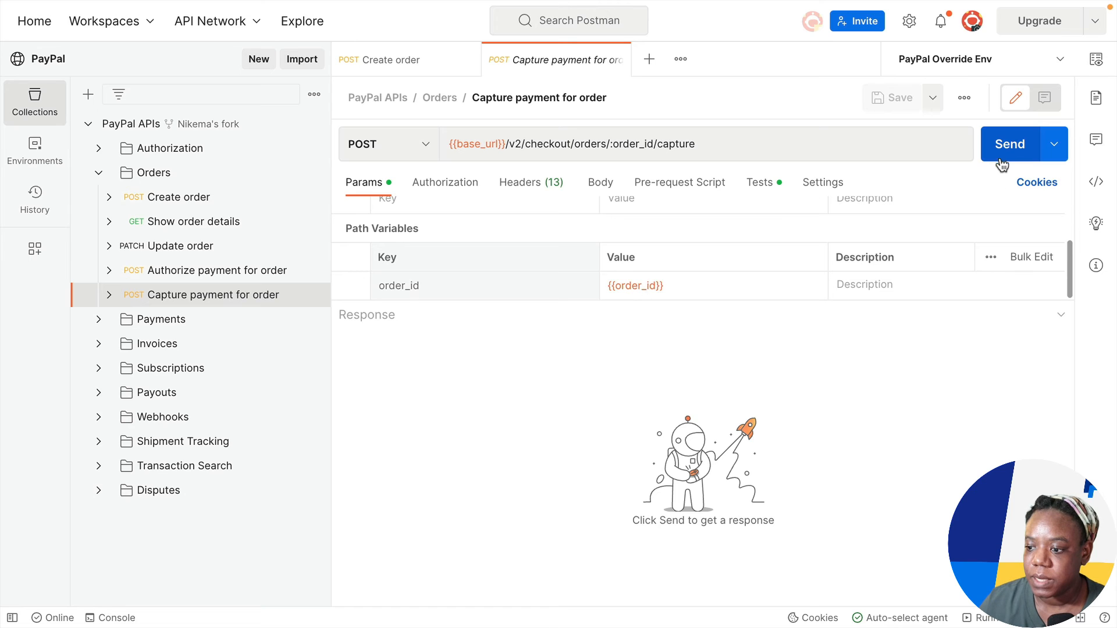
mouse_move(1009, 144)
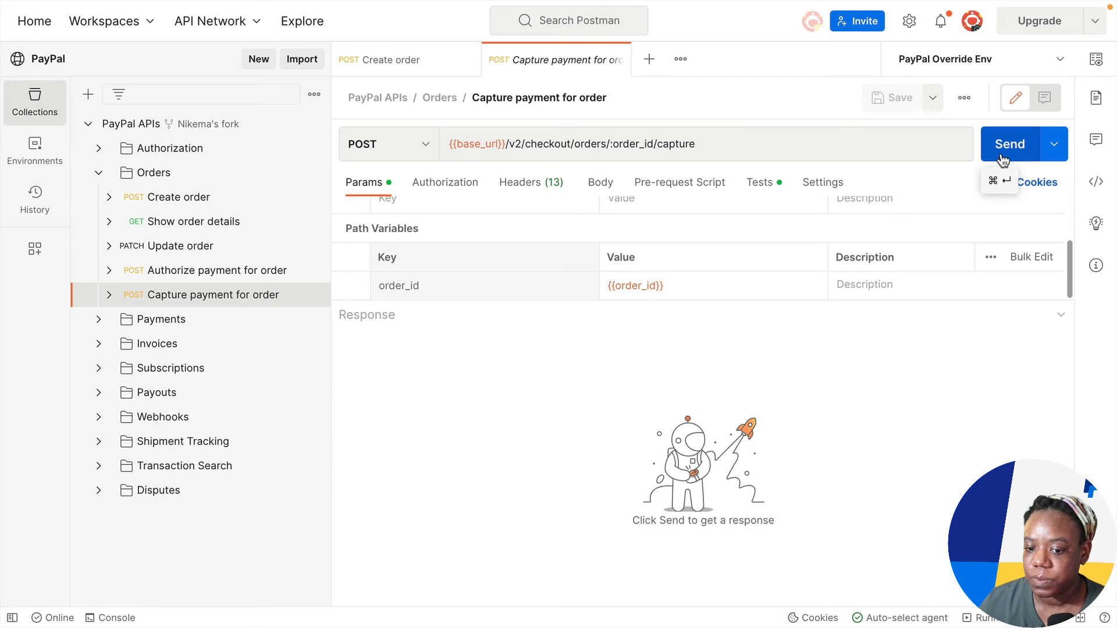
Step: Capture order 9TY692437M542730T and review the COMPLETED status, capture details and refund links
left_click(1009, 143)
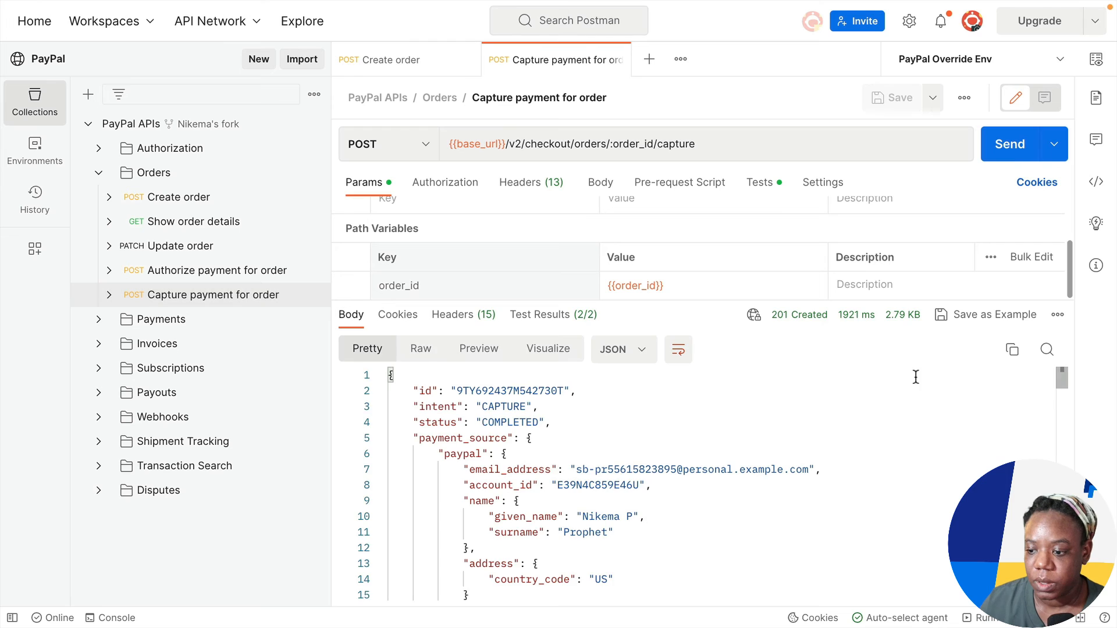
mouse_move(818, 329)
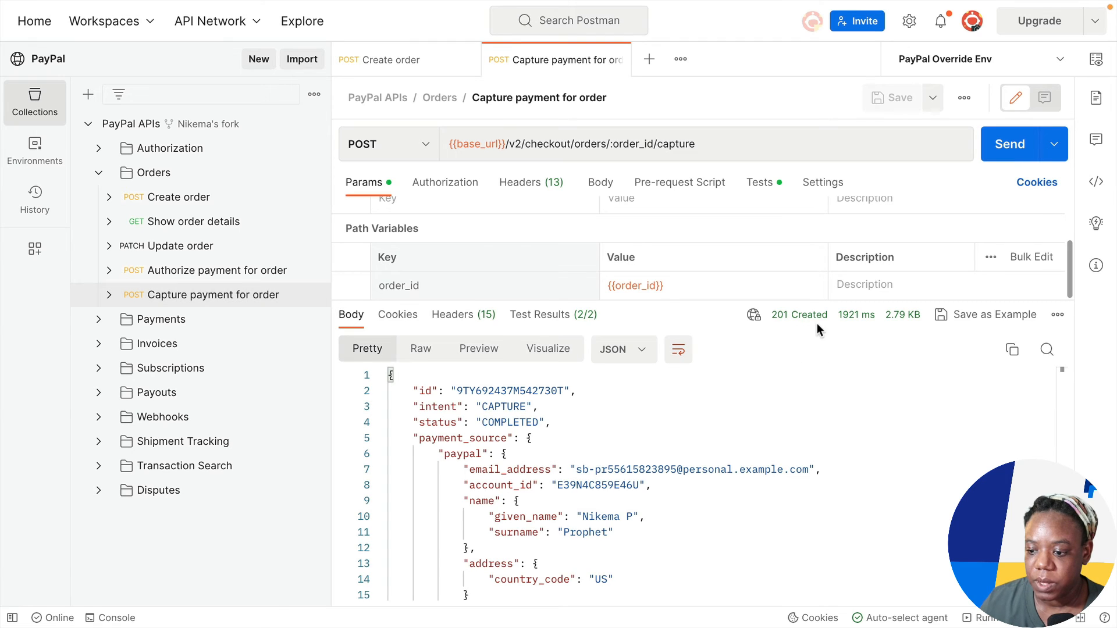
mouse_move(525, 419)
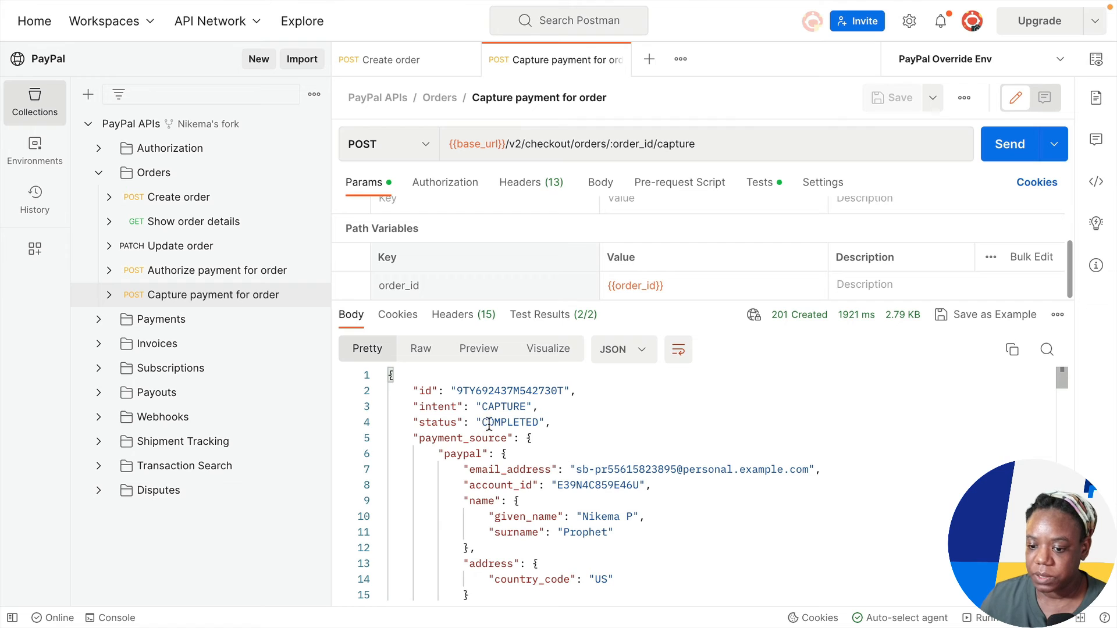
scroll("down", 3)
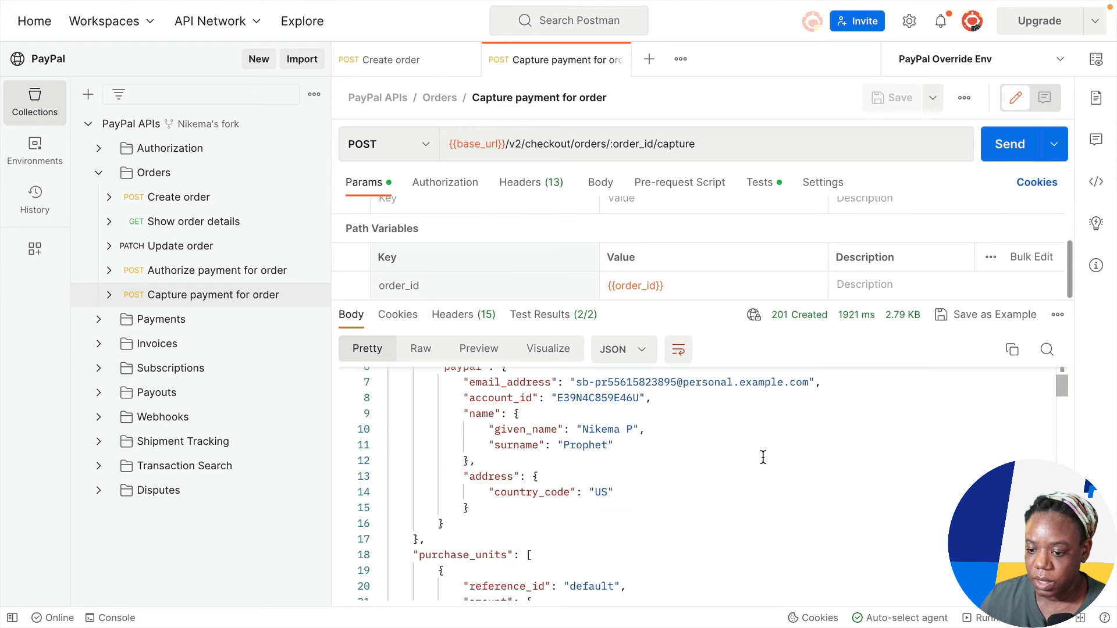
scroll("up", 3)
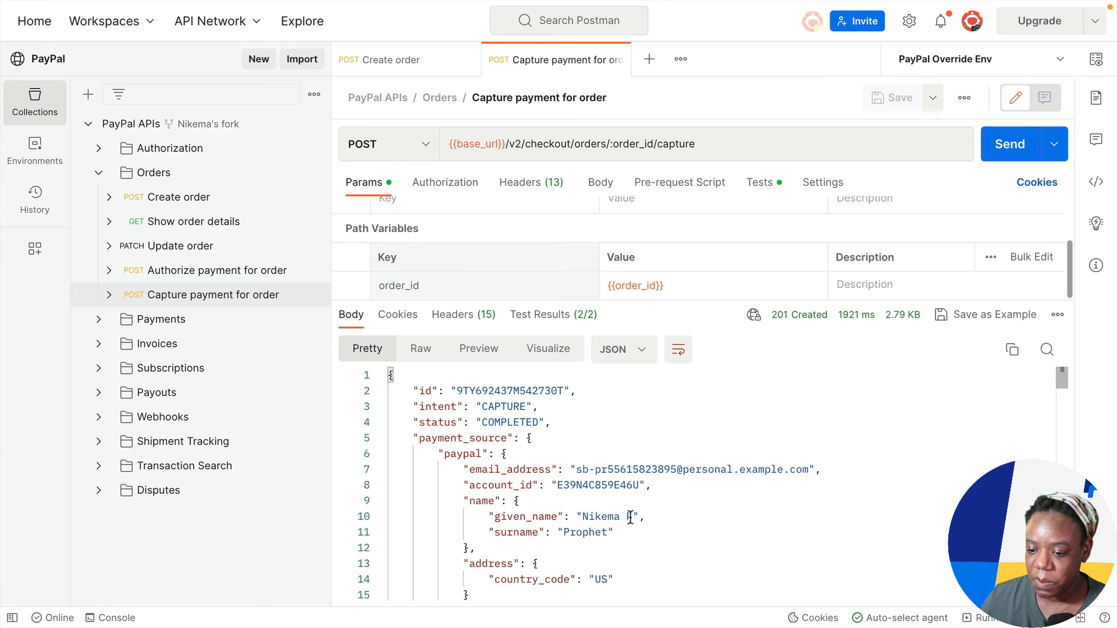
scroll("down", 3)
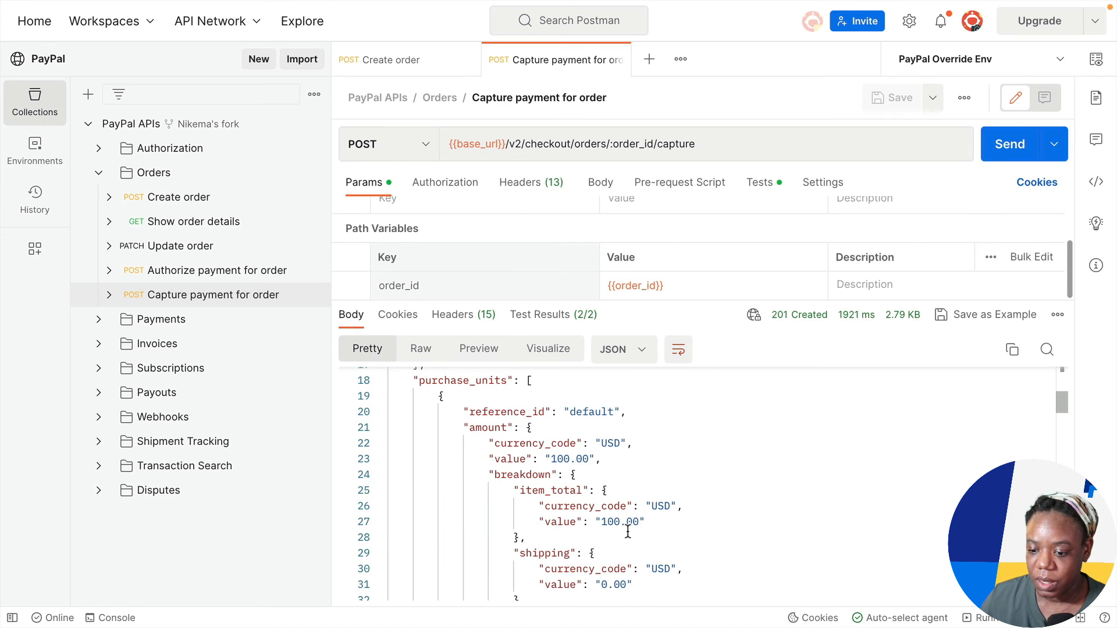
mouse_move(567, 434)
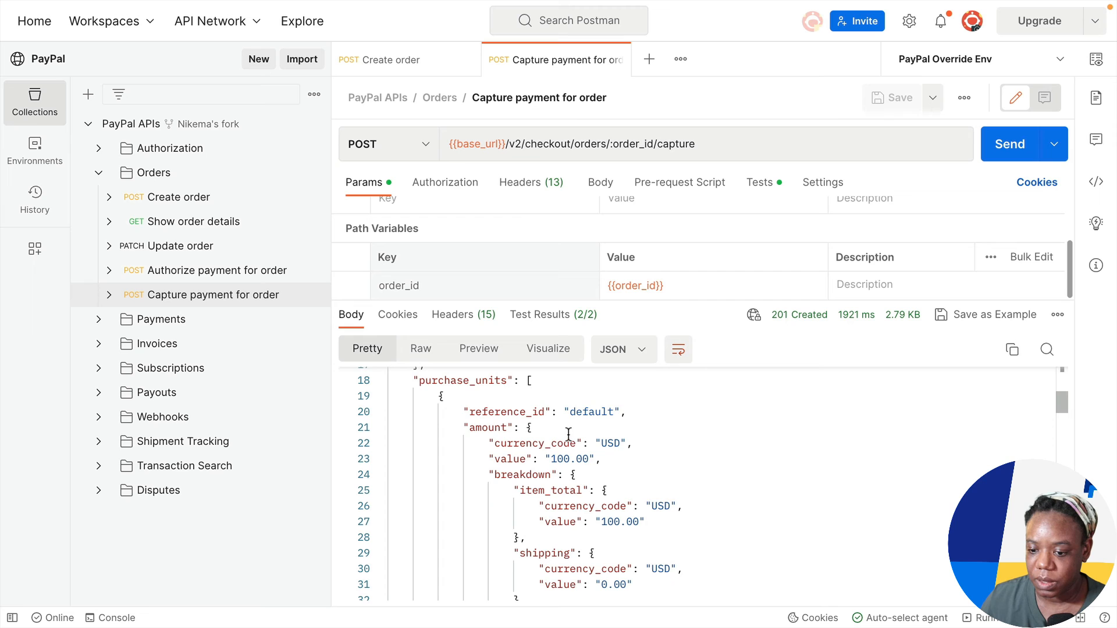
scroll("down", 3)
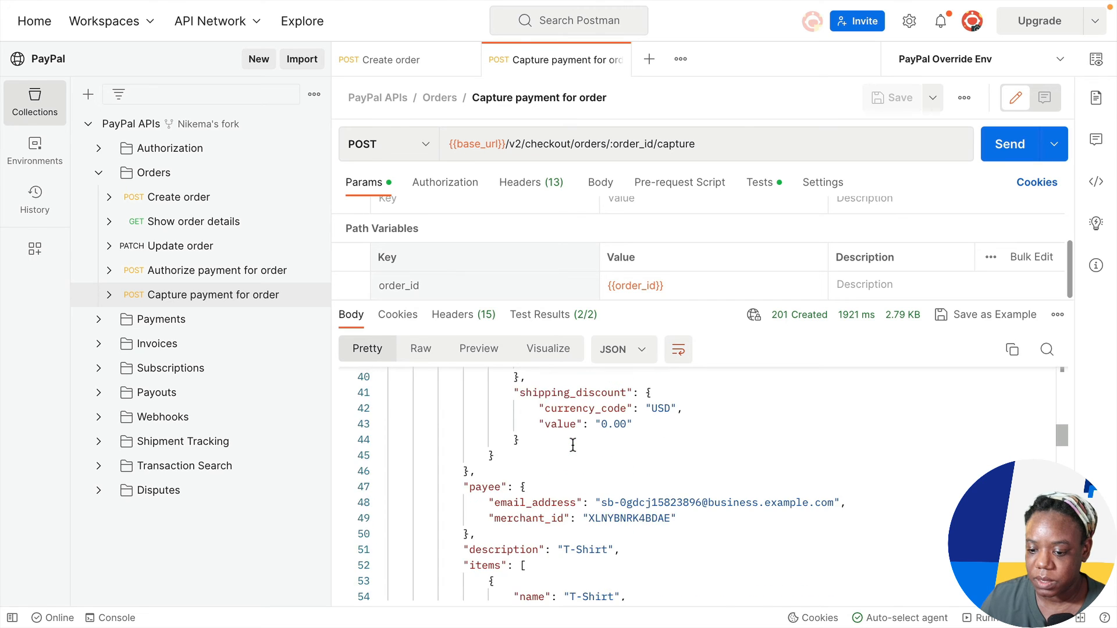
scroll("down", 3)
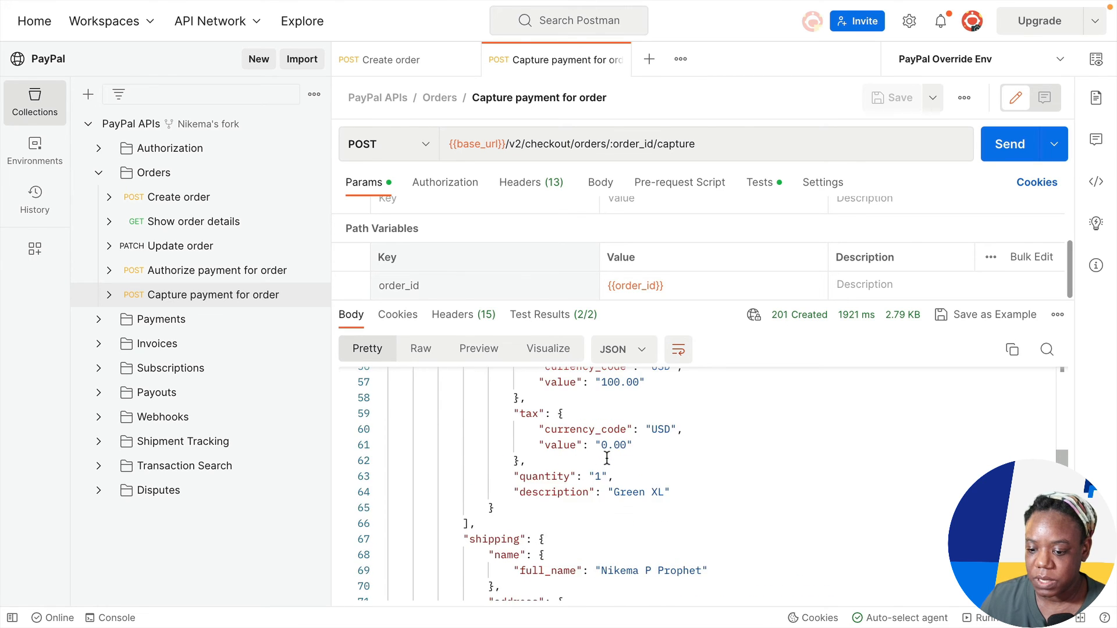
scroll("down", 3)
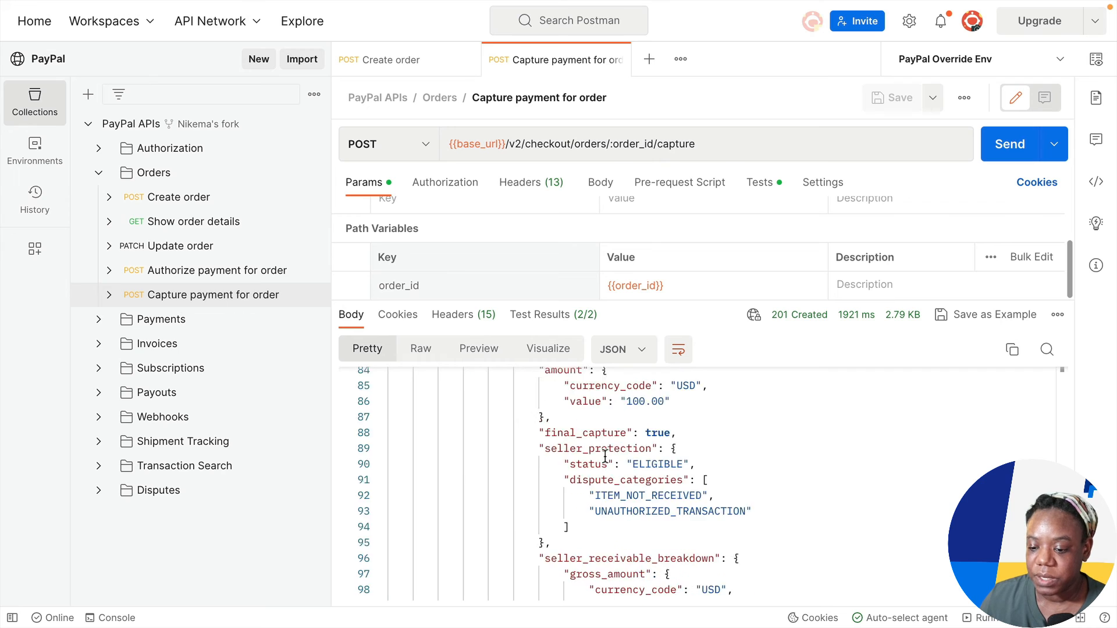
scroll("down", 3)
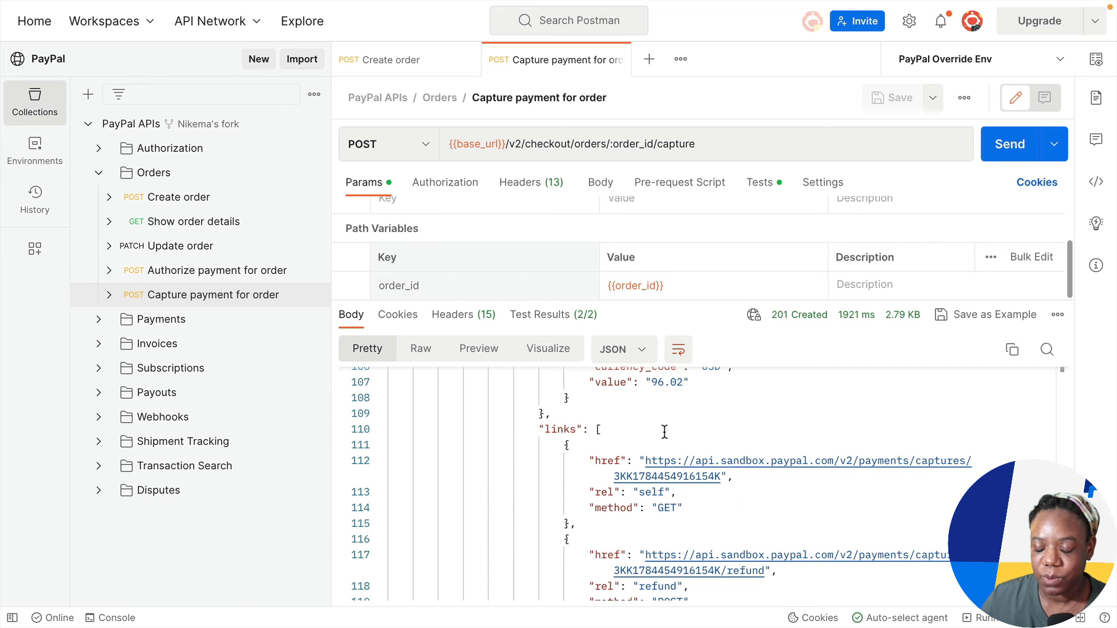
mouse_move(733, 443)
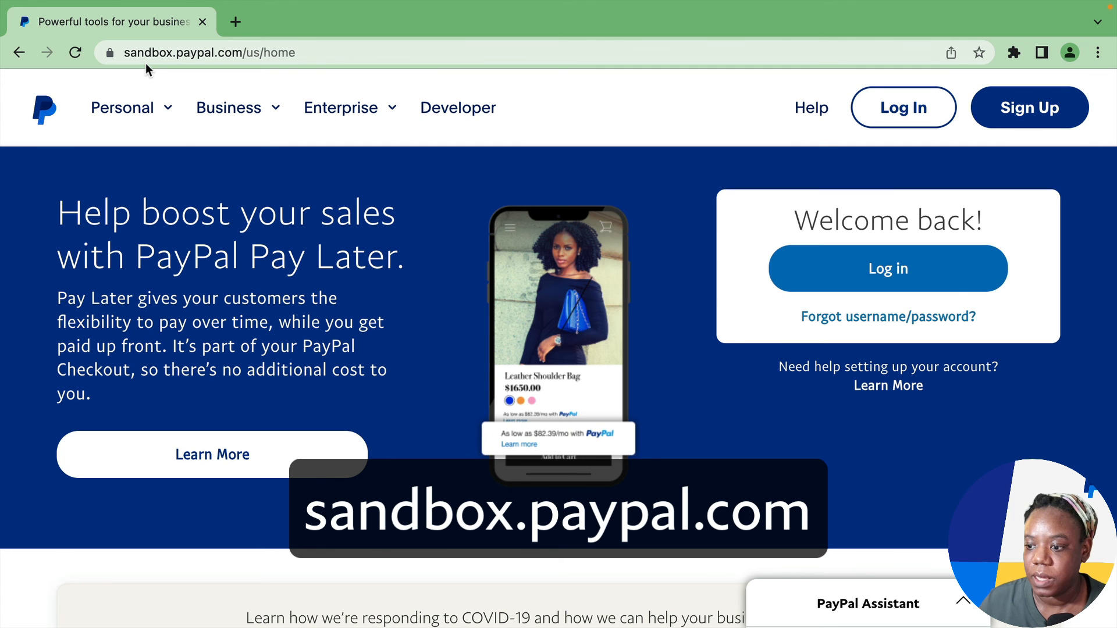
Step: Log in to the sandbox seller account and open the latest $100.00 payment's details
left_click(887, 269)
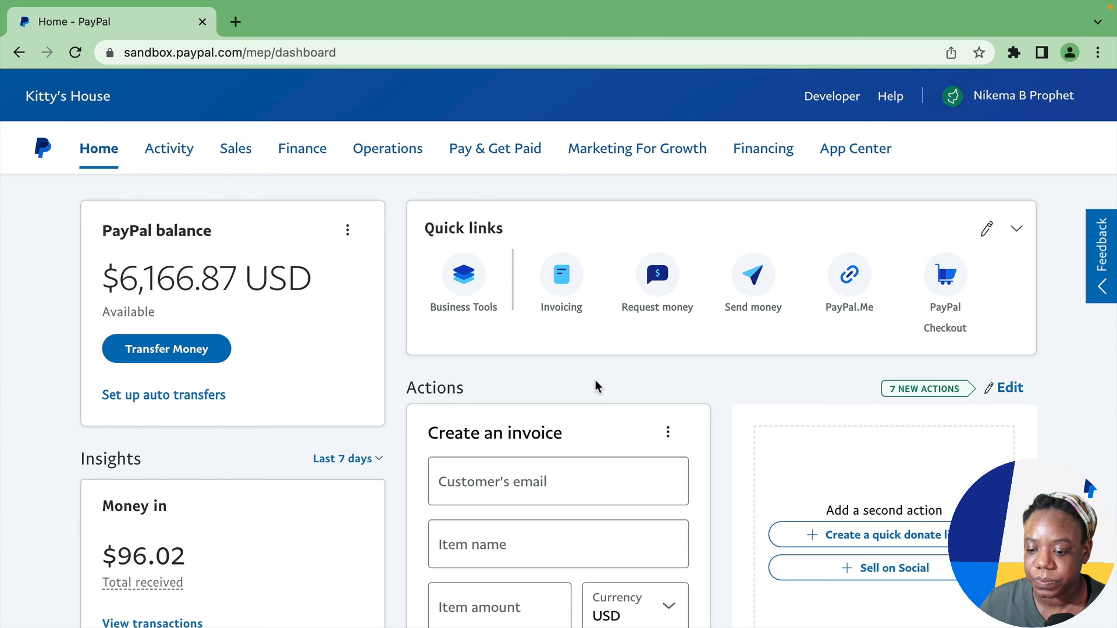
scroll("down", 3)
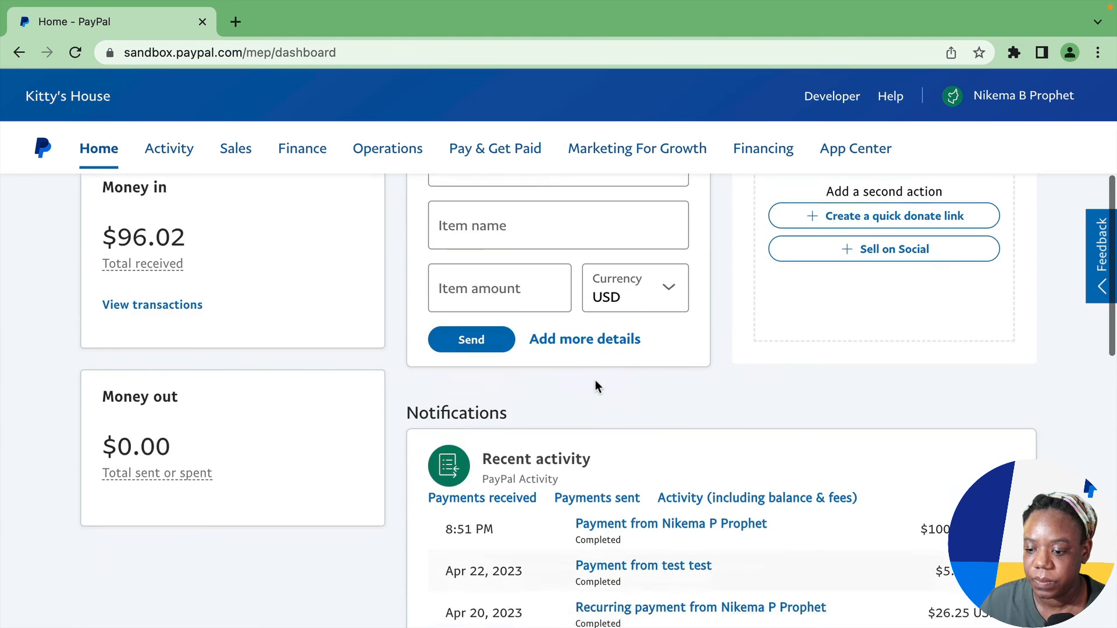
scroll("down", 3)
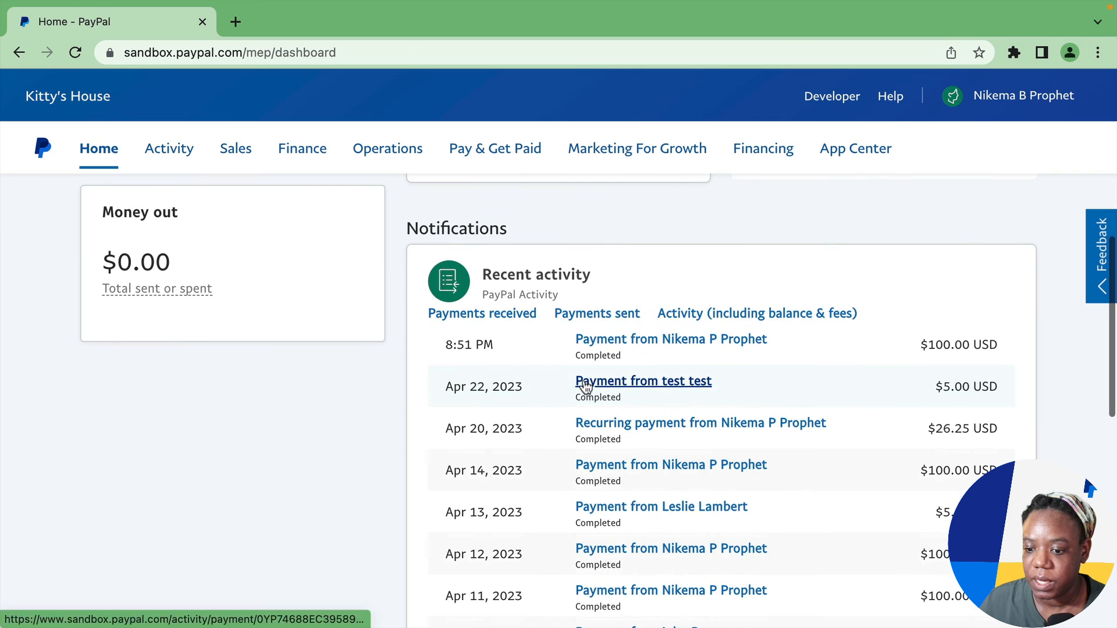
mouse_move(661, 355)
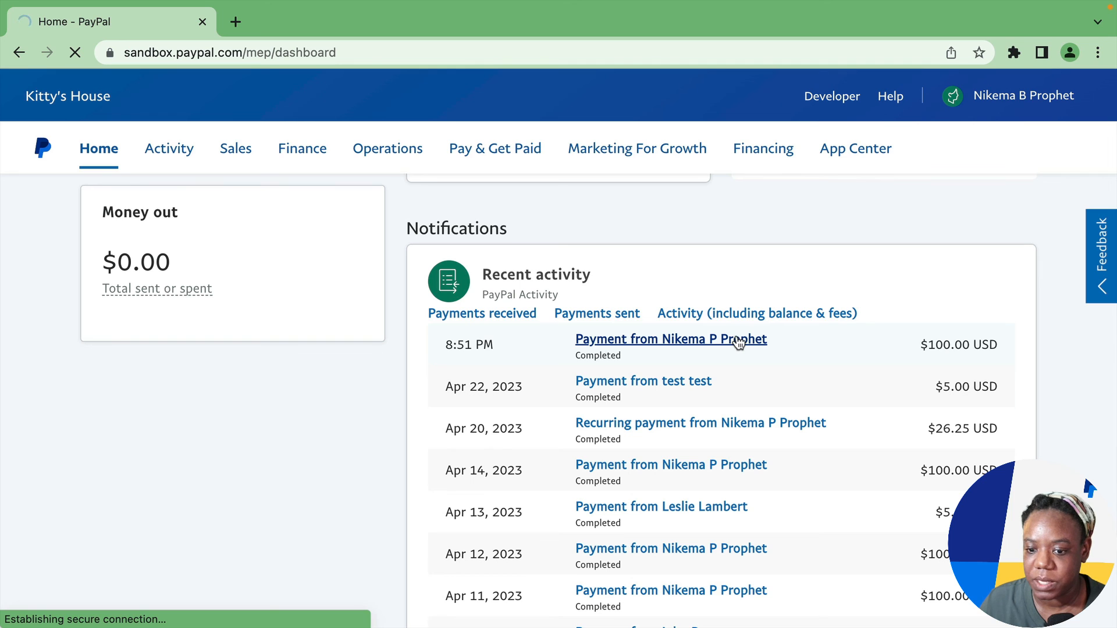
left_click(669, 338)
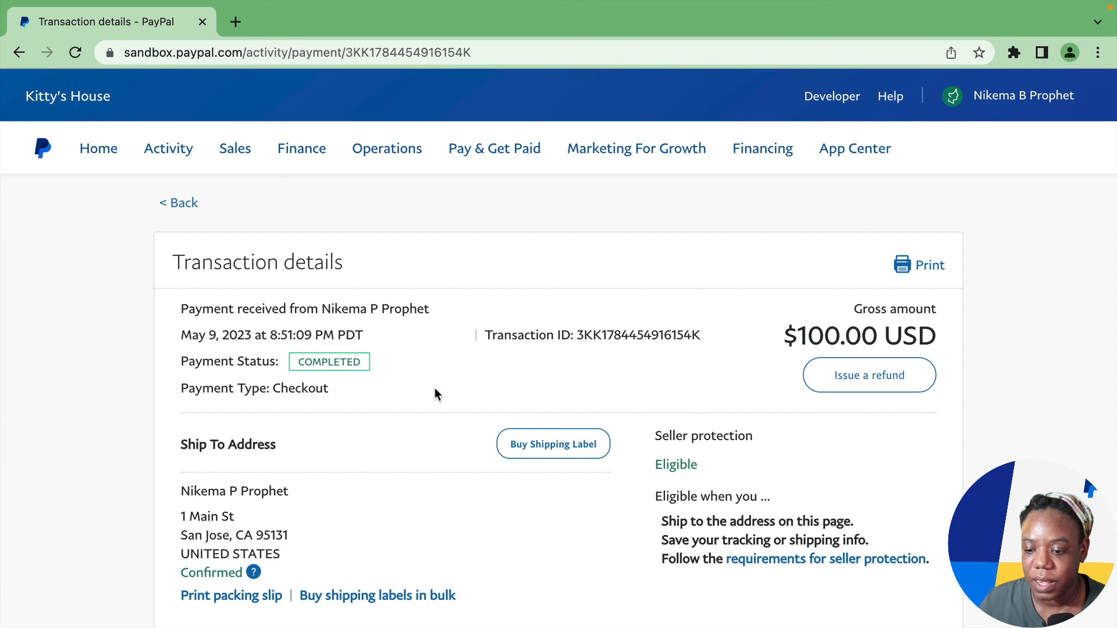
scroll("down", 3)
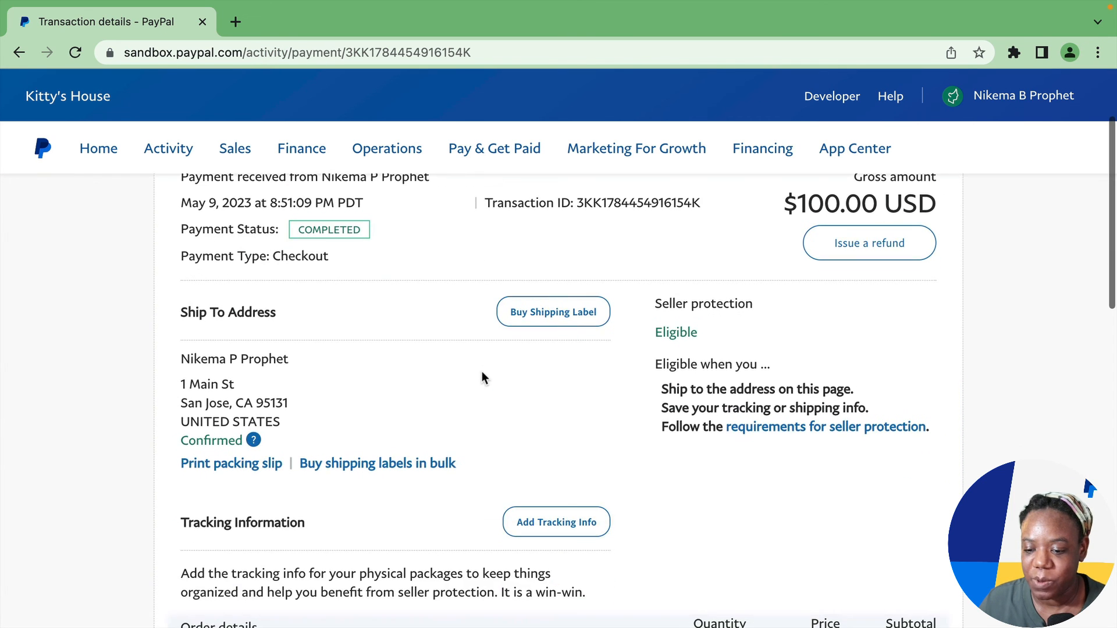